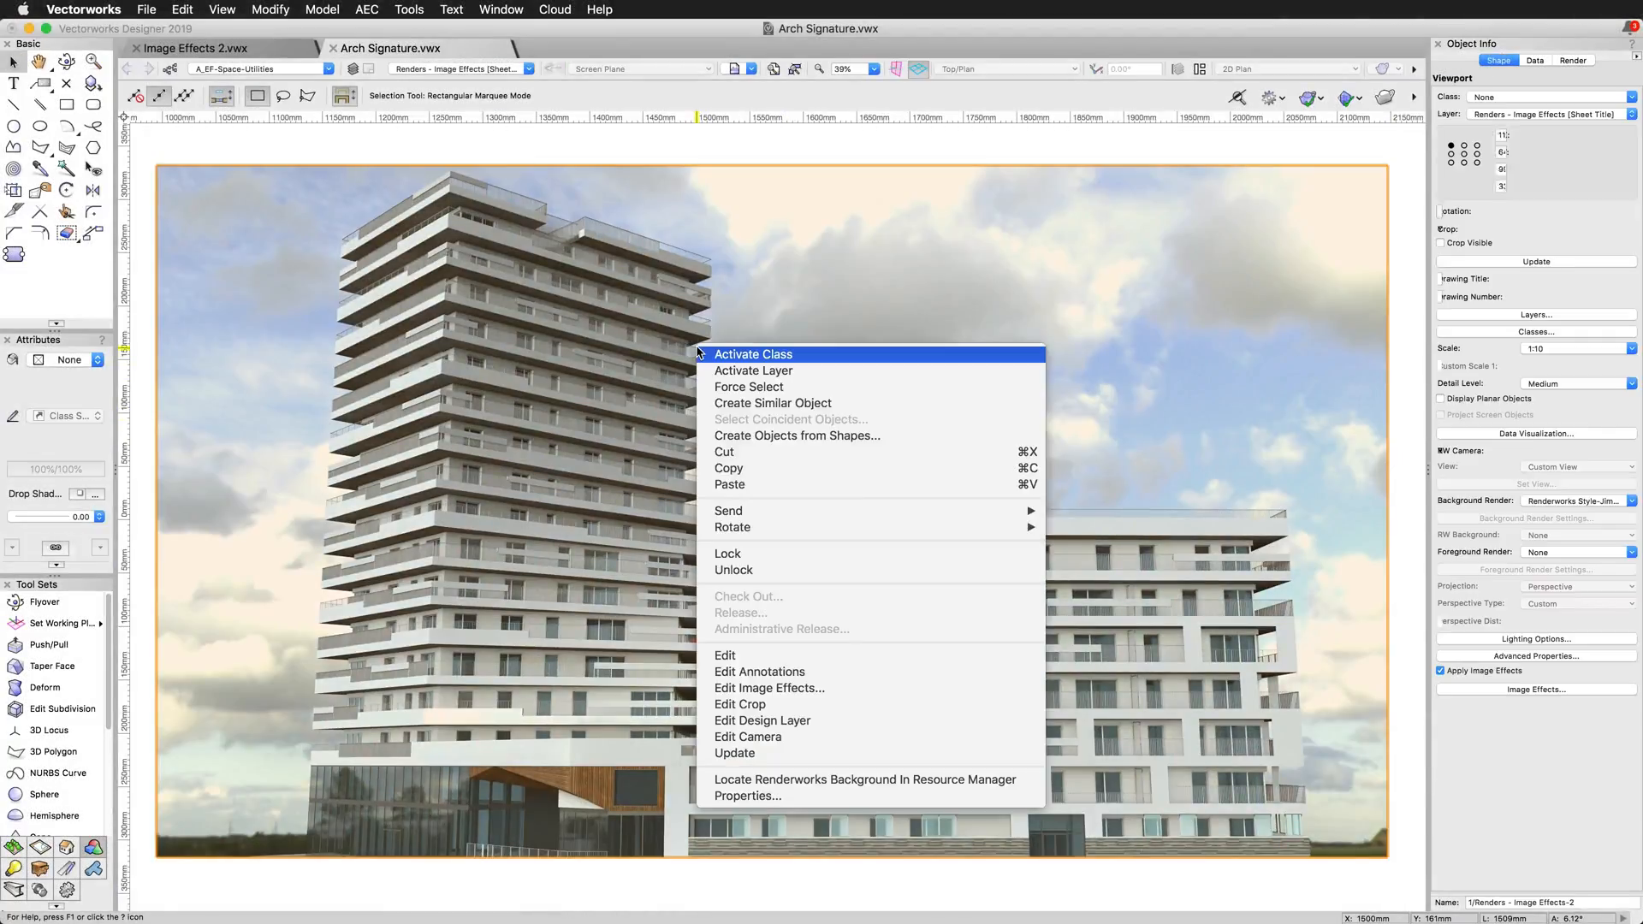
pyautogui.moveTo(768, 687)
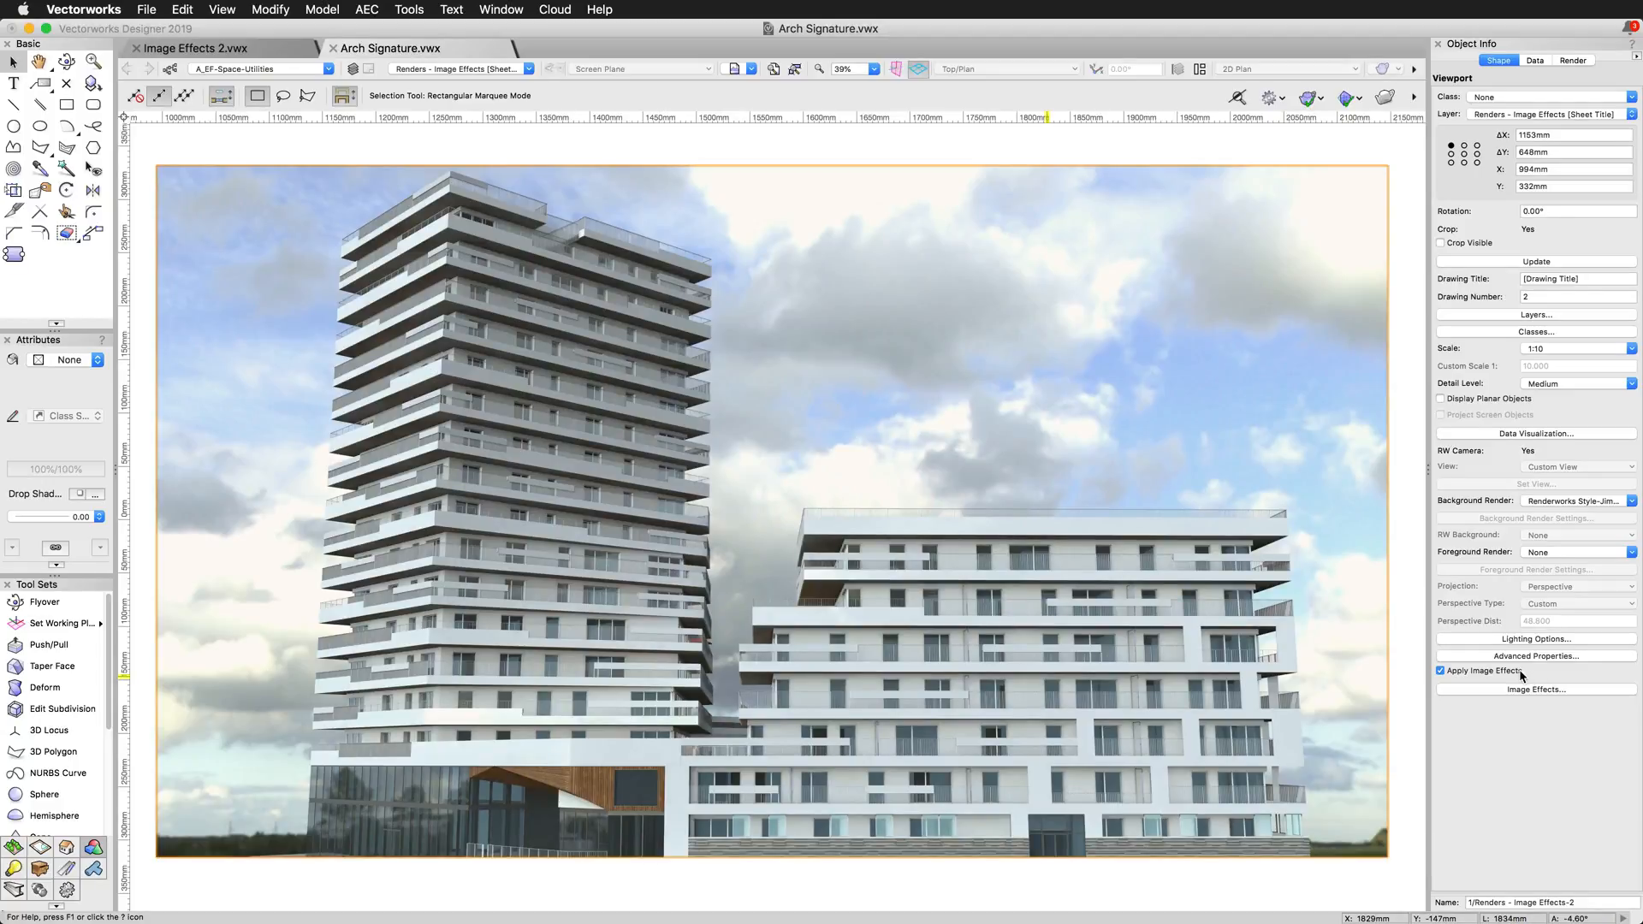
# Open the building viewport's Image Effects settings from the Object Info palette.
pyautogui.click(1535, 690)
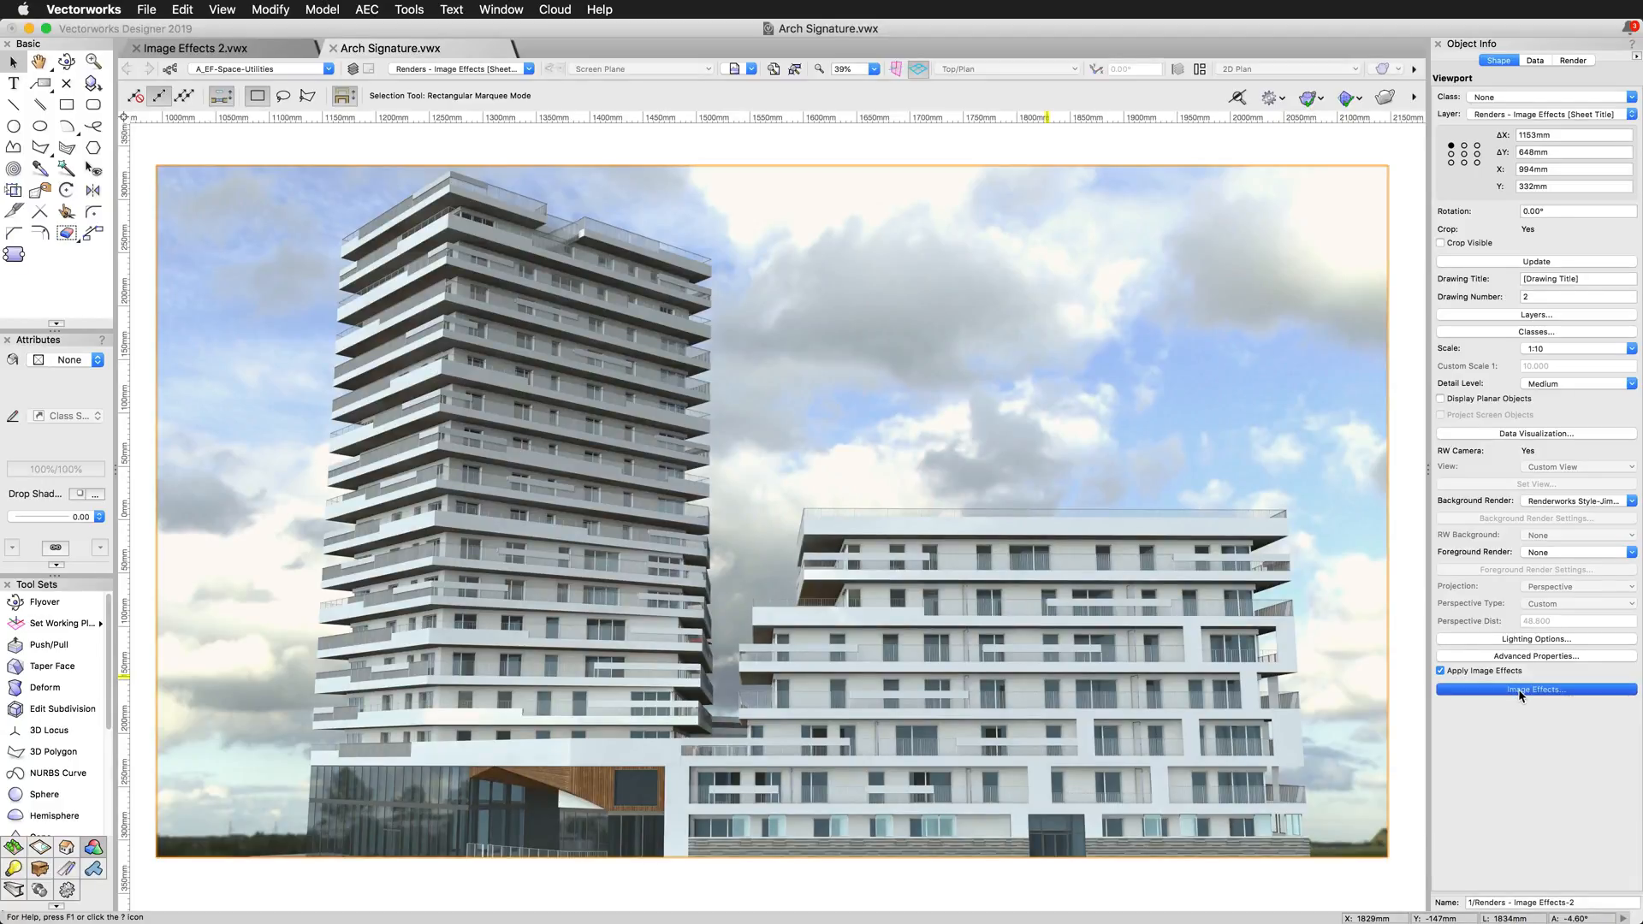
pyautogui.click(1534, 689)
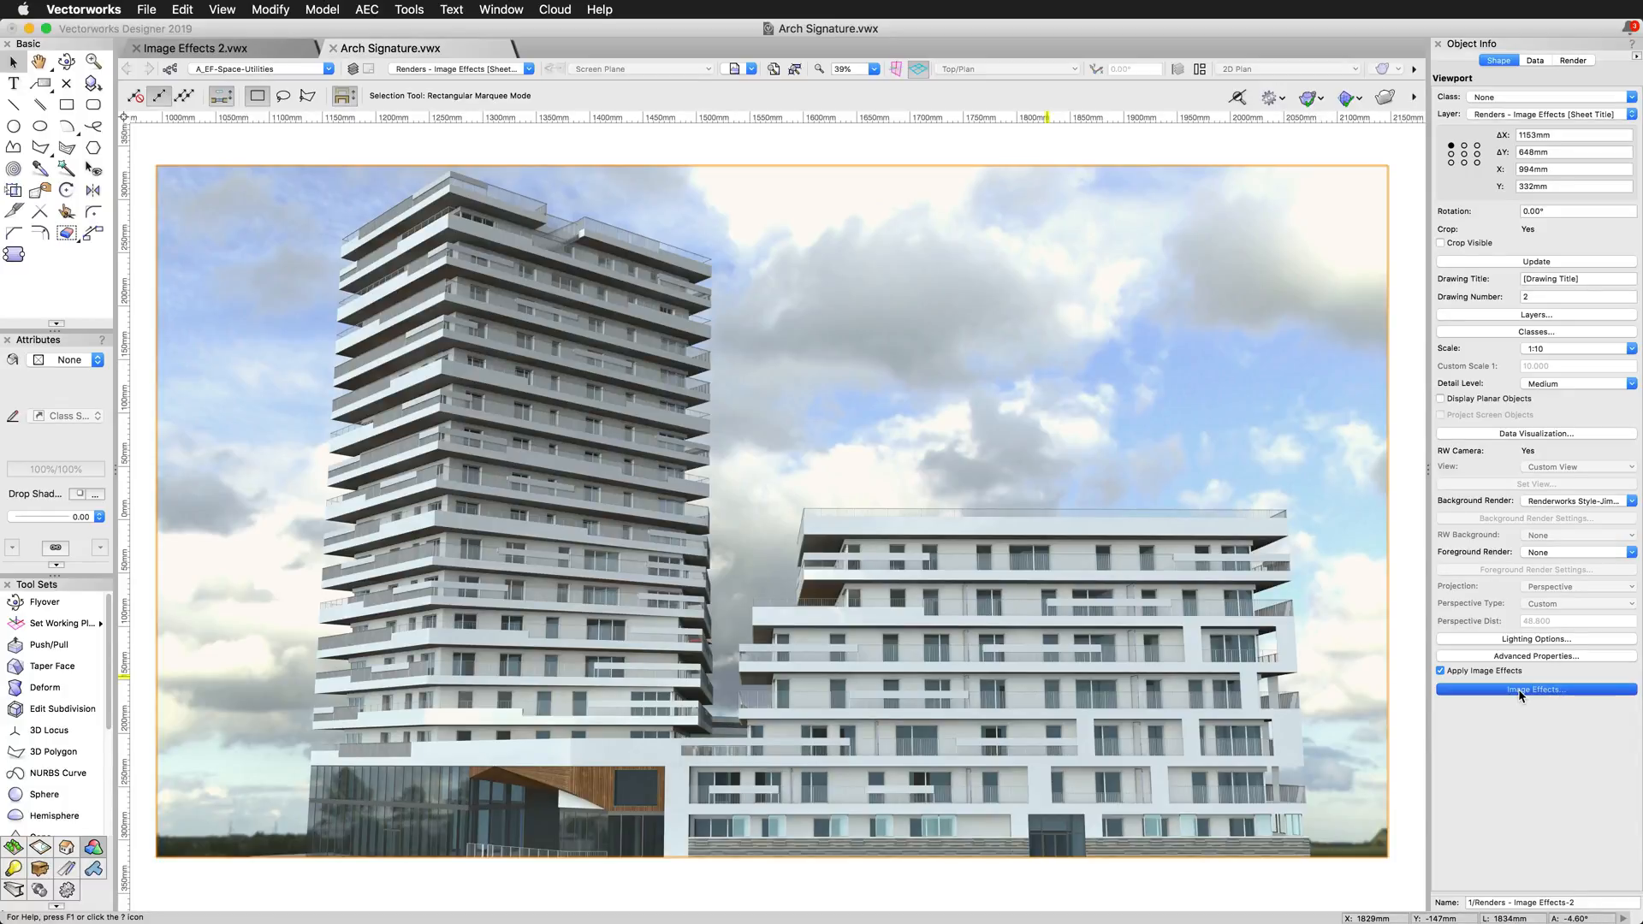
# Turn on Image Effects Preview, then move the dialog higher and enlarge it.
pyautogui.click(1535, 690)
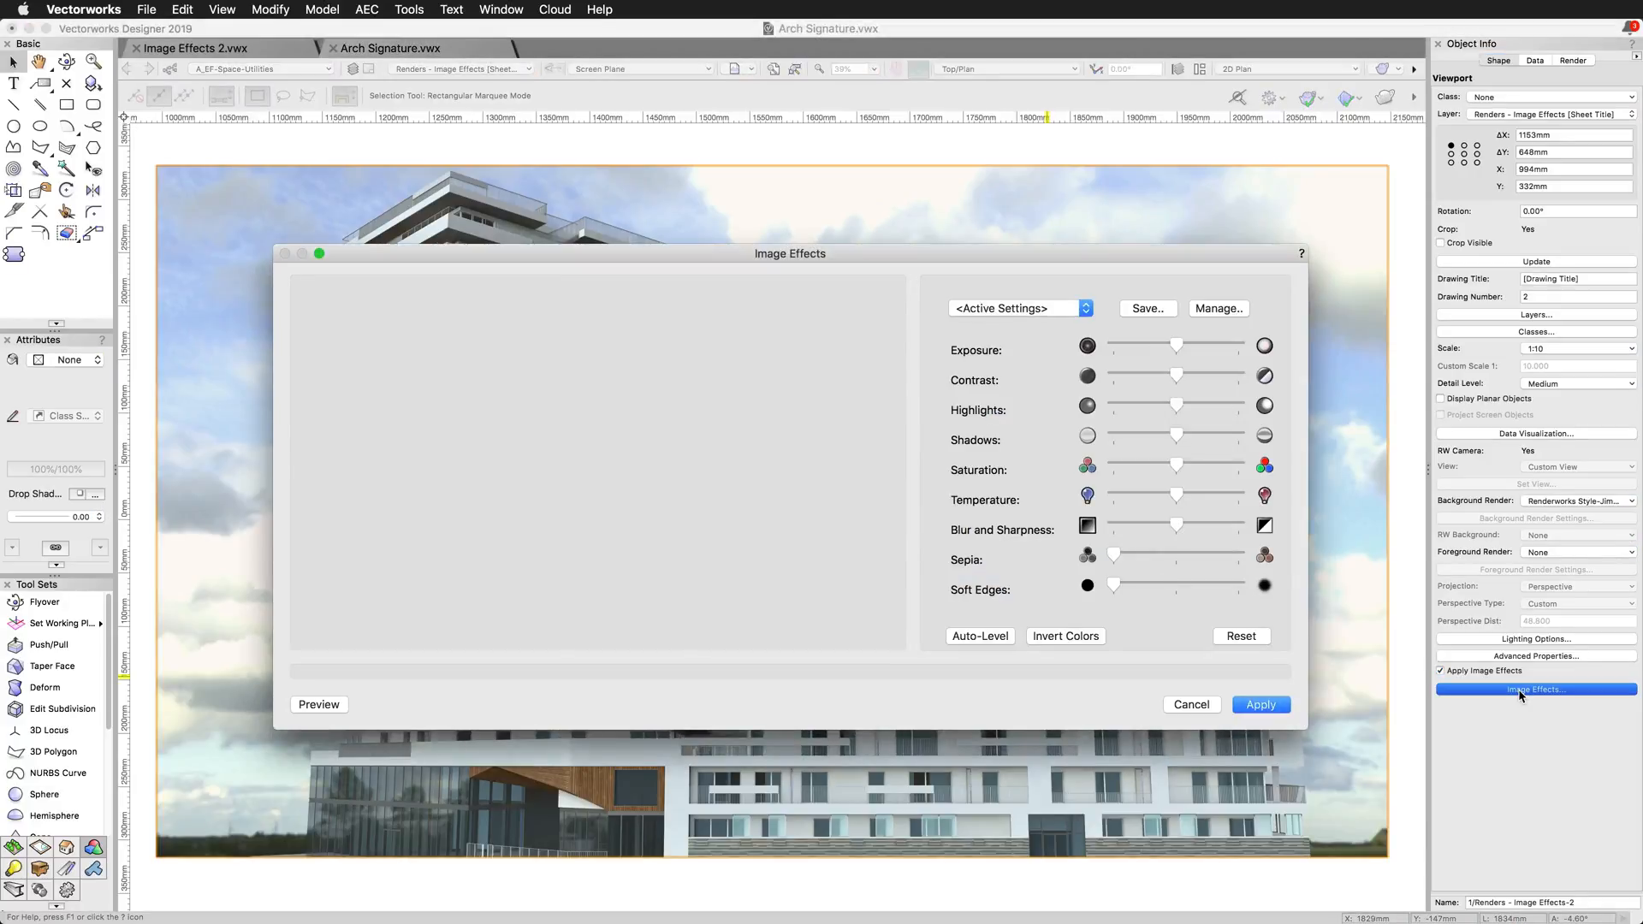
pyautogui.click(319, 704)
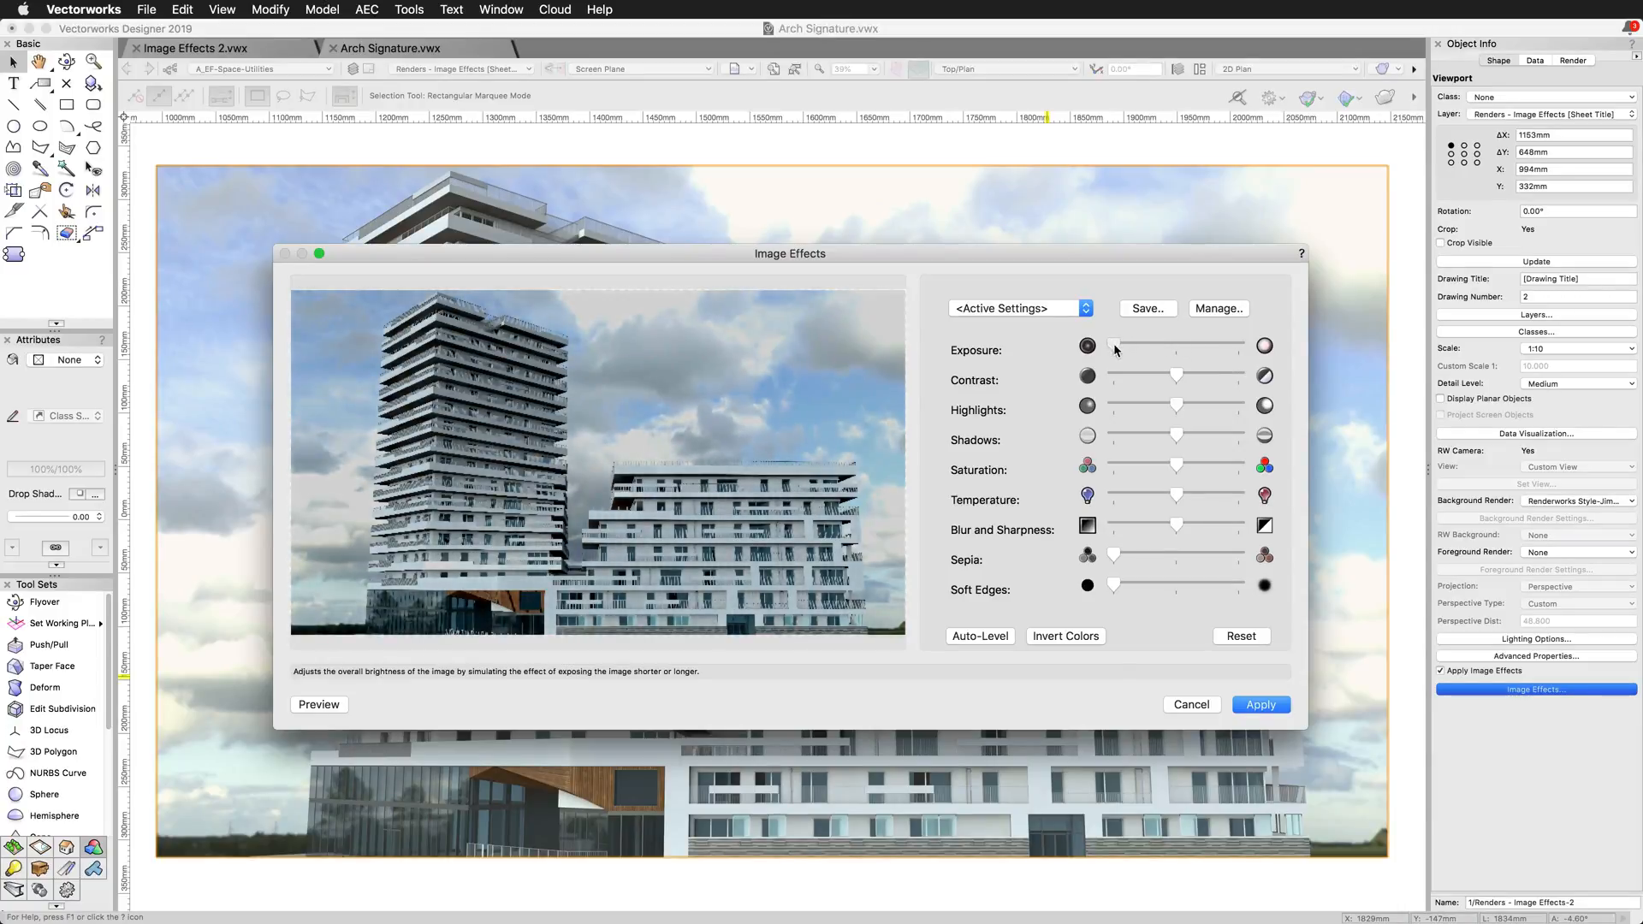
pyautogui.moveTo(1115, 345); pyautogui.dragTo(1234, 346)
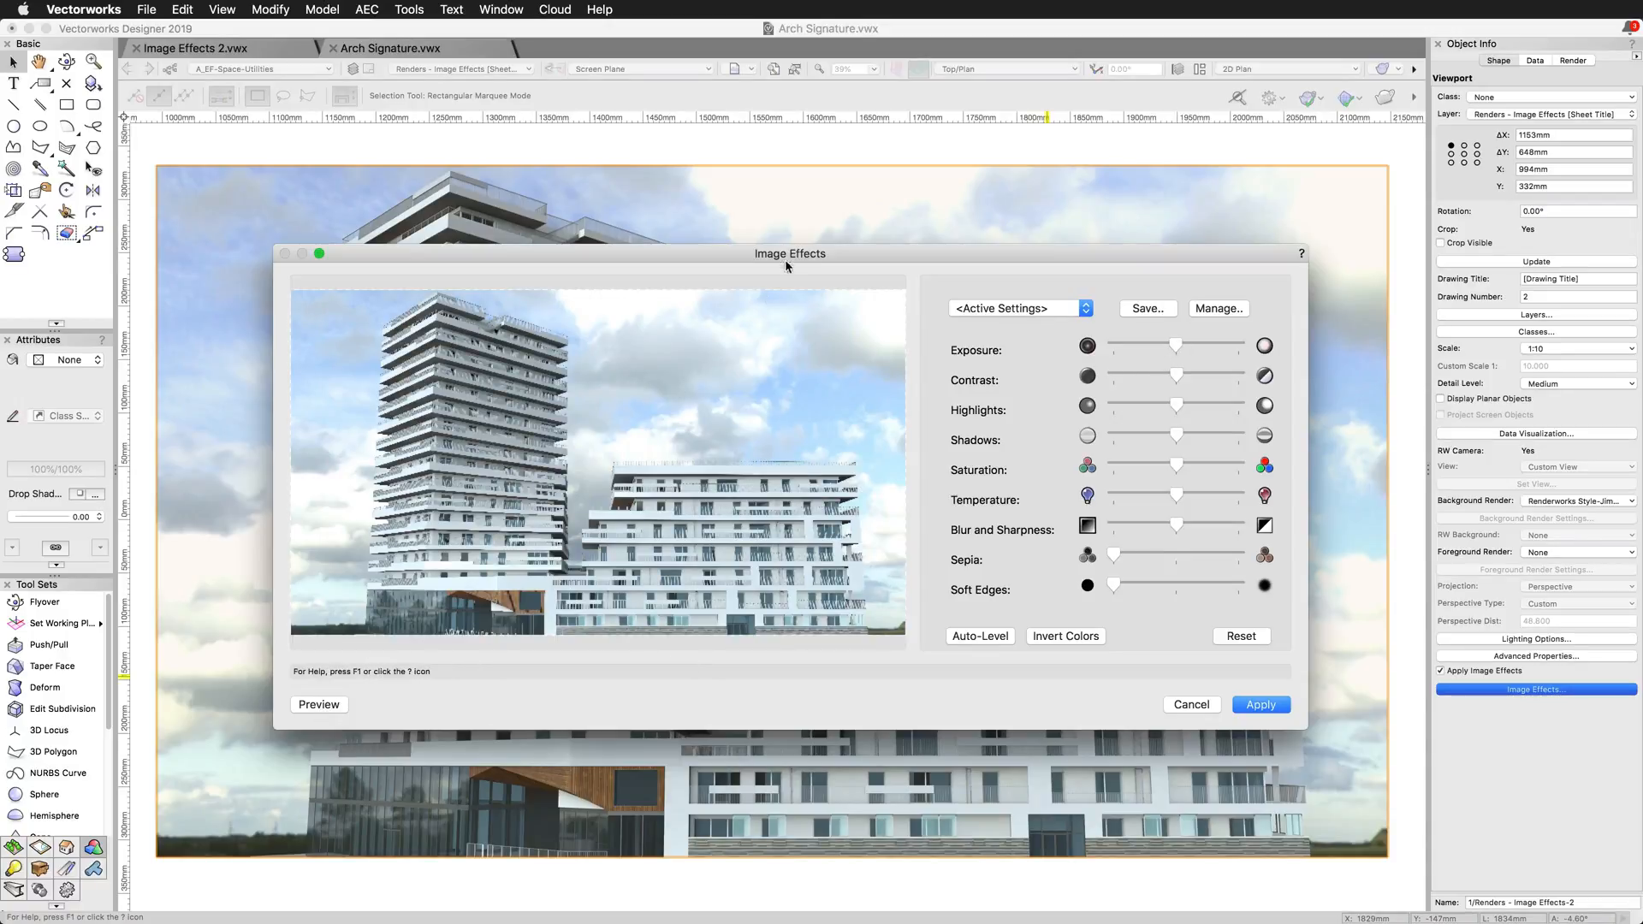
pyautogui.moveTo(789, 252); pyautogui.dragTo(1035, 93)
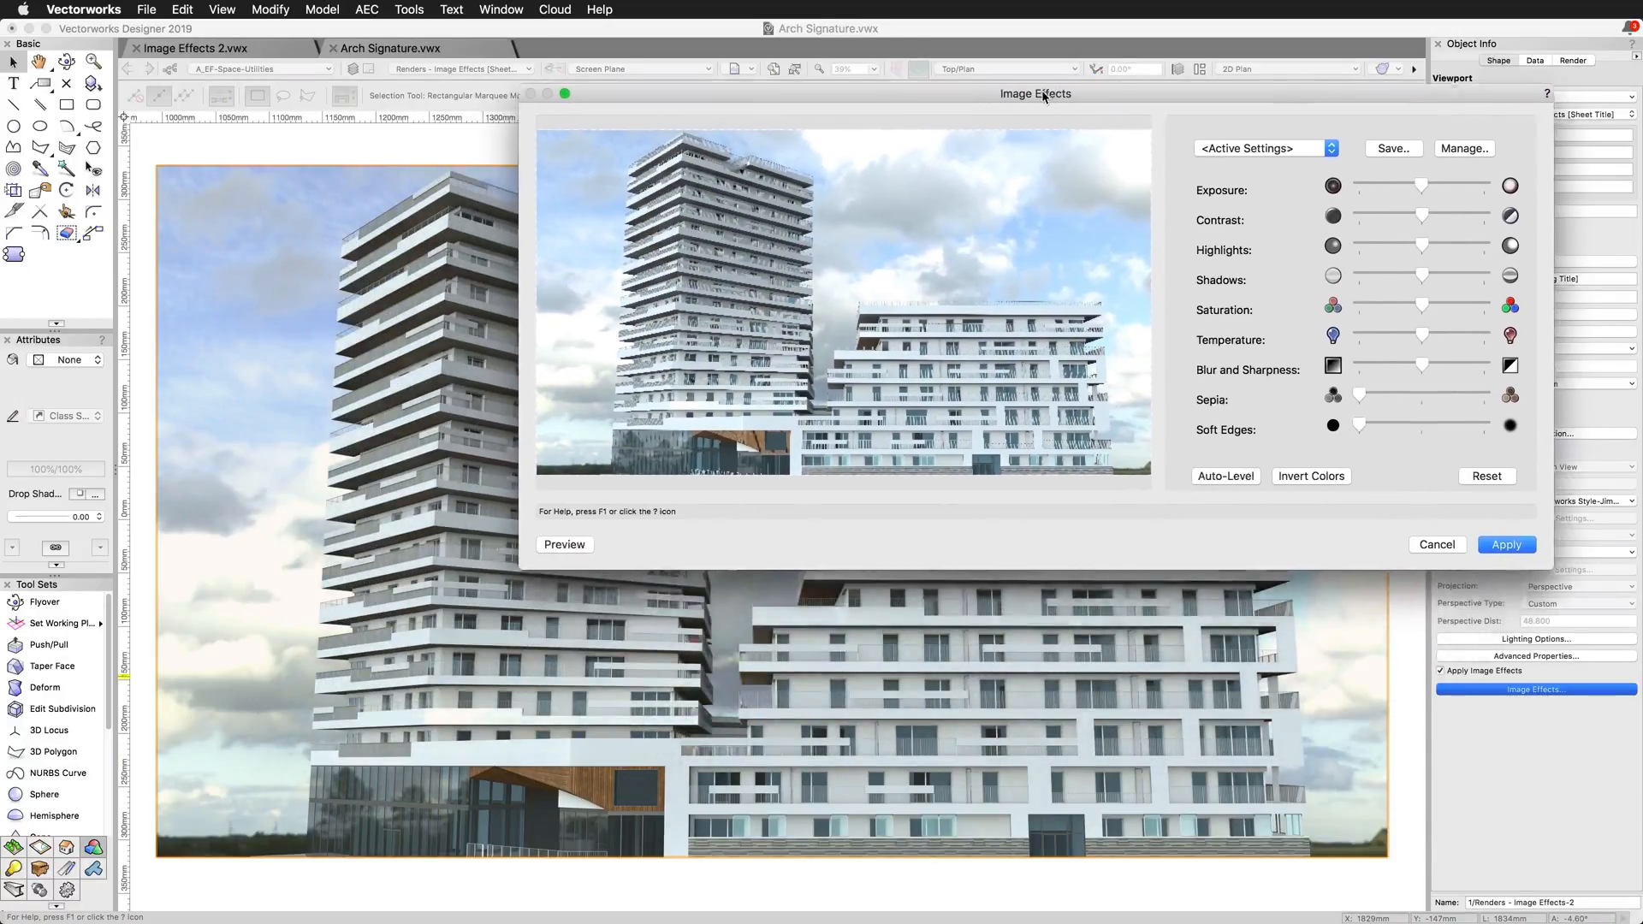
pyautogui.moveTo(1035, 93); pyautogui.dragTo(1111, 55)
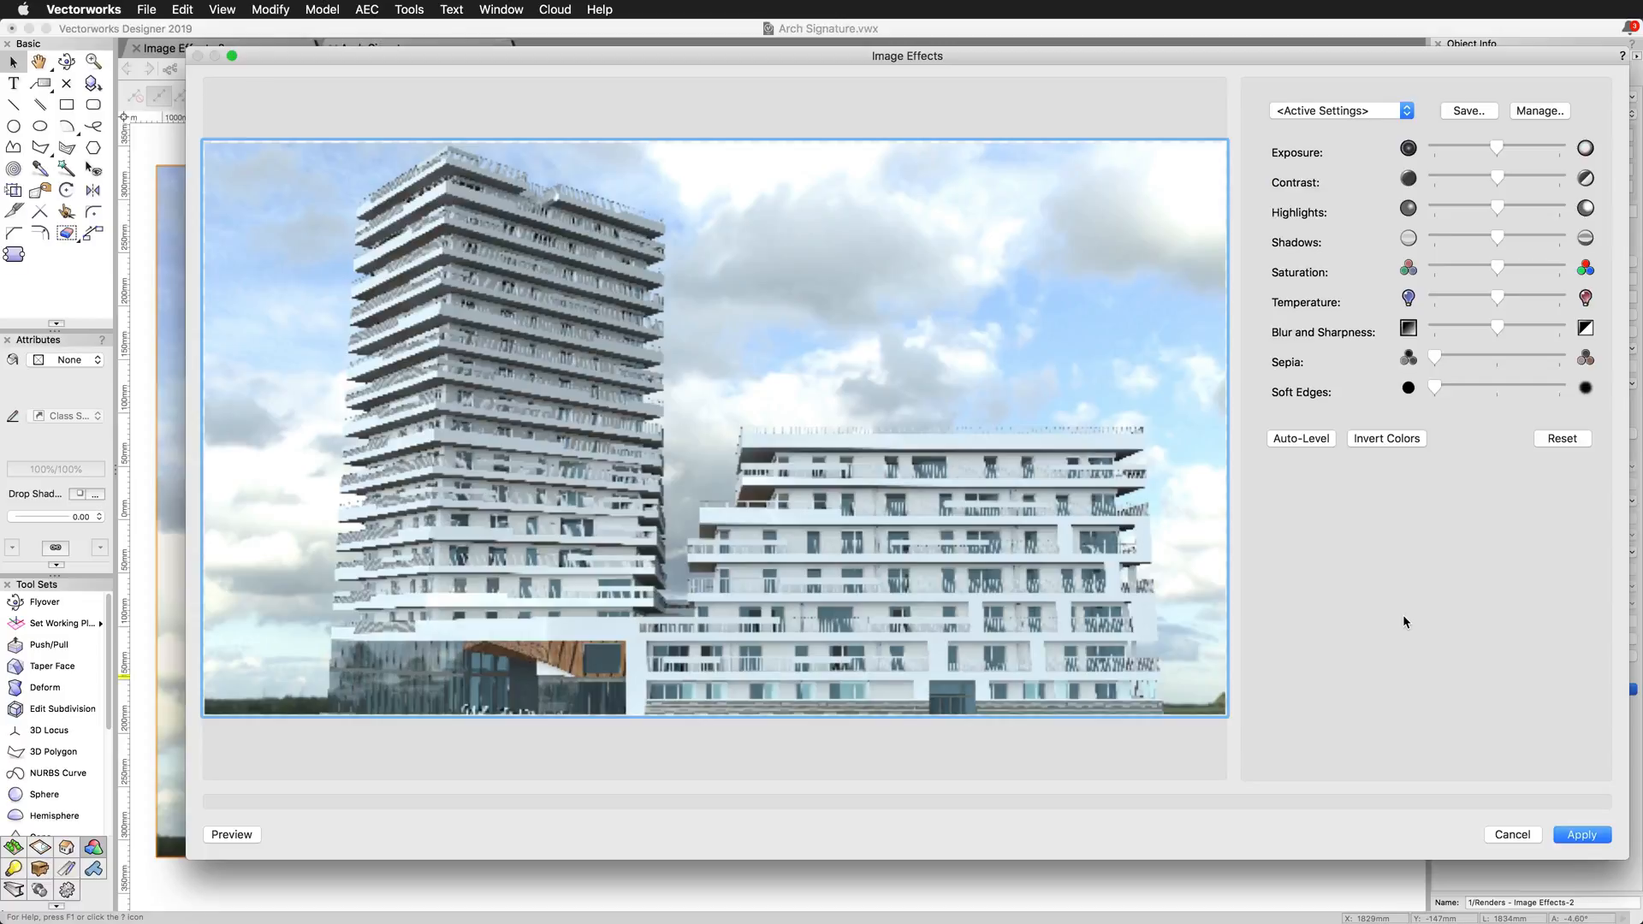
pyautogui.moveTo(1496, 152)
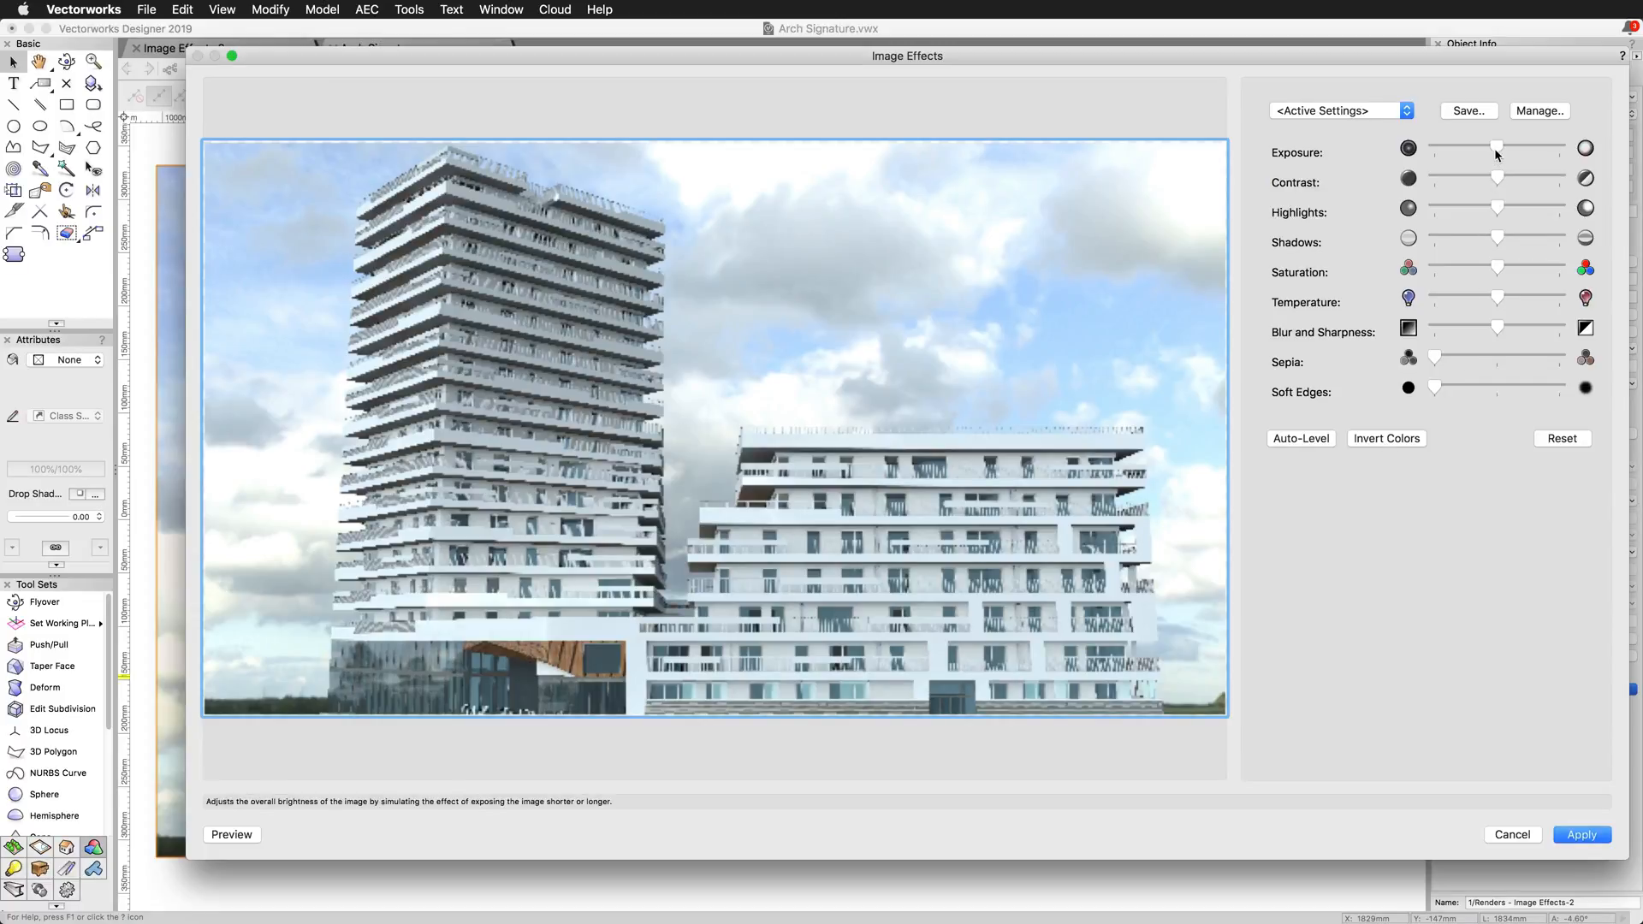
pyautogui.moveTo(1496, 146); pyautogui.dragTo(1432, 147)
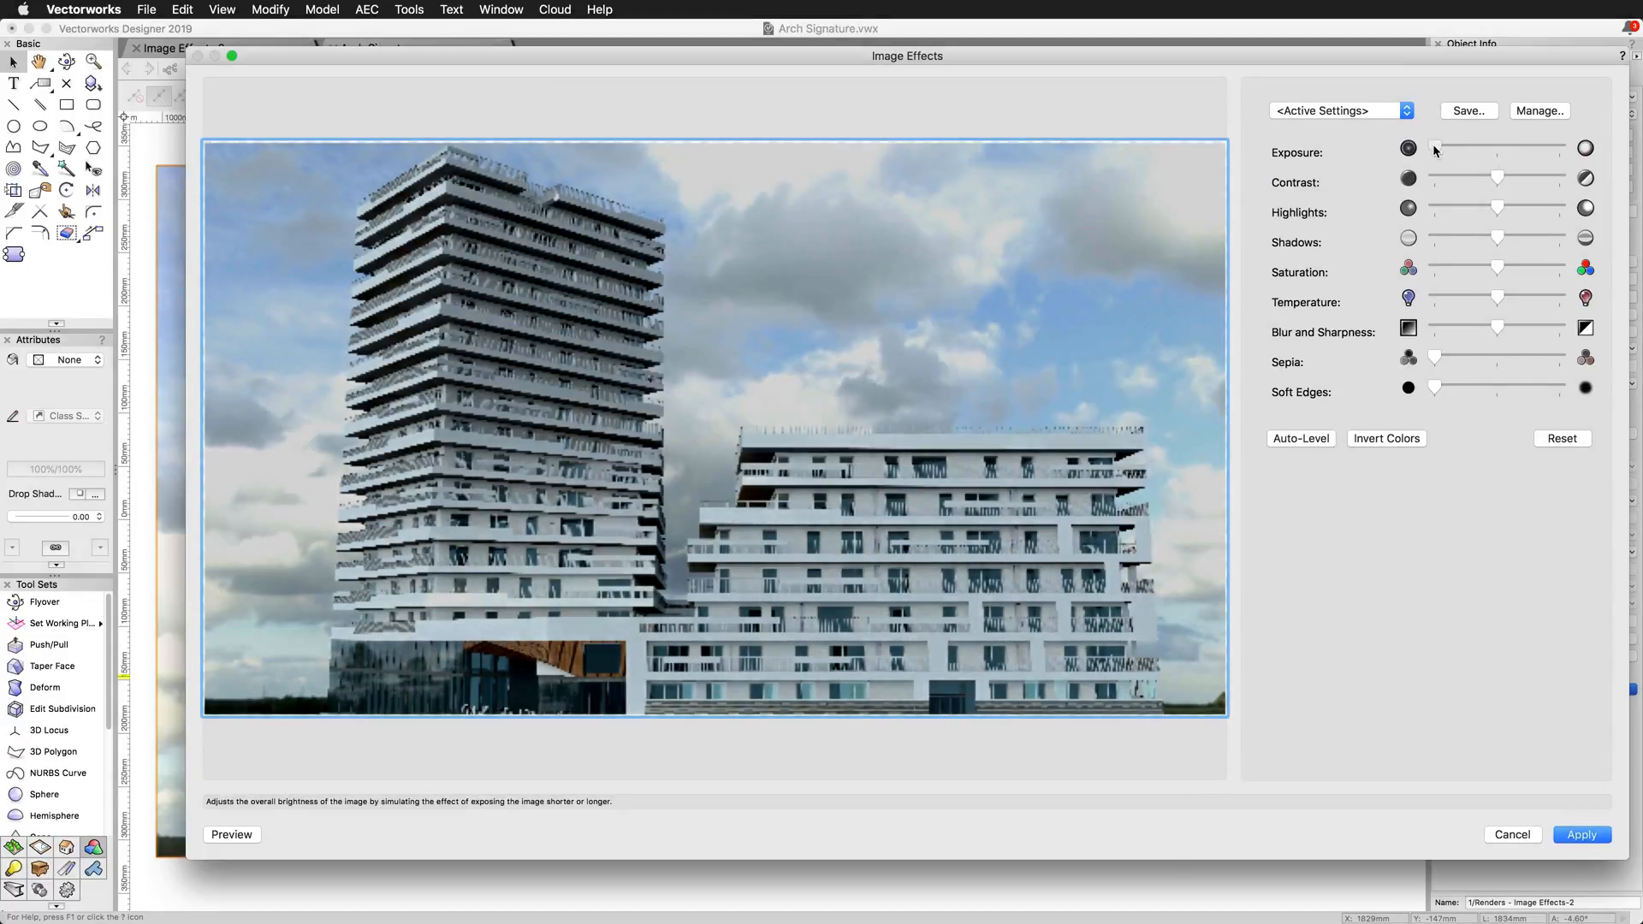
pyautogui.moveTo(1436, 147); pyautogui.dragTo(1555, 146)
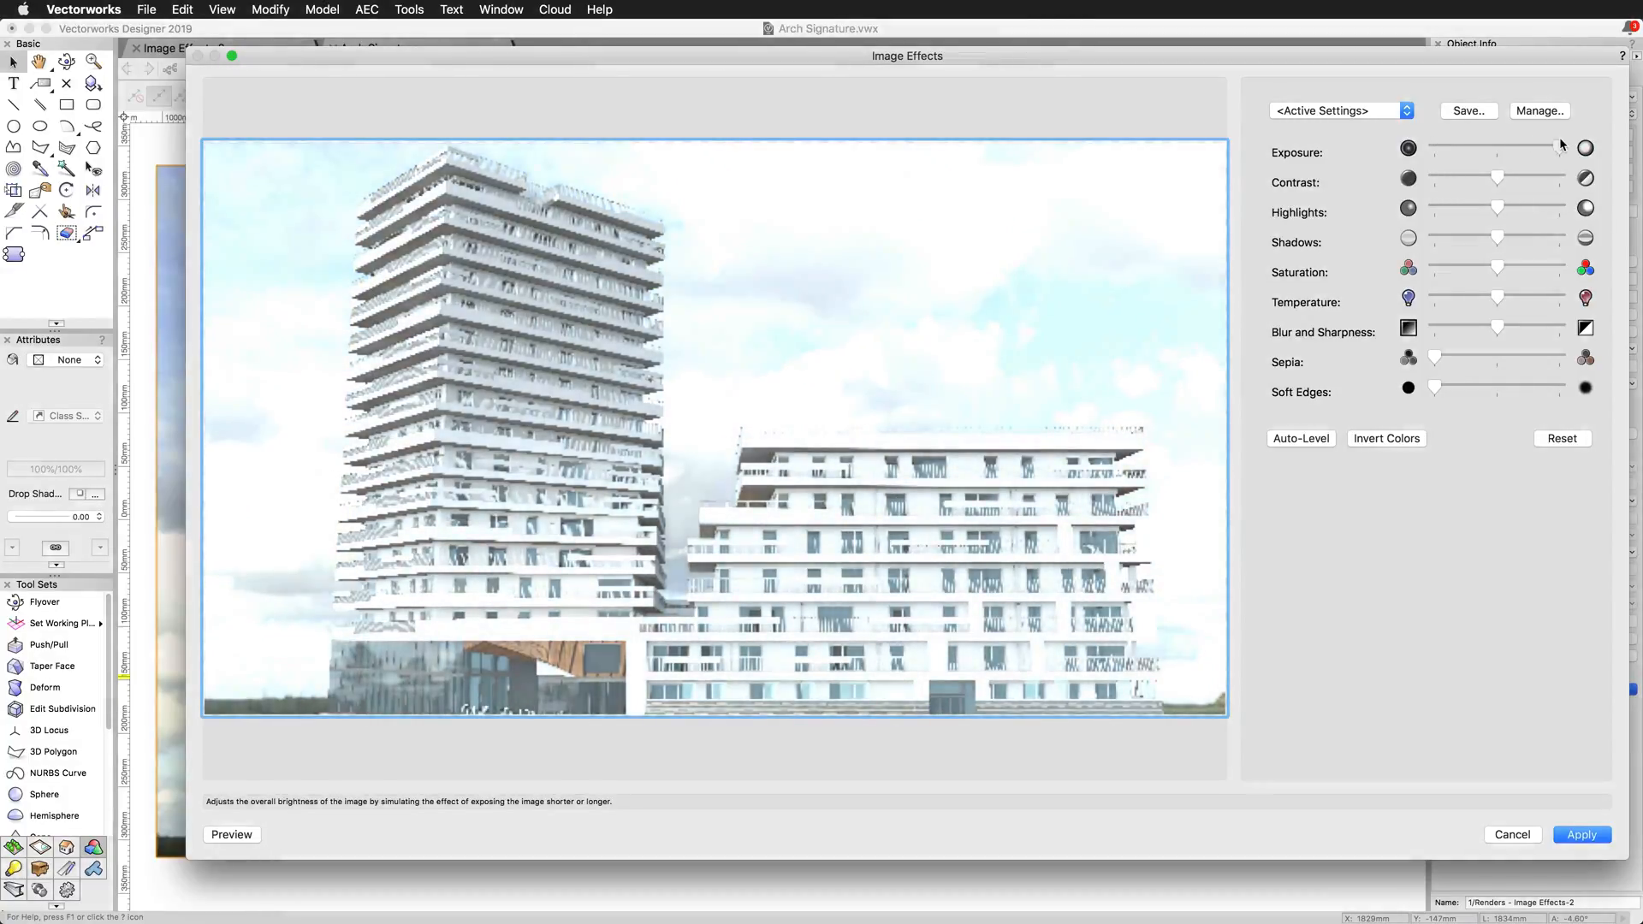
pyautogui.moveTo(1561, 146); pyautogui.dragTo(1498, 146)
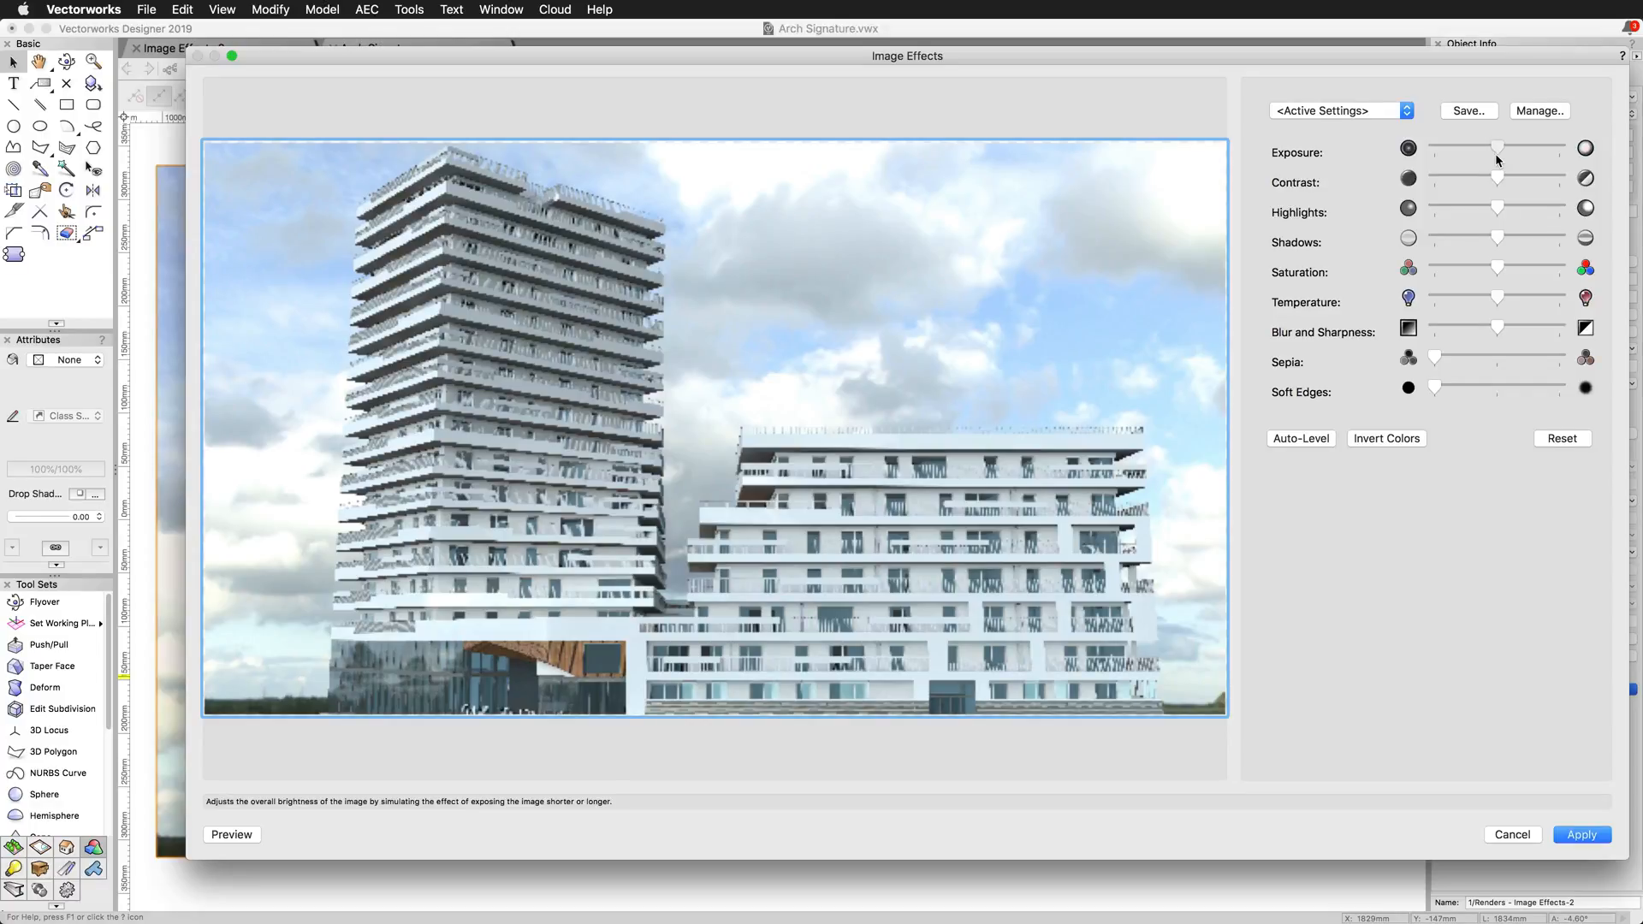
pyautogui.moveTo(1496, 178)
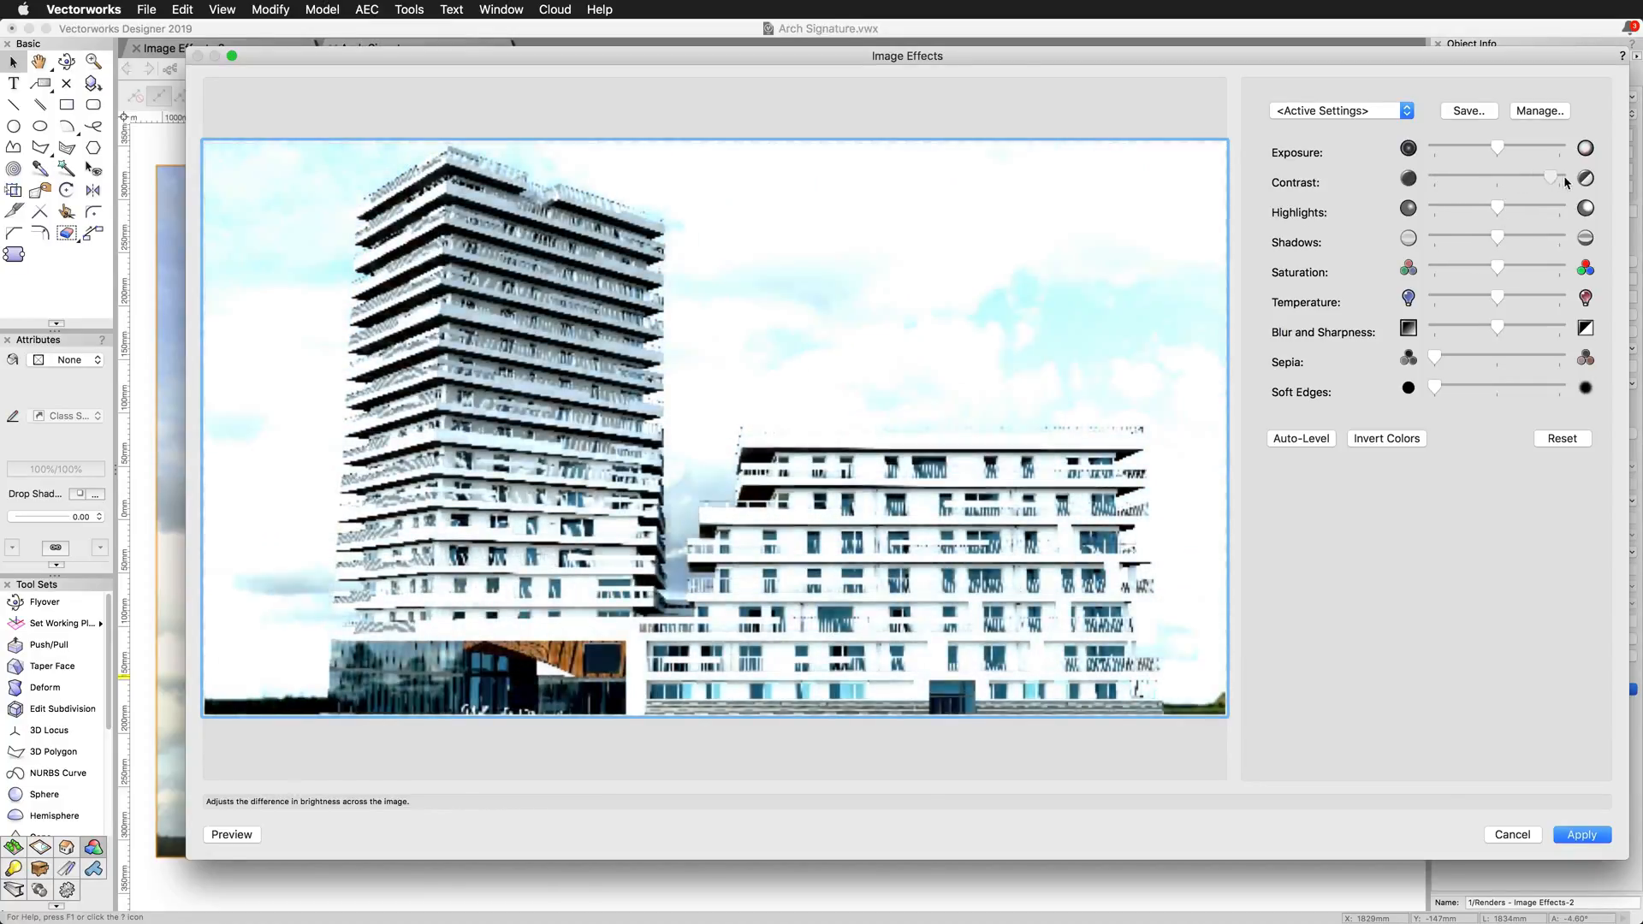
pyautogui.moveTo(1551, 178); pyautogui.dragTo(1560, 178)
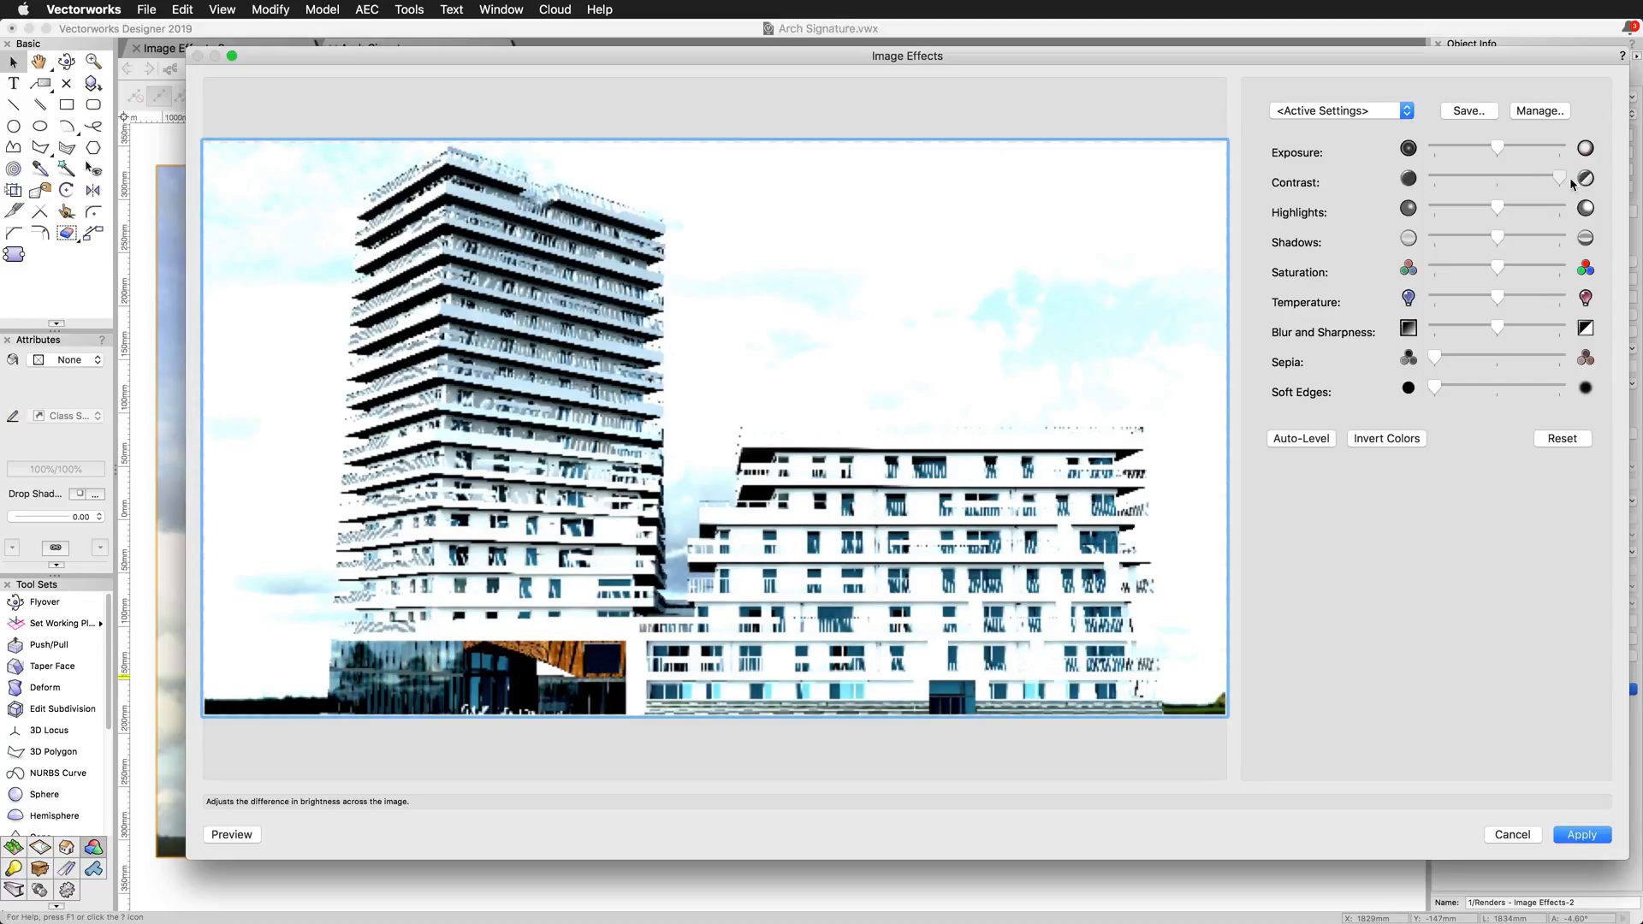
pyautogui.moveTo(1560, 178); pyautogui.dragTo(1496, 178)
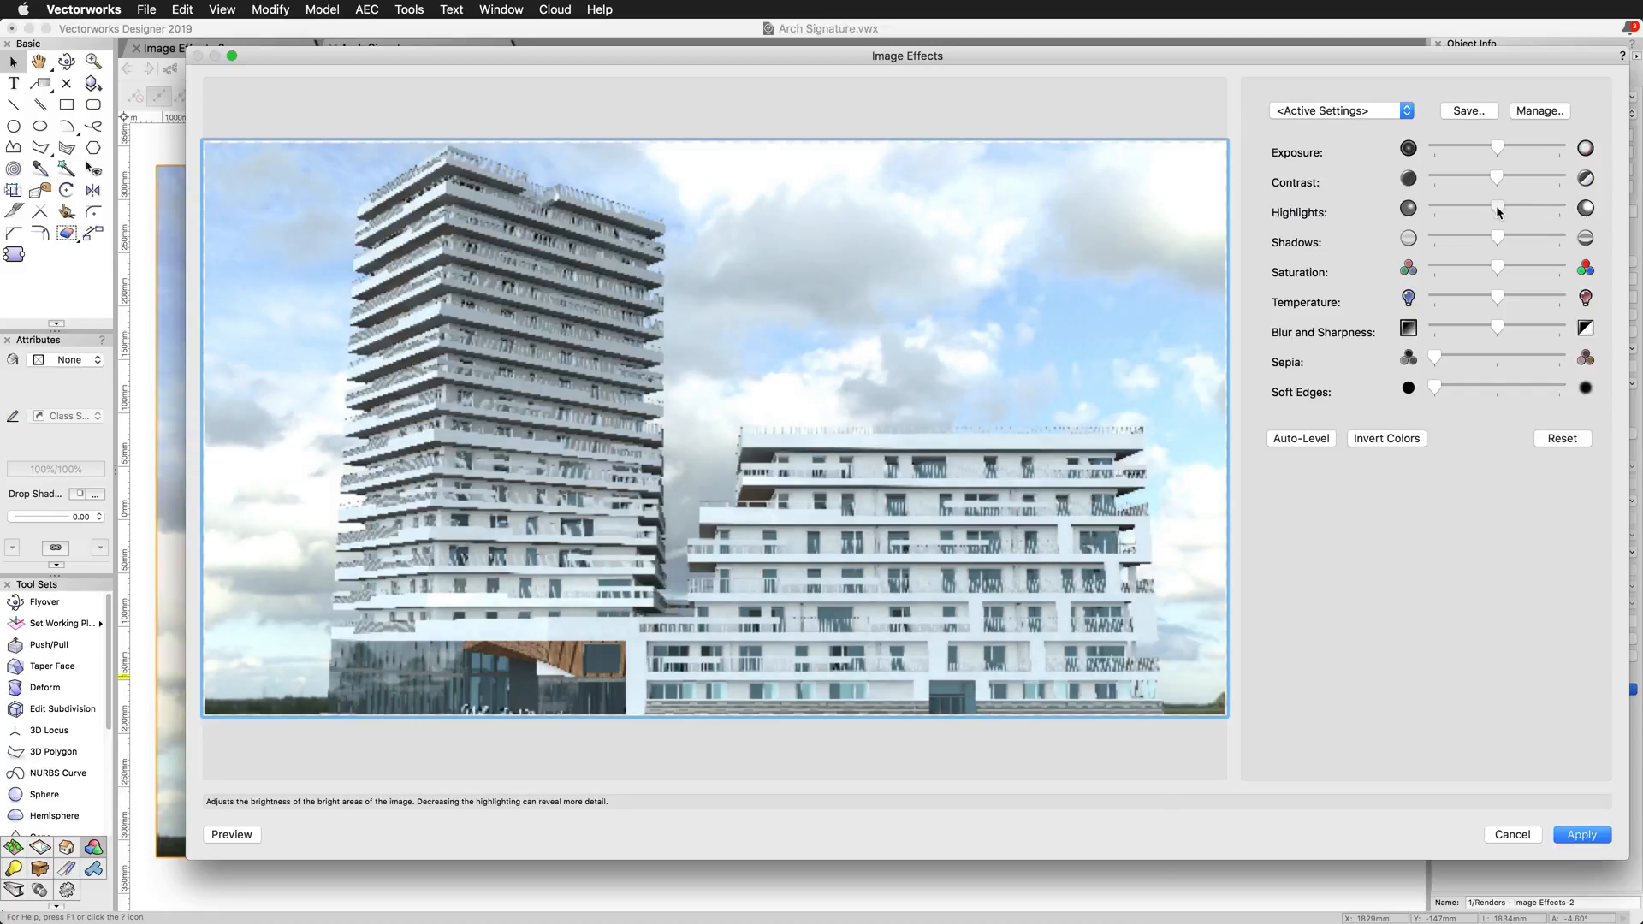
pyautogui.moveTo(1497, 207); pyautogui.dragTo(1433, 207)
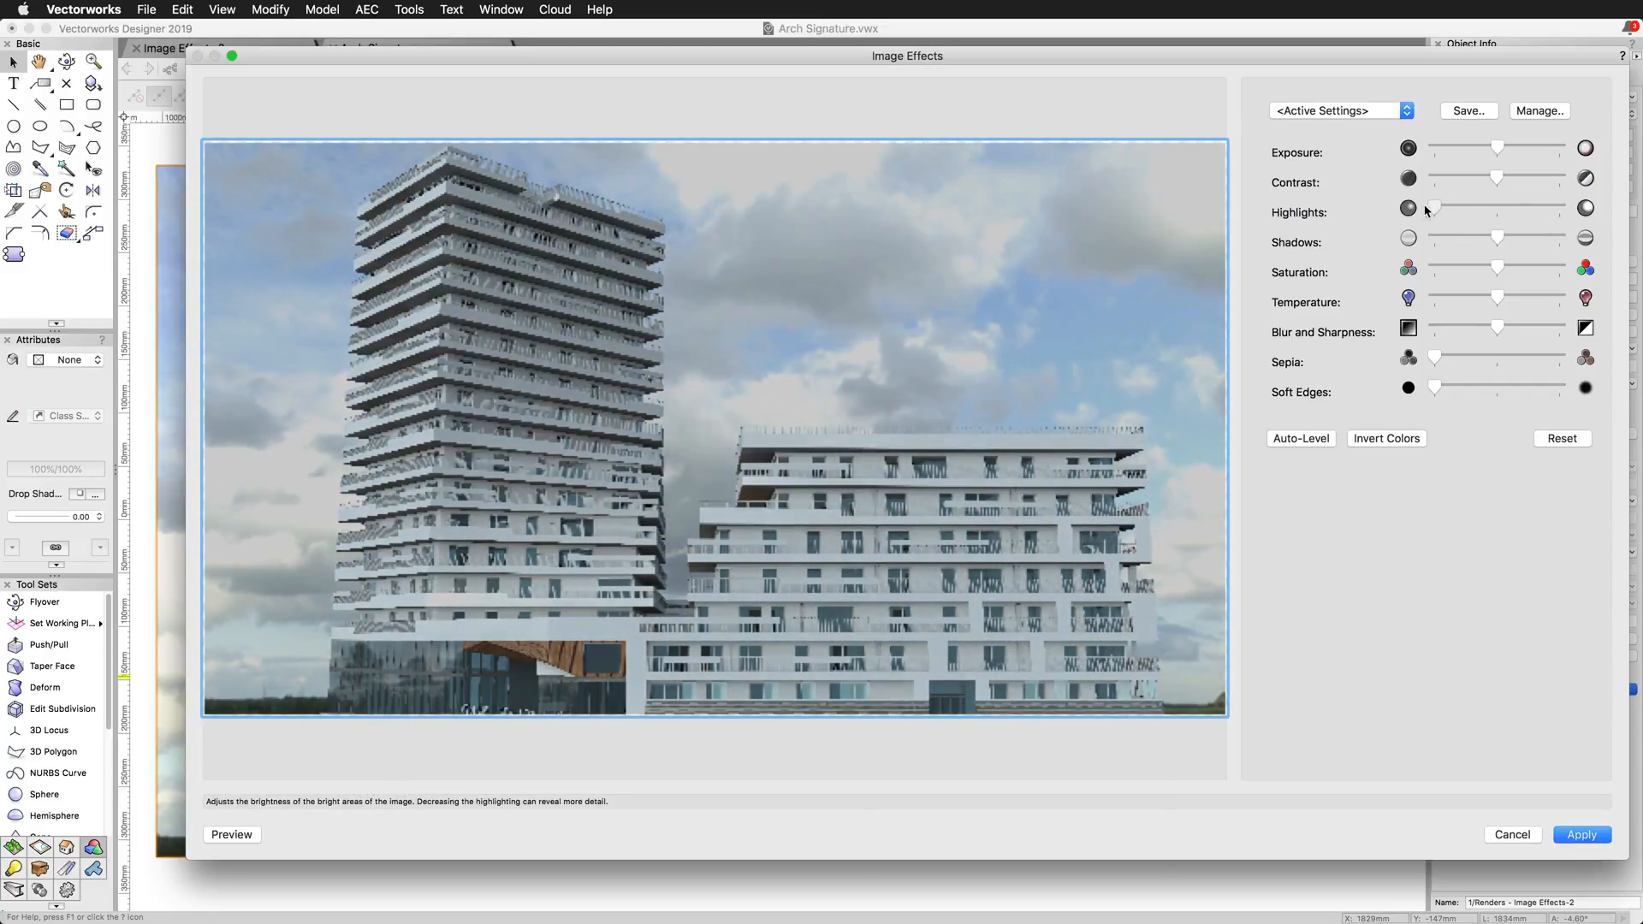
pyautogui.moveTo(1433, 207); pyautogui.dragTo(1560, 207)
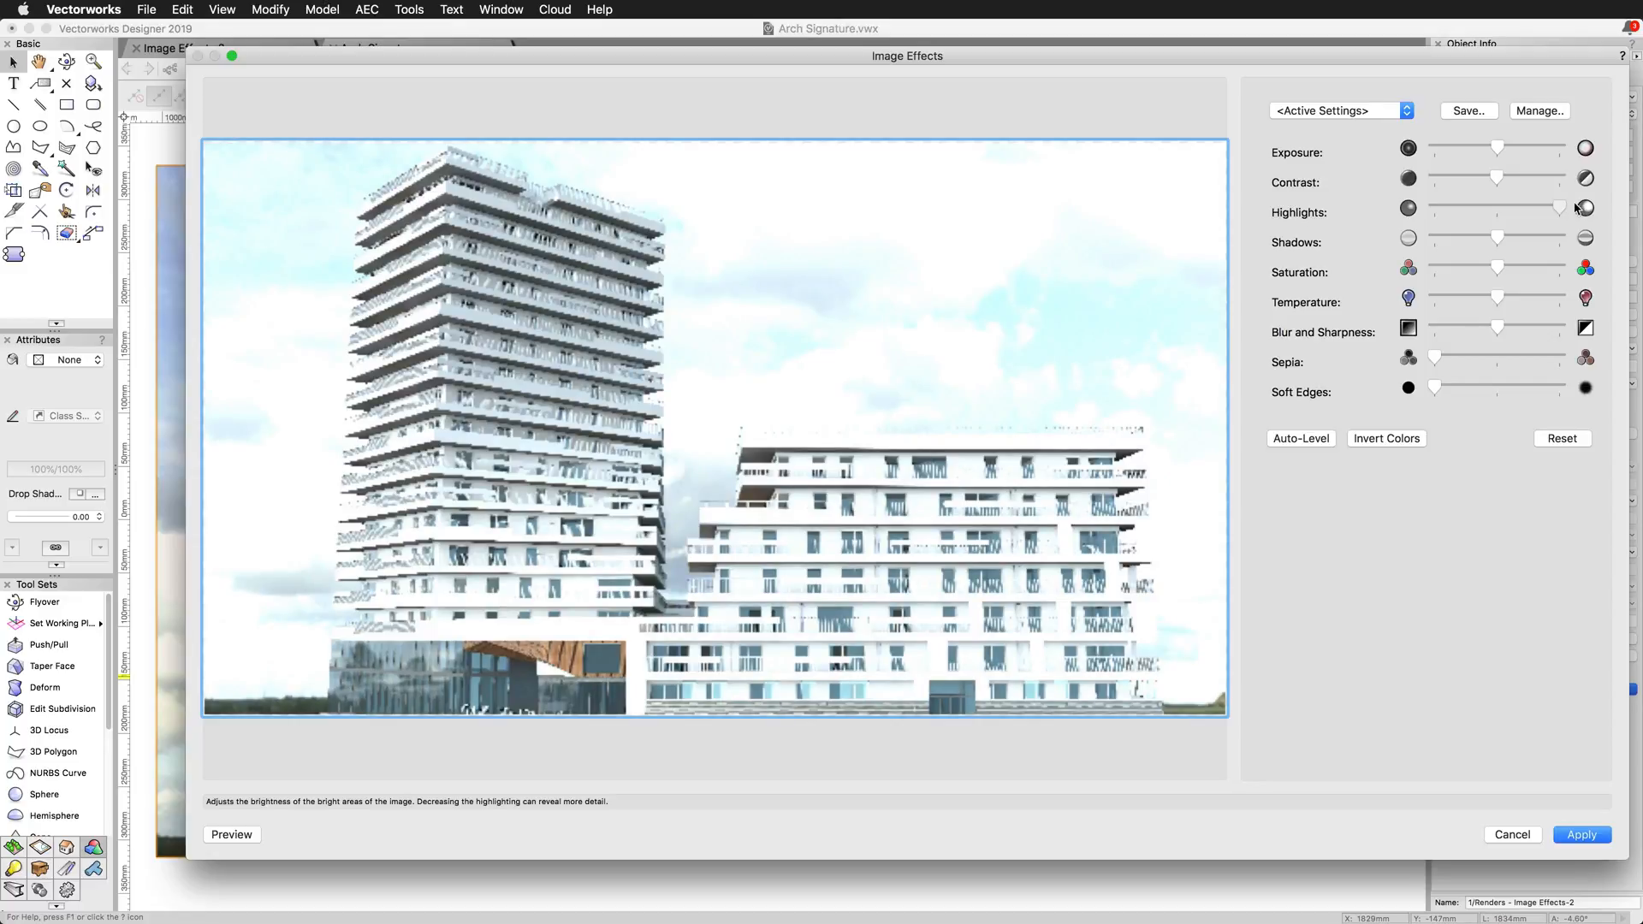
pyautogui.moveTo(1558, 207); pyautogui.dragTo(1496, 207)
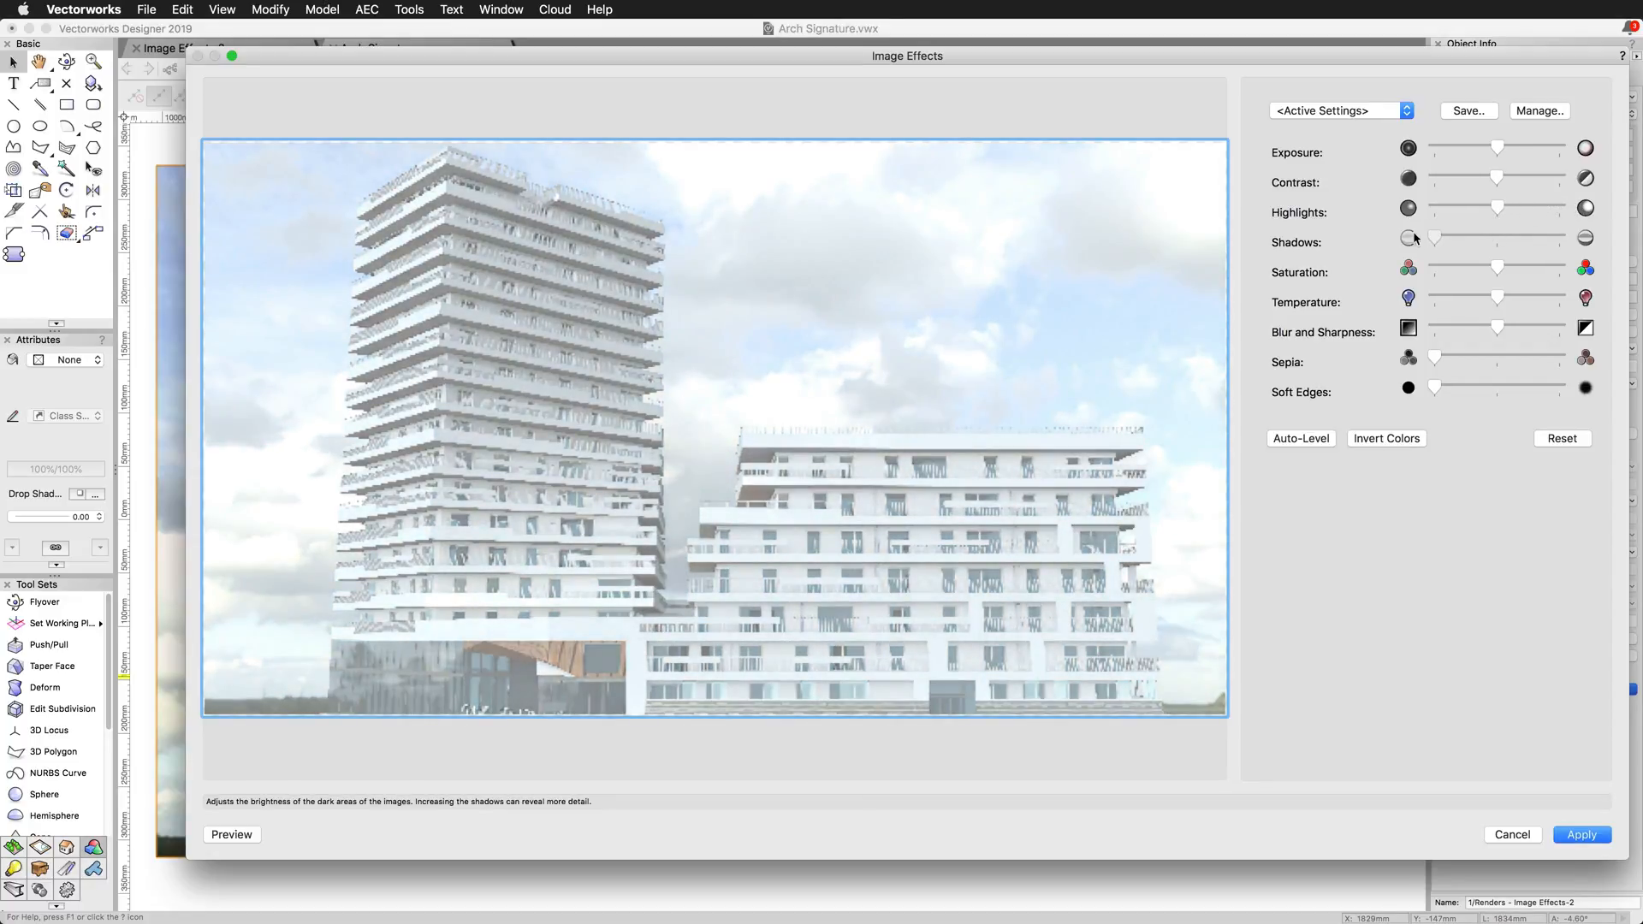
pyautogui.moveTo(1436, 238); pyautogui.dragTo(1555, 238)
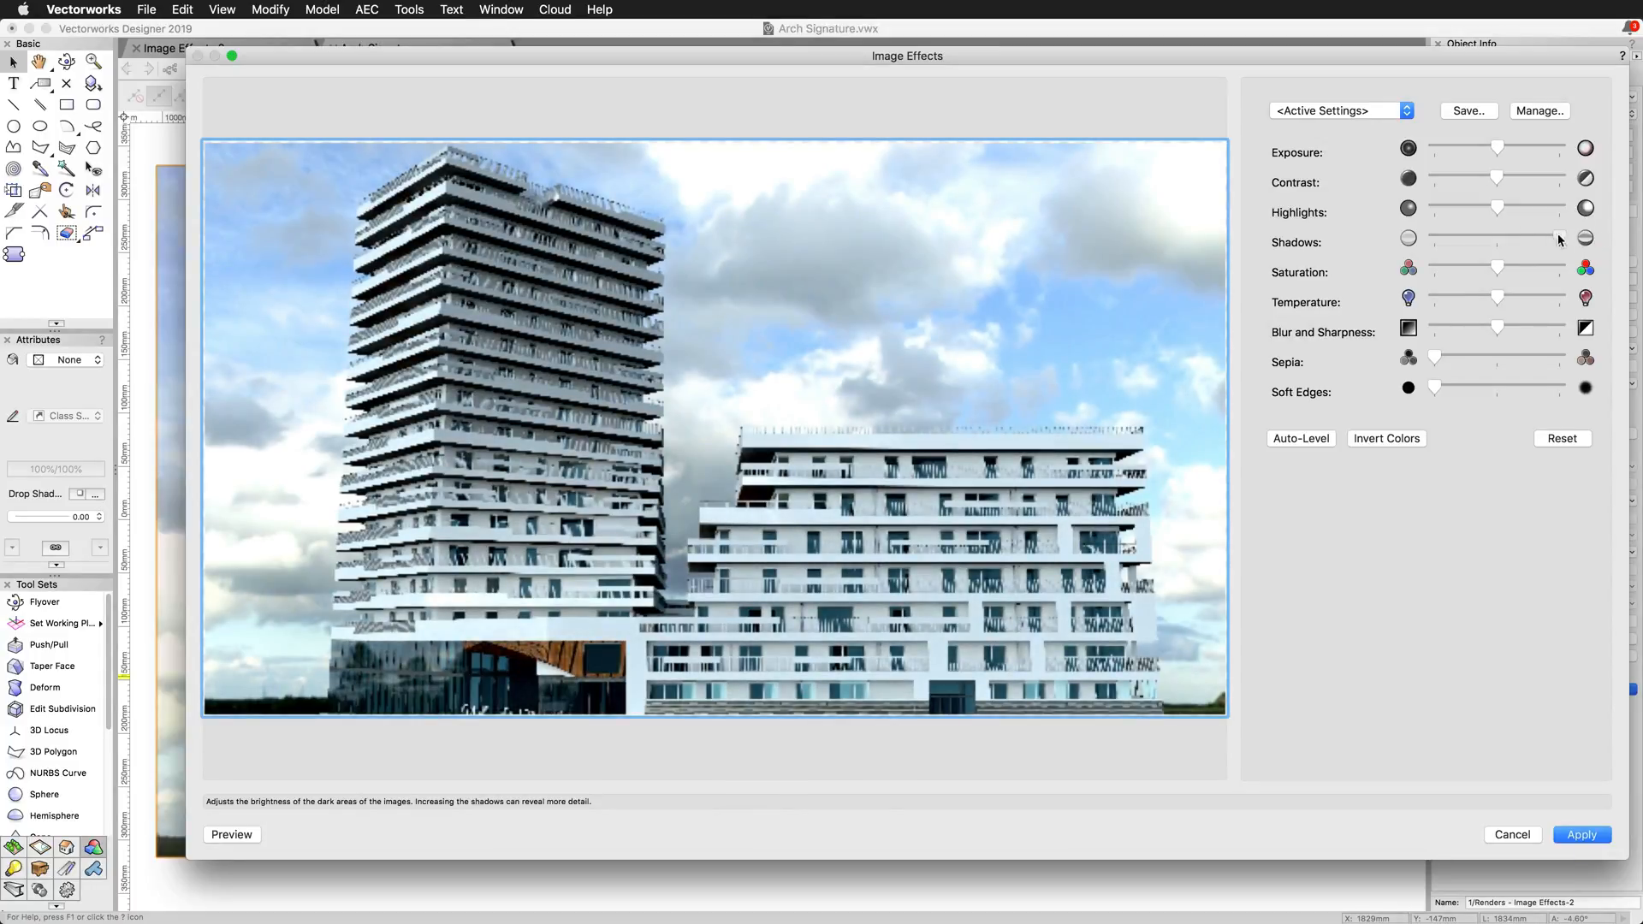
pyautogui.moveTo(1556, 238); pyautogui.dragTo(1494, 238)
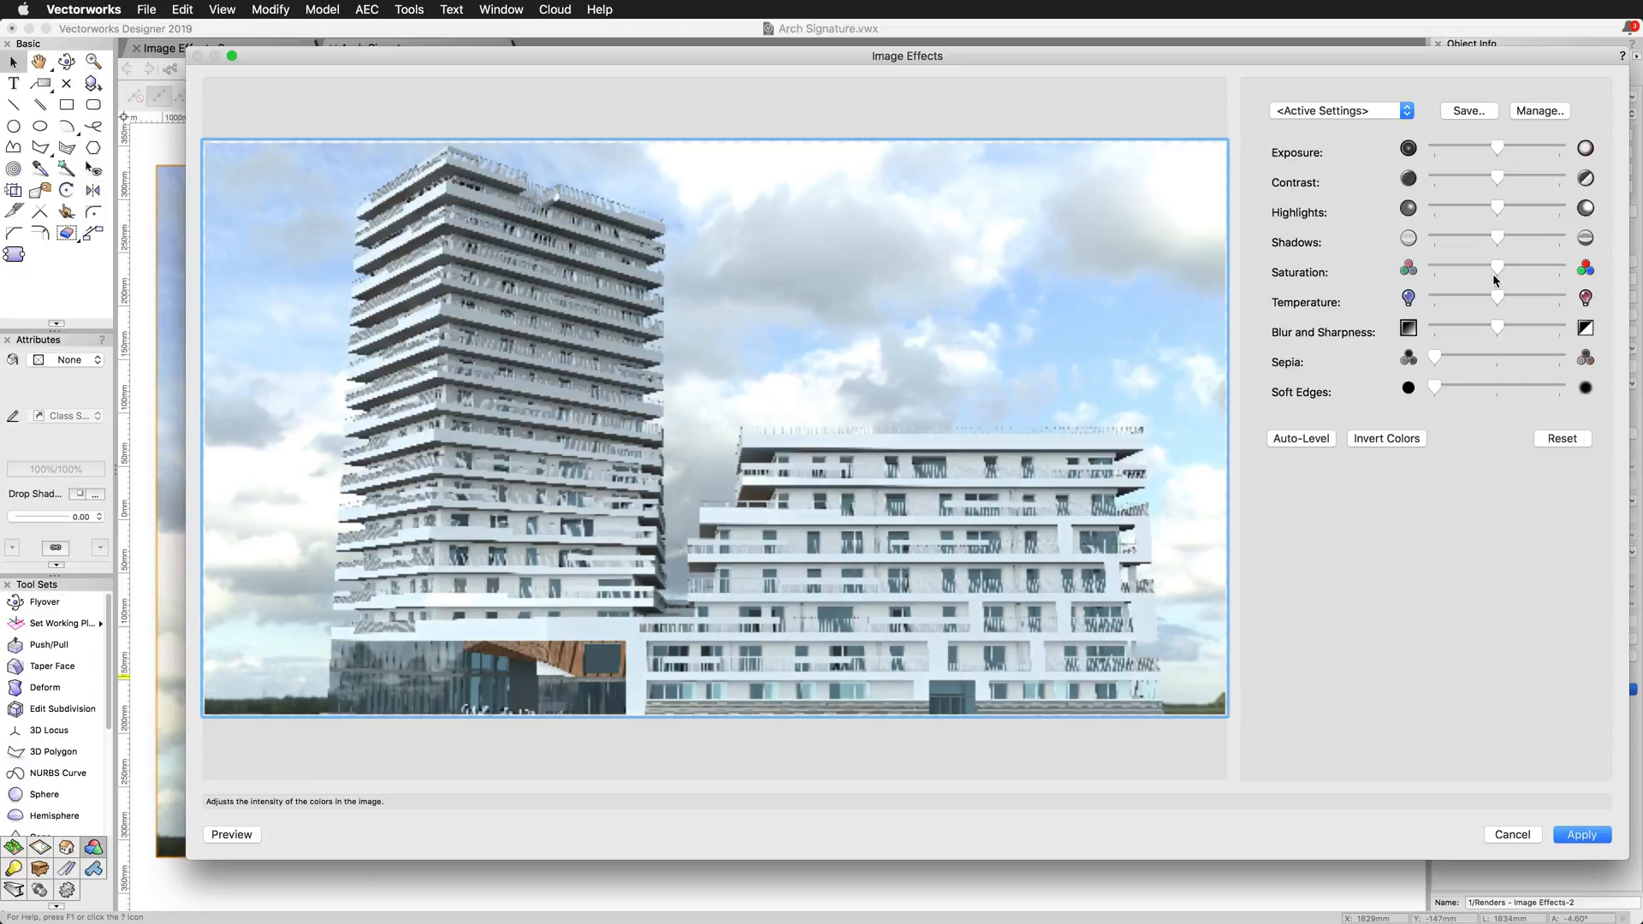
pyautogui.moveTo(1497, 266); pyautogui.dragTo(1469, 267)
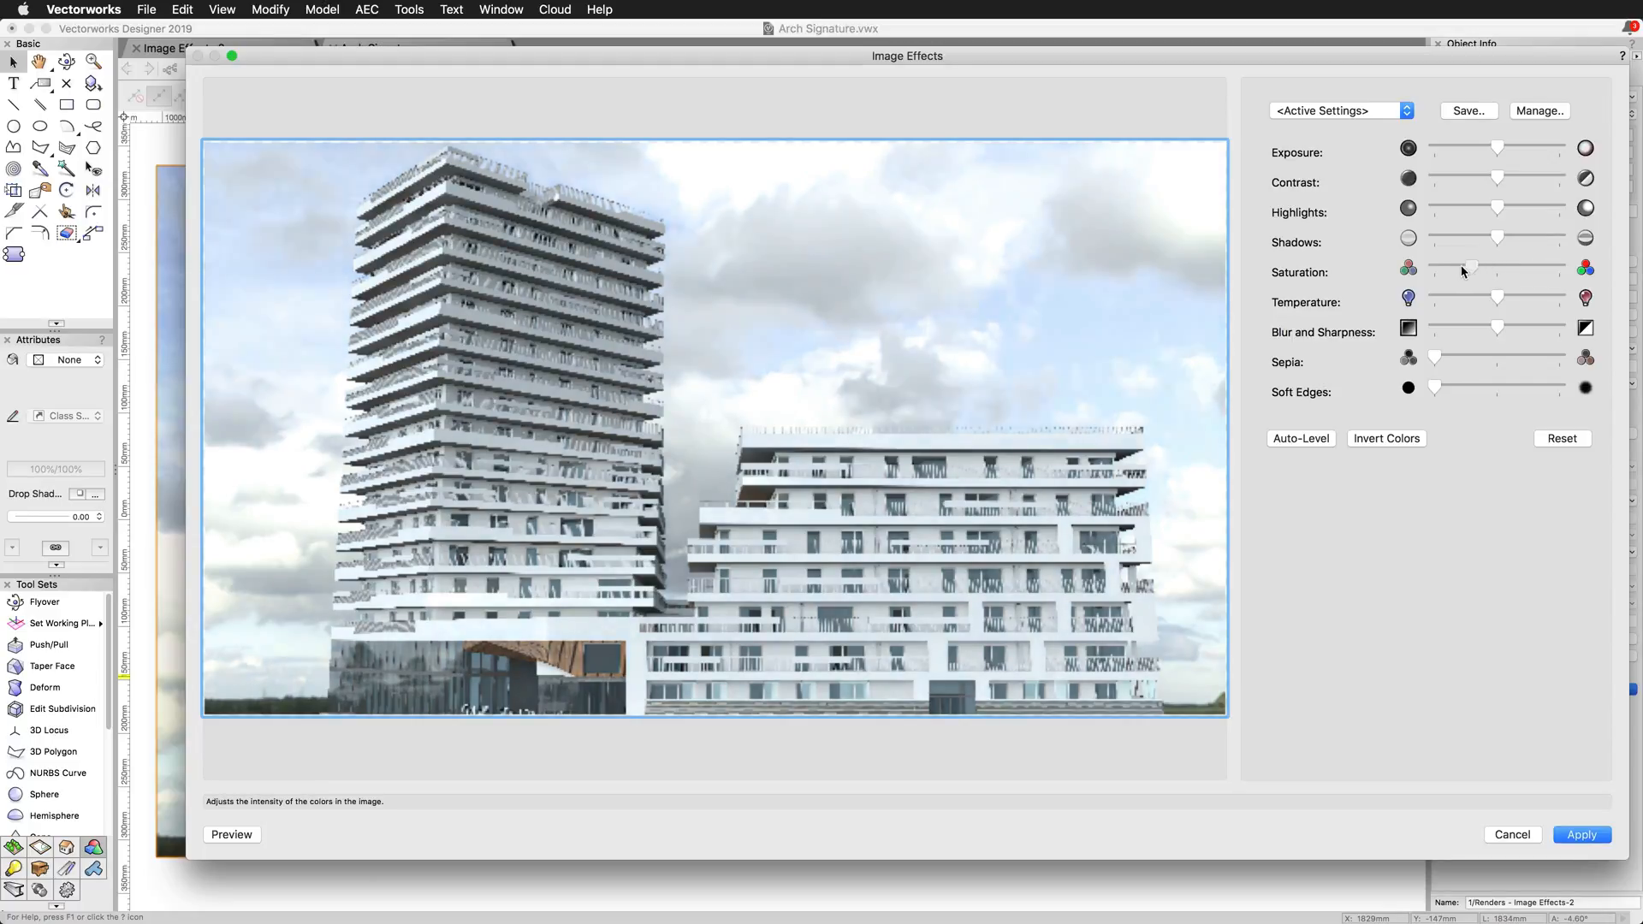
pyautogui.moveTo(1469, 267); pyautogui.dragTo(1456, 268)
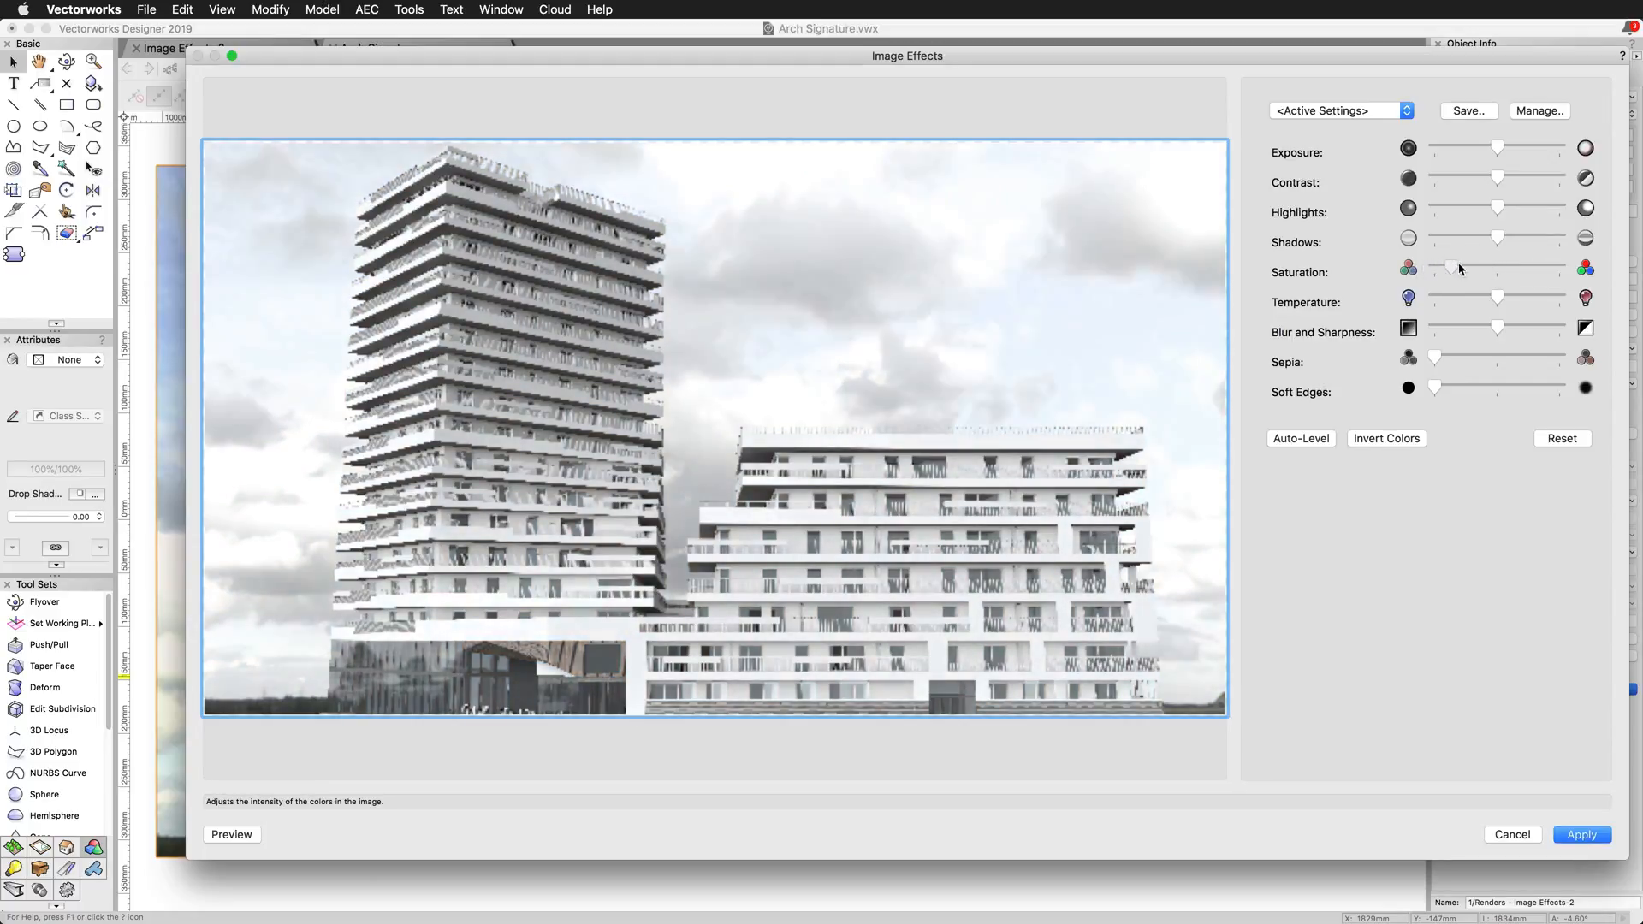
pyautogui.moveTo(1437, 267); pyautogui.dragTo(1560, 266)
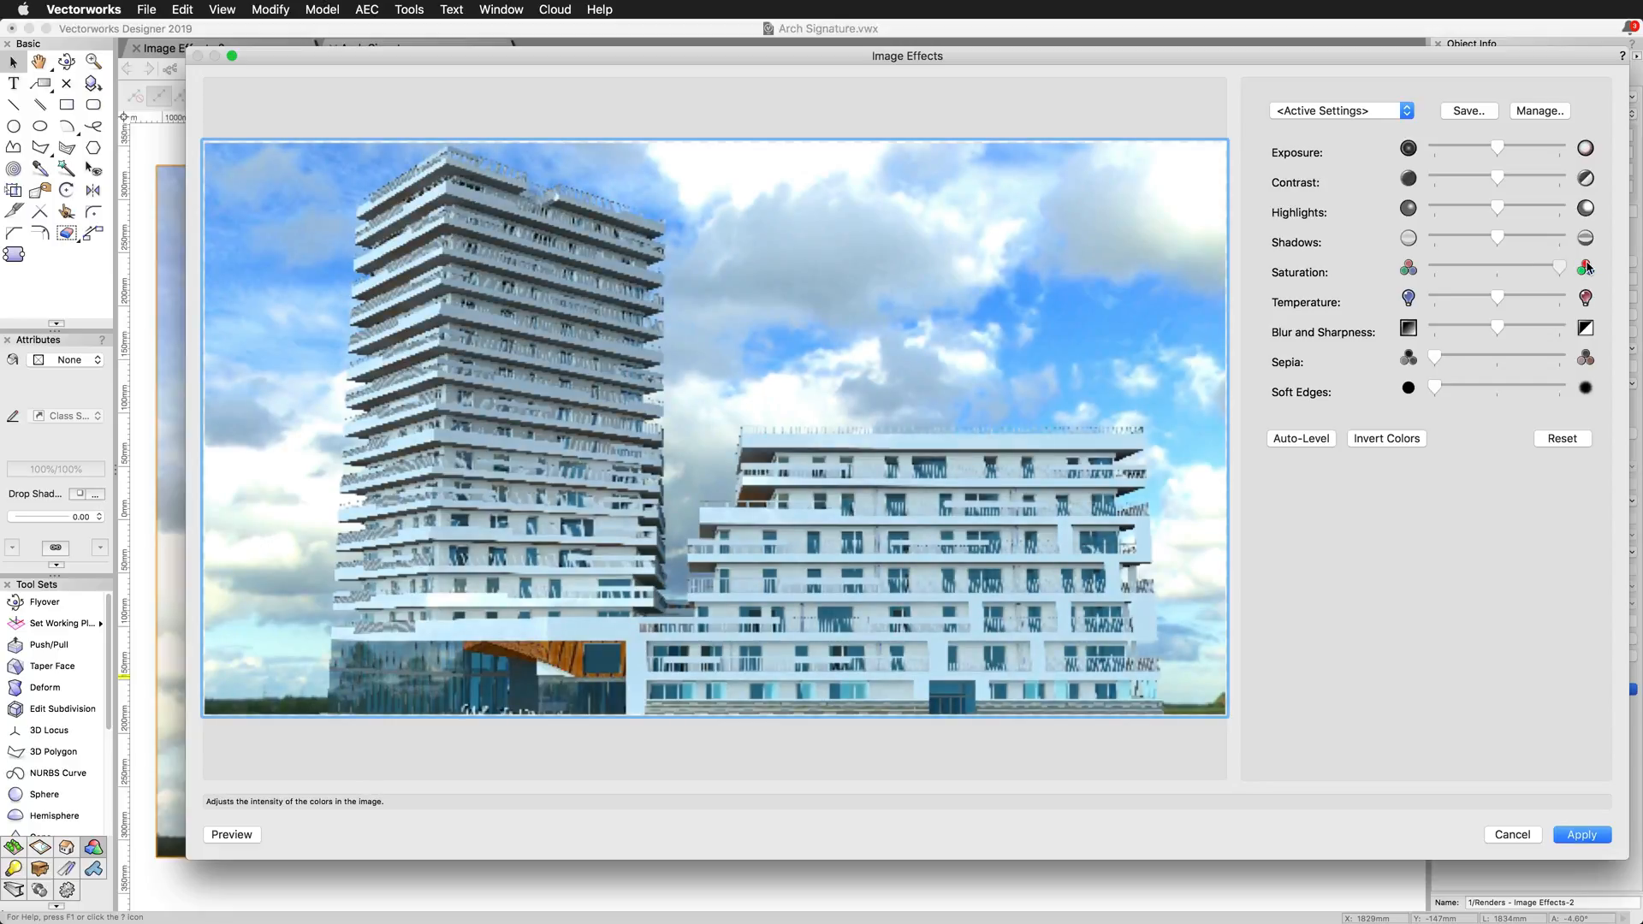
pyautogui.moveTo(1561, 266); pyautogui.dragTo(1433, 267)
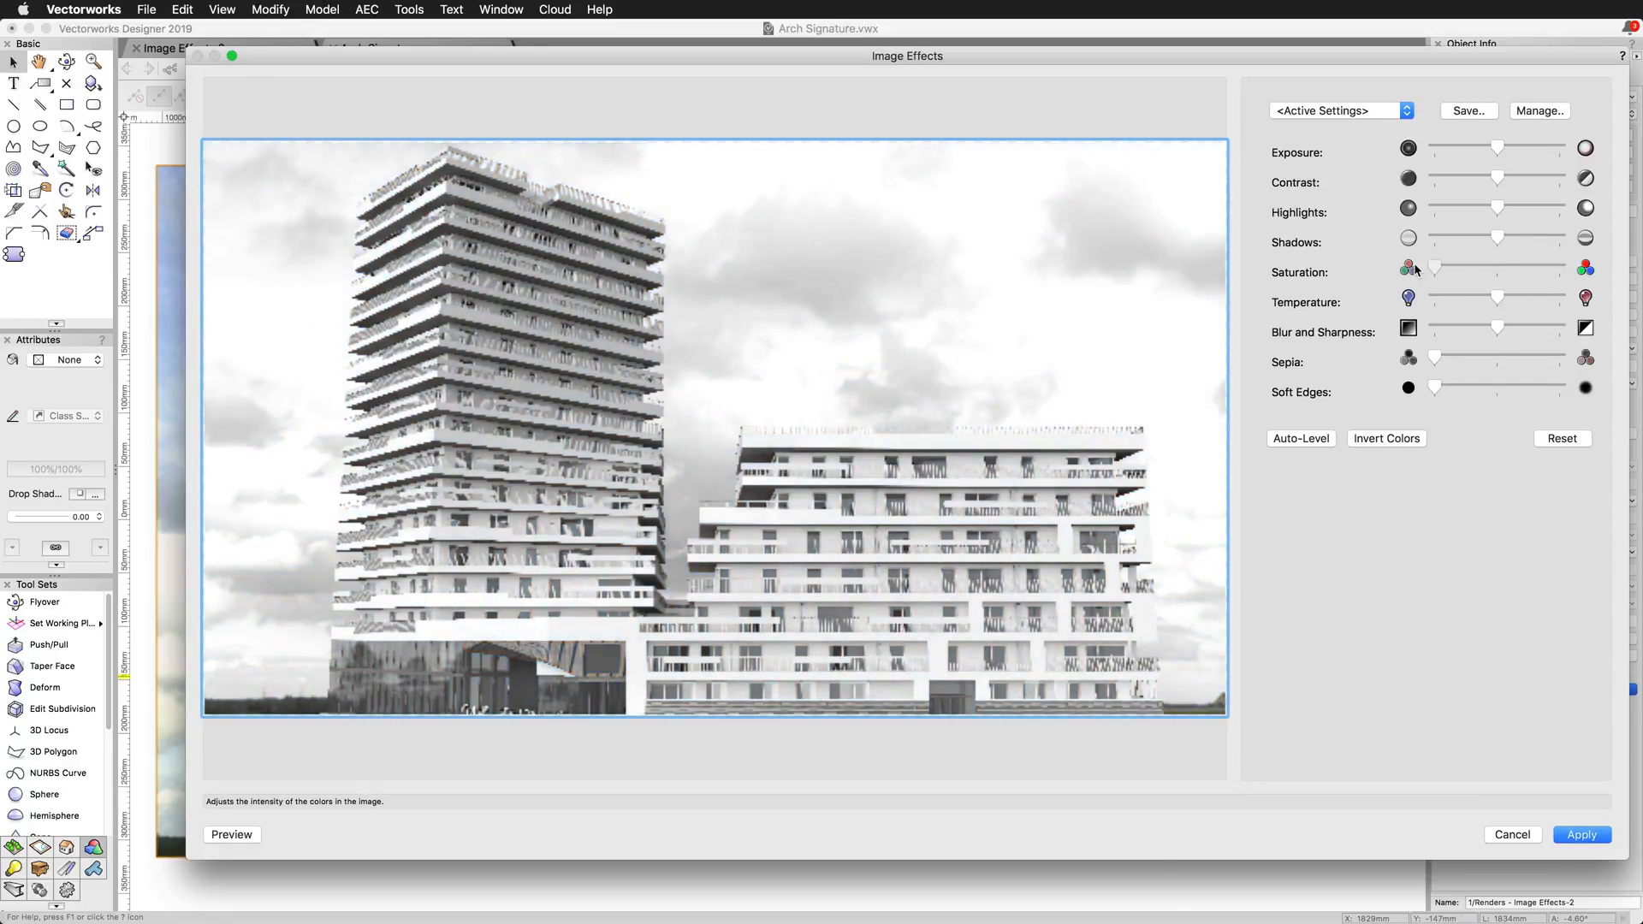
pyautogui.moveTo(1436, 307)
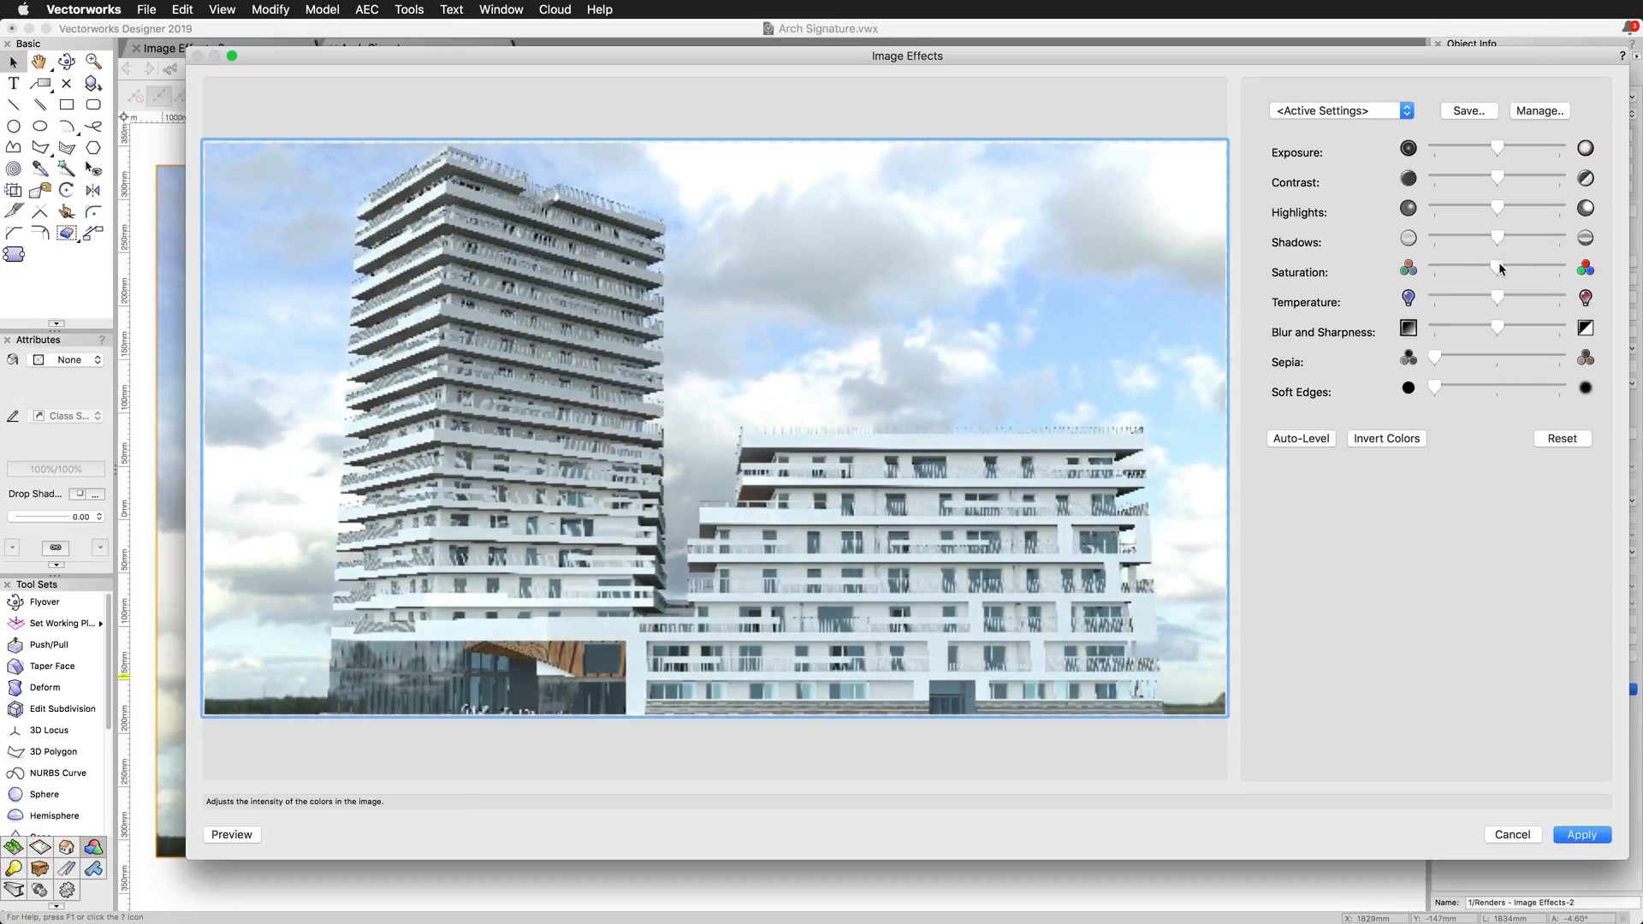
pyautogui.moveTo(1496, 298); pyautogui.dragTo(1437, 298)
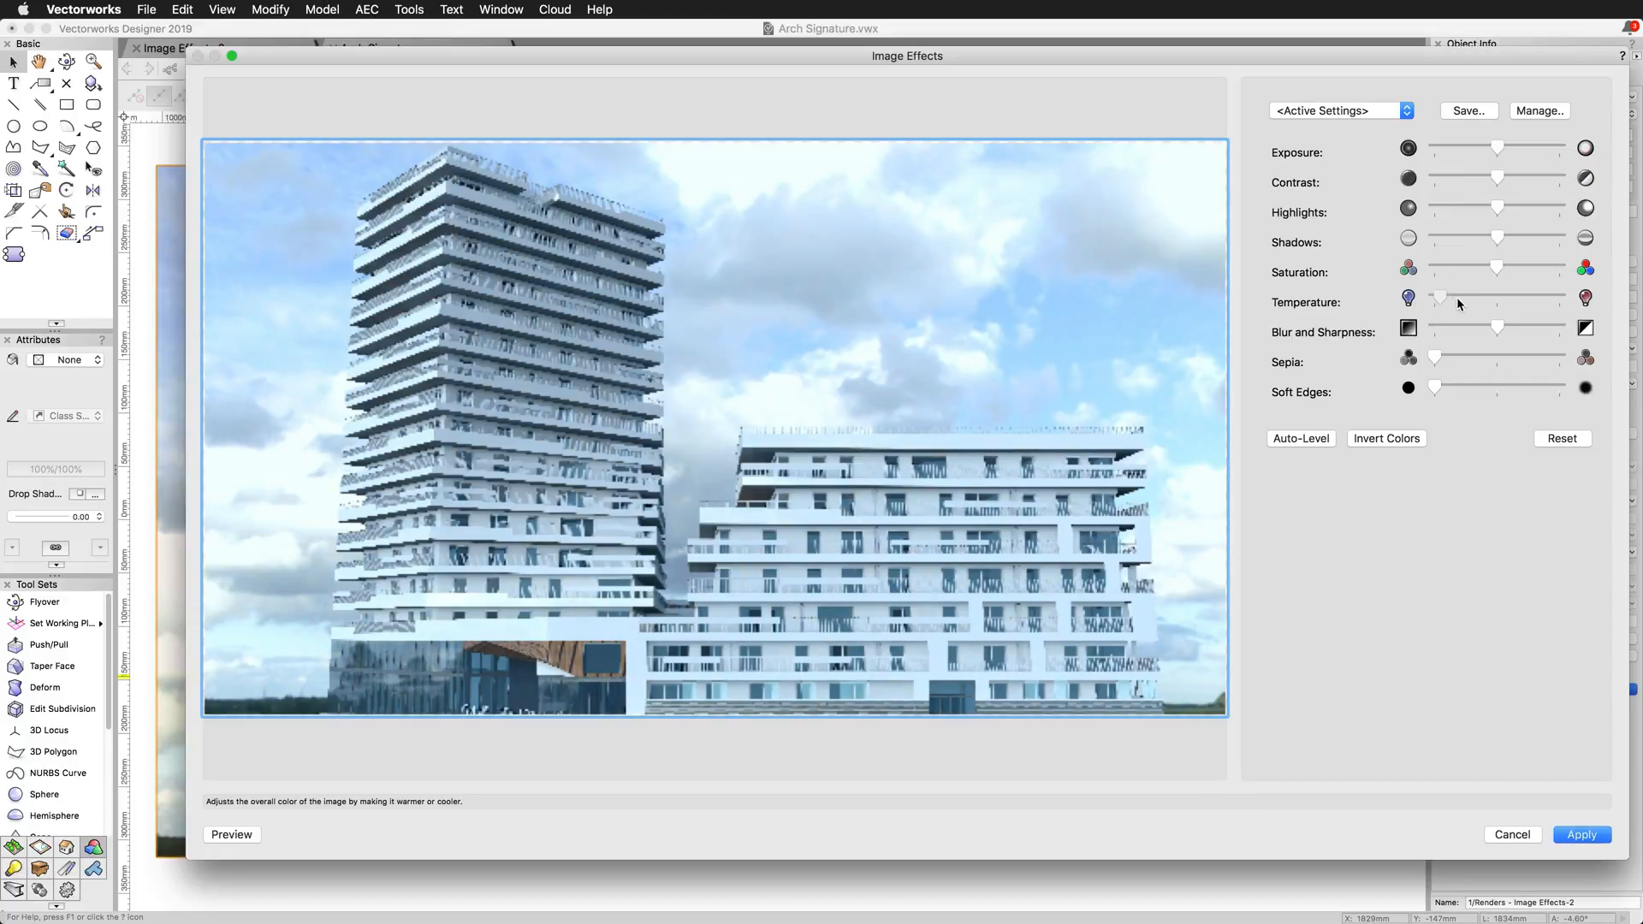
pyautogui.moveTo(1441, 298); pyautogui.dragTo(1561, 298)
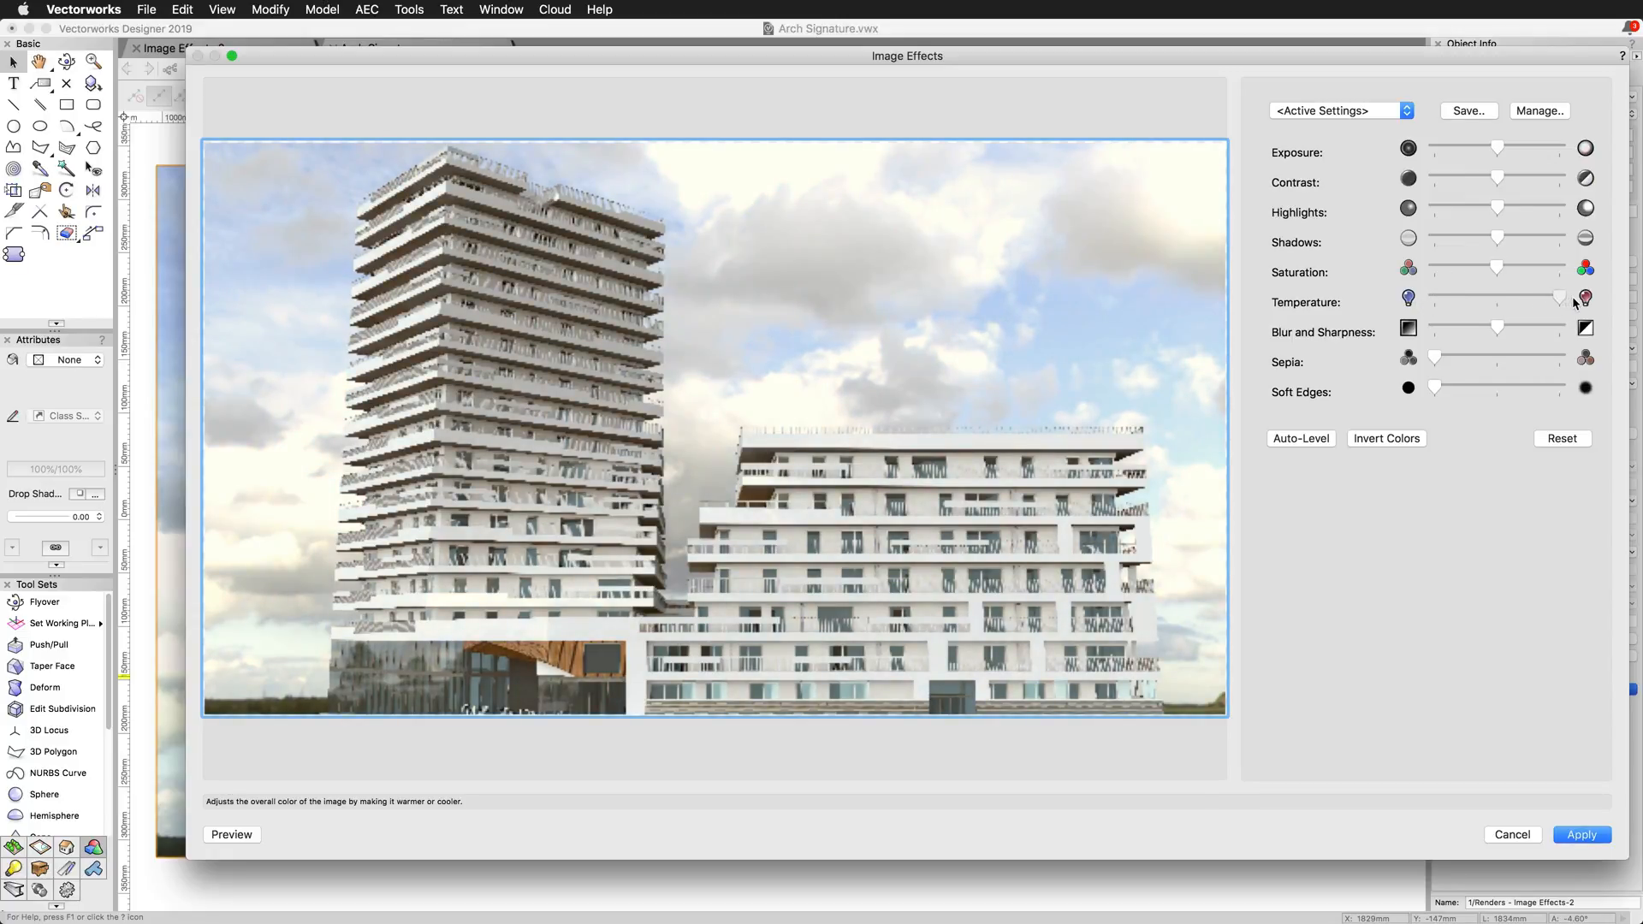
pyautogui.moveTo(1561, 298); pyautogui.dragTo(1503, 298)
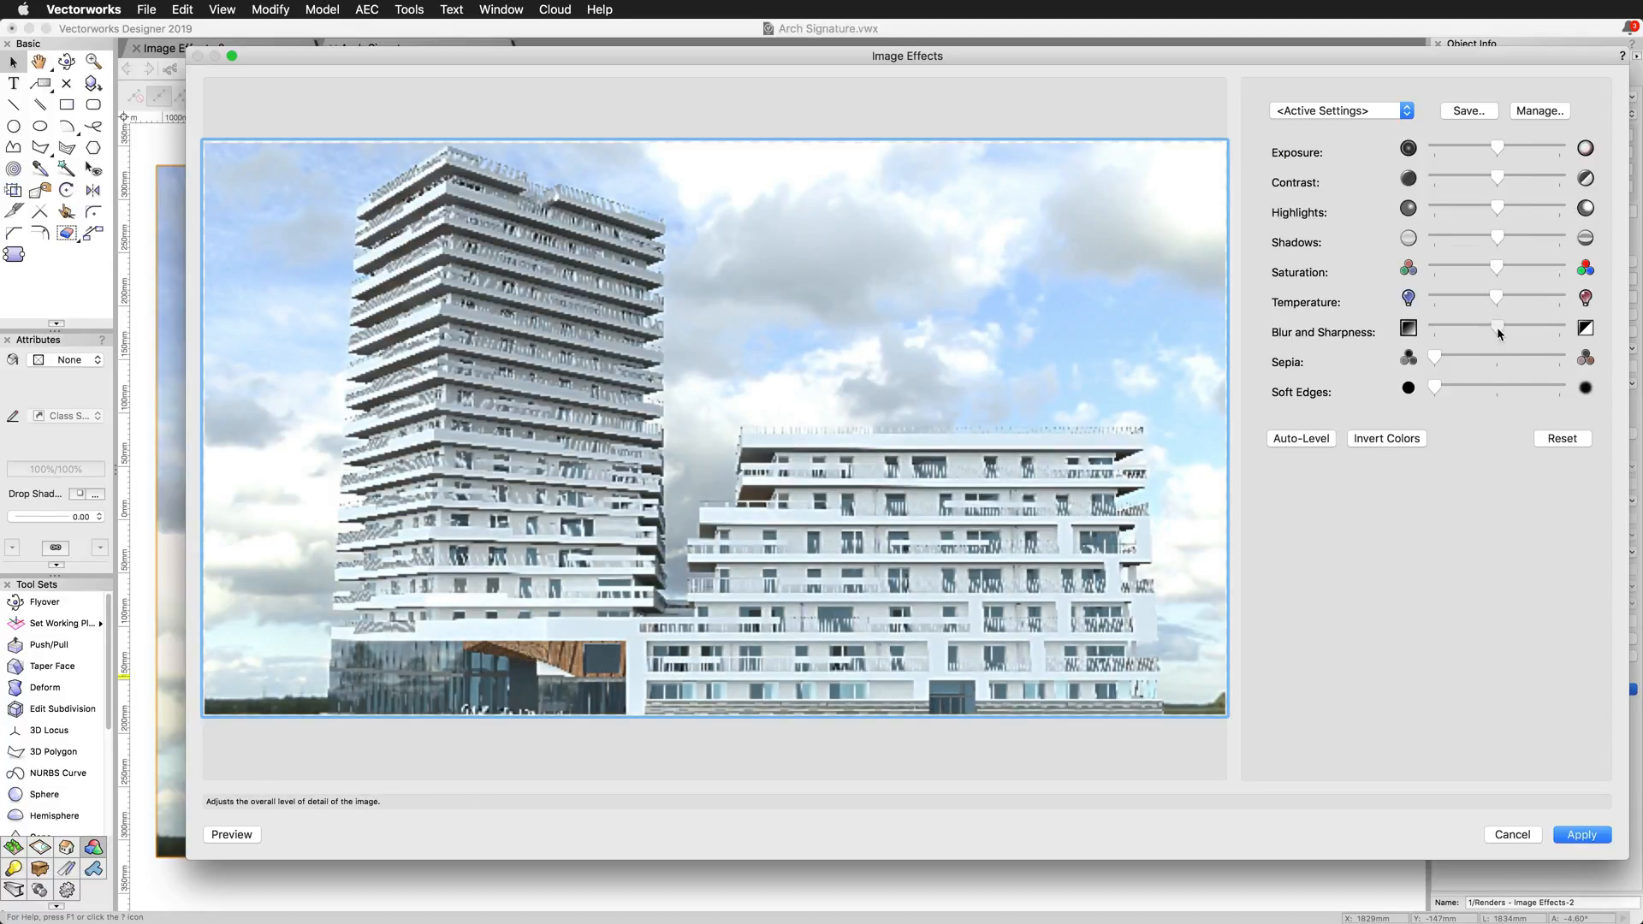
pyautogui.moveTo(1497, 327); pyautogui.dragTo(1436, 328)
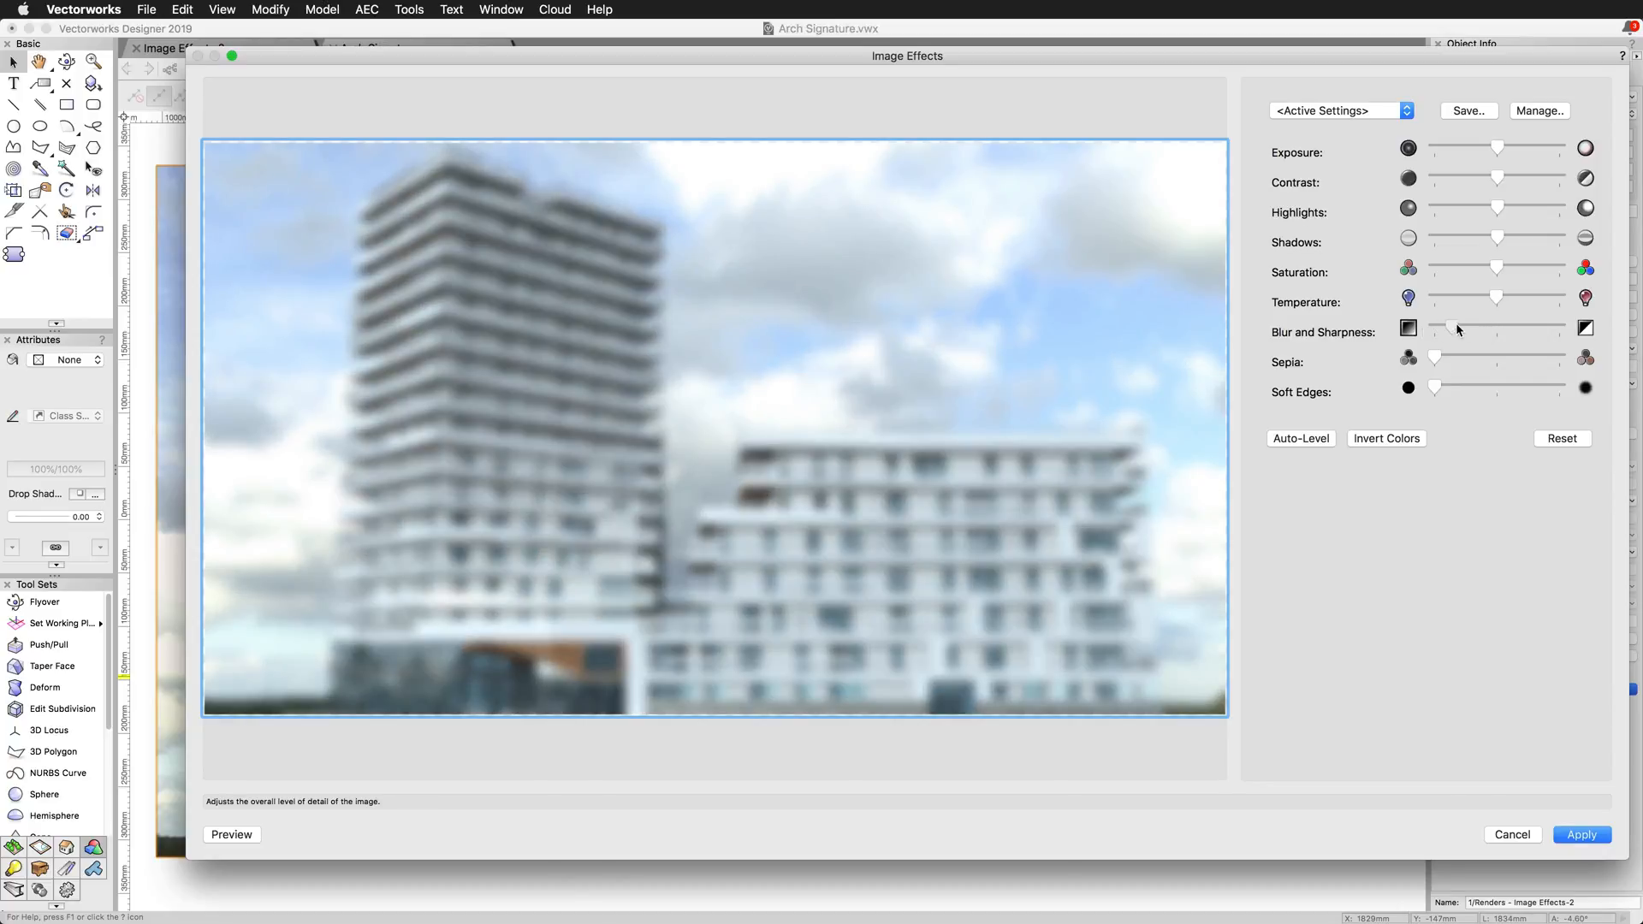
pyautogui.moveTo(1456, 328); pyautogui.dragTo(1525, 328)
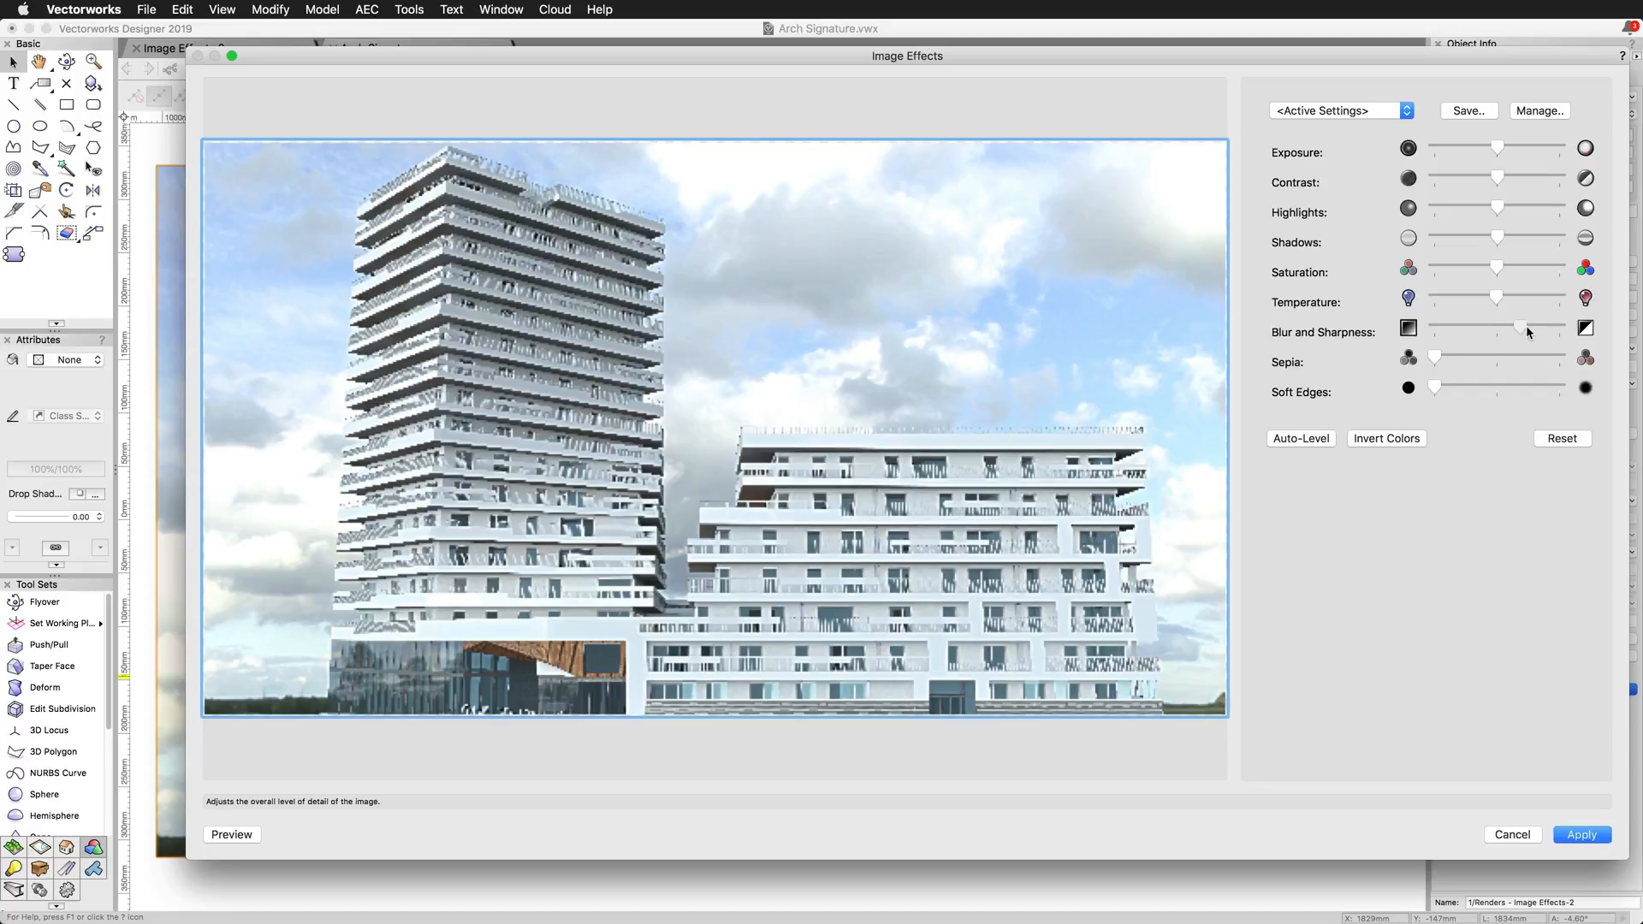
pyautogui.moveTo(1520, 332); pyautogui.dragTo(1558, 328)
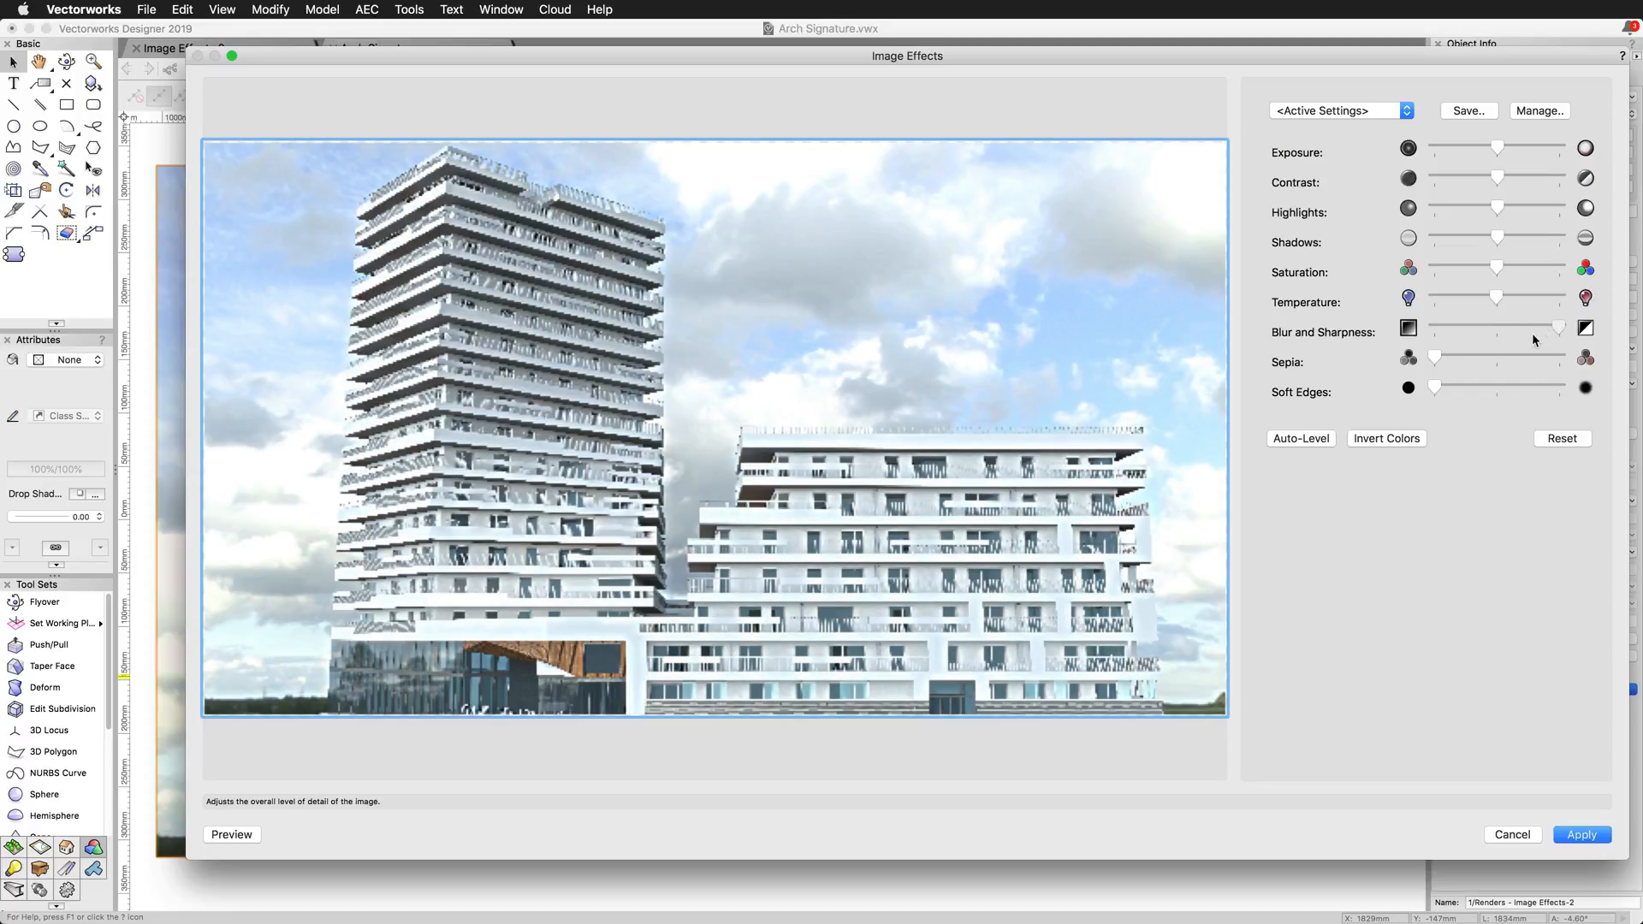
pyautogui.moveTo(1559, 327); pyautogui.dragTo(1496, 327)
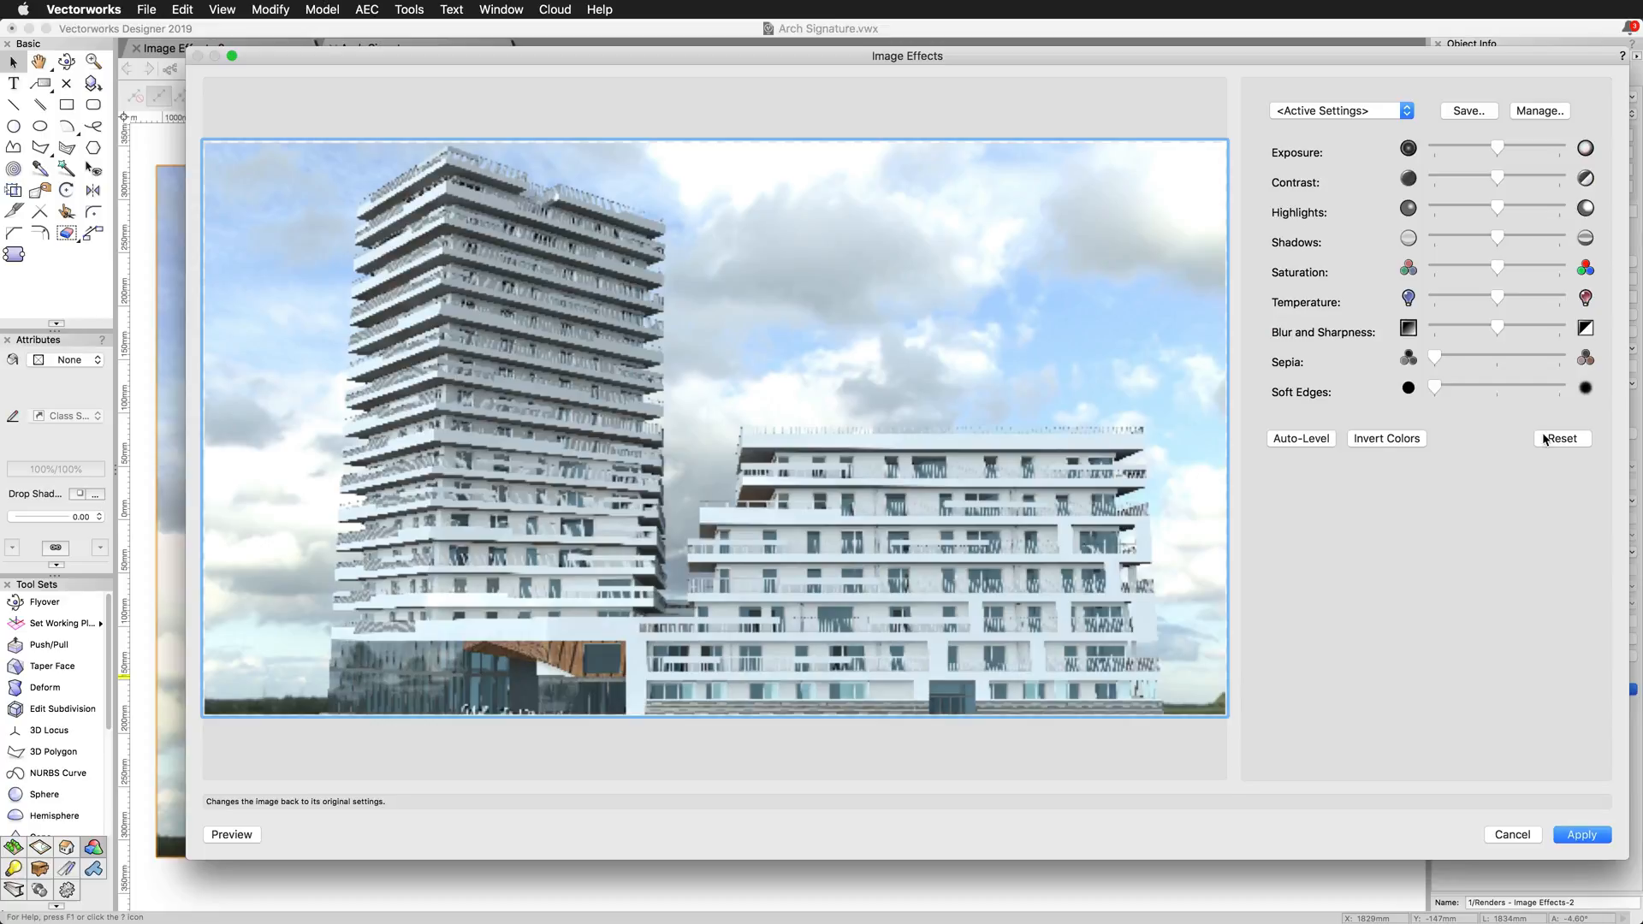
pyautogui.moveTo(1433, 358); pyautogui.dragTo(1454, 358)
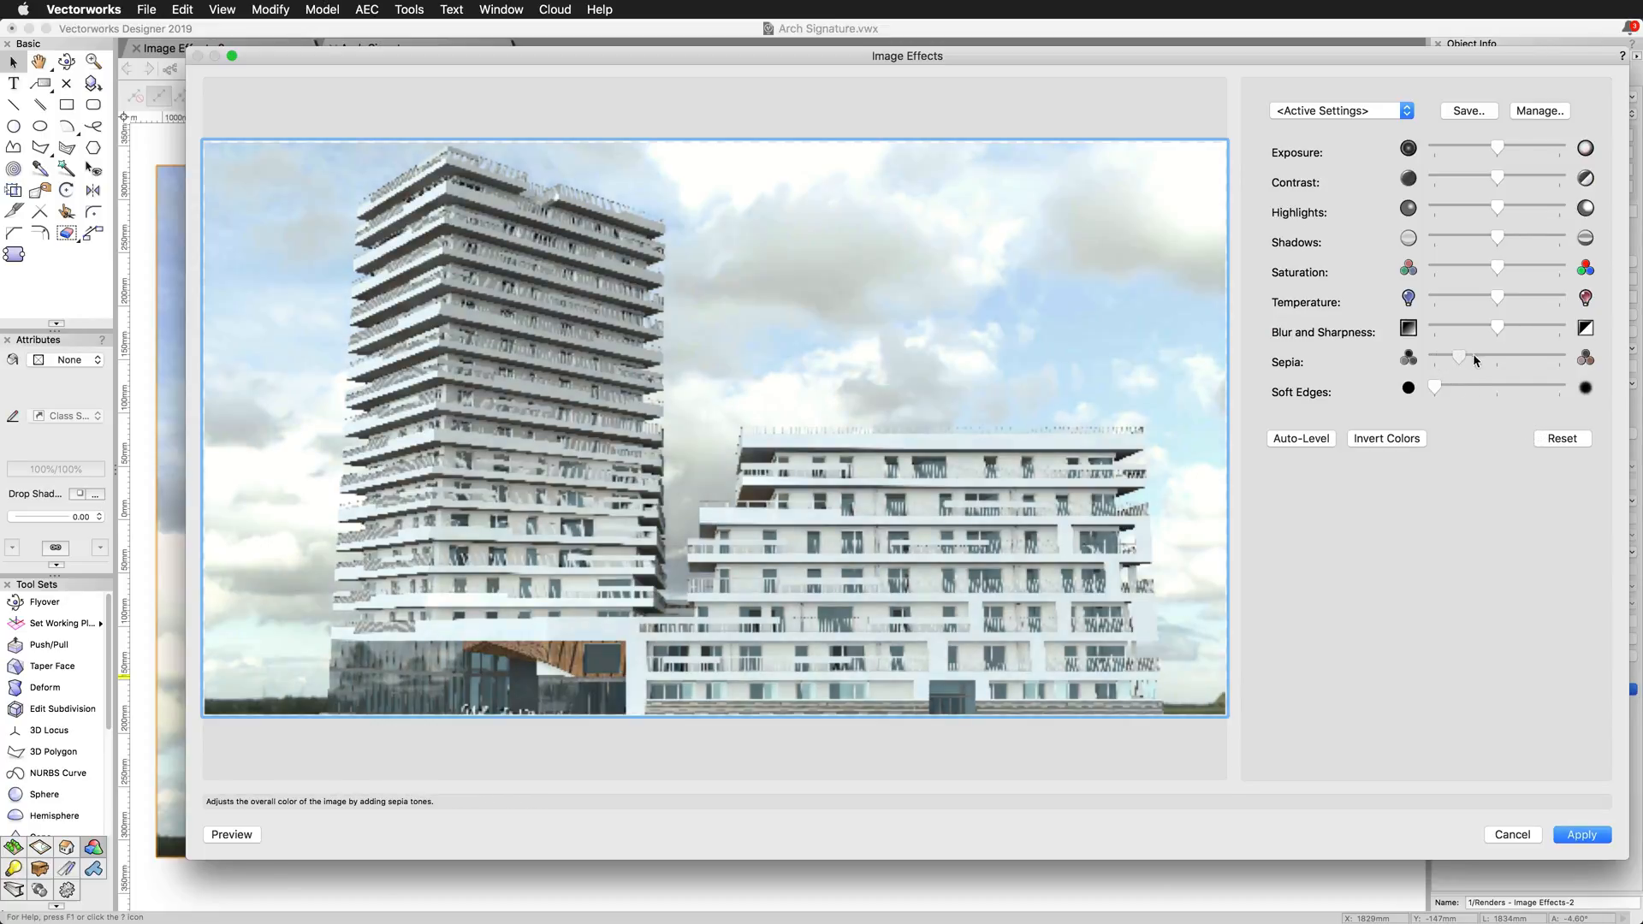
pyautogui.moveTo(1454, 358); pyautogui.dragTo(1559, 357)
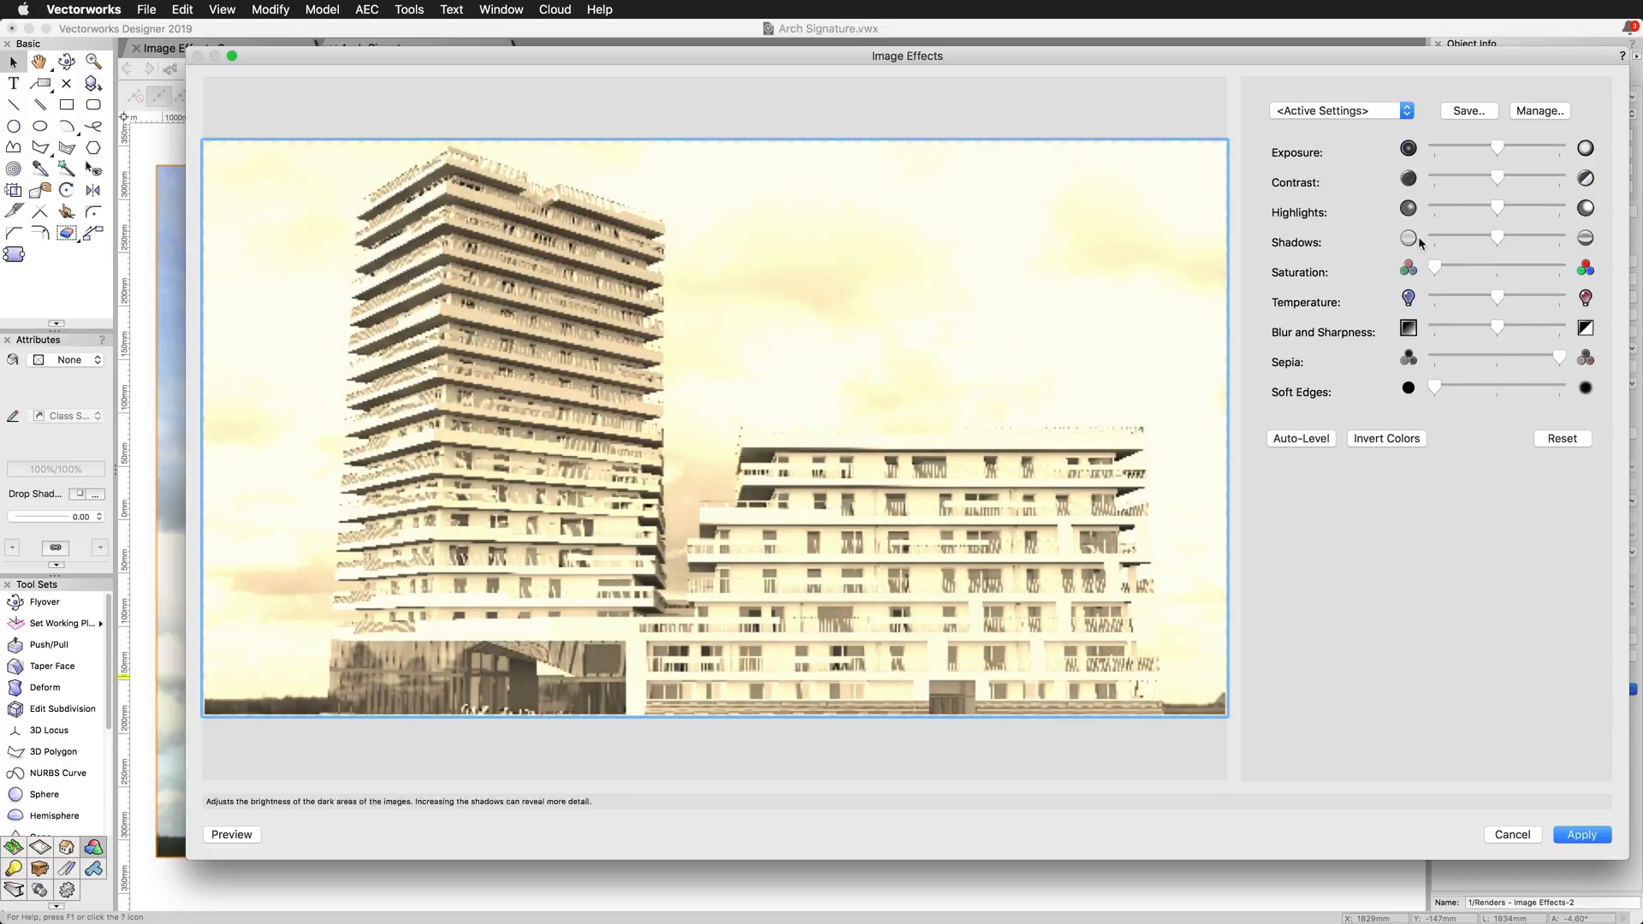
pyautogui.moveTo(1496, 148); pyautogui.dragTo(1516, 148)
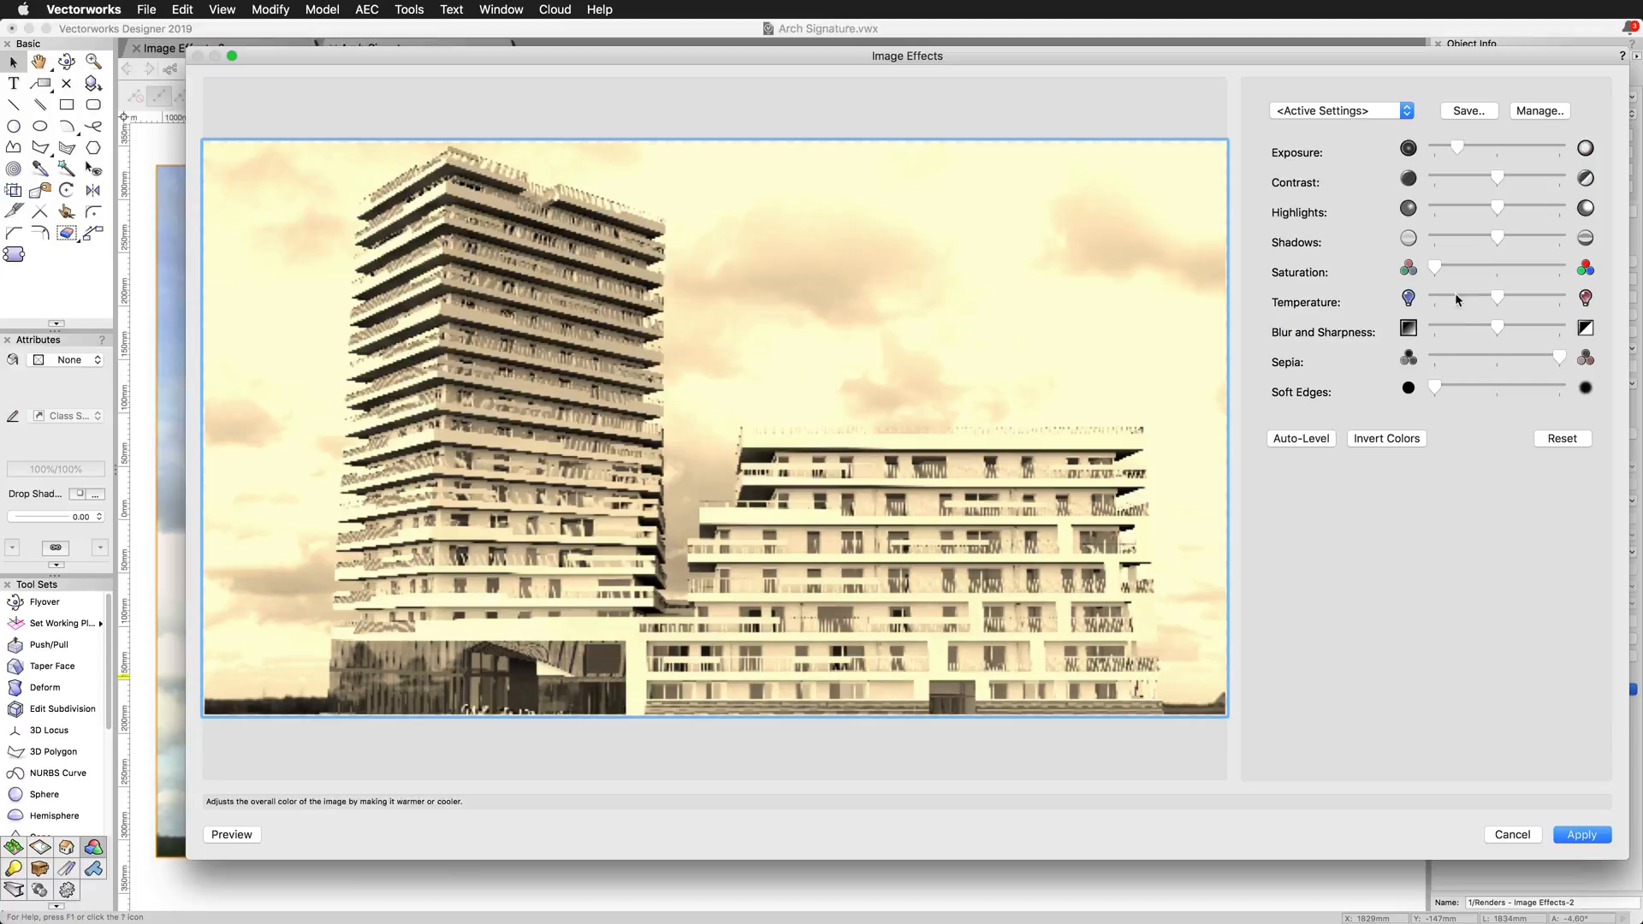
pyautogui.click(1560, 439)
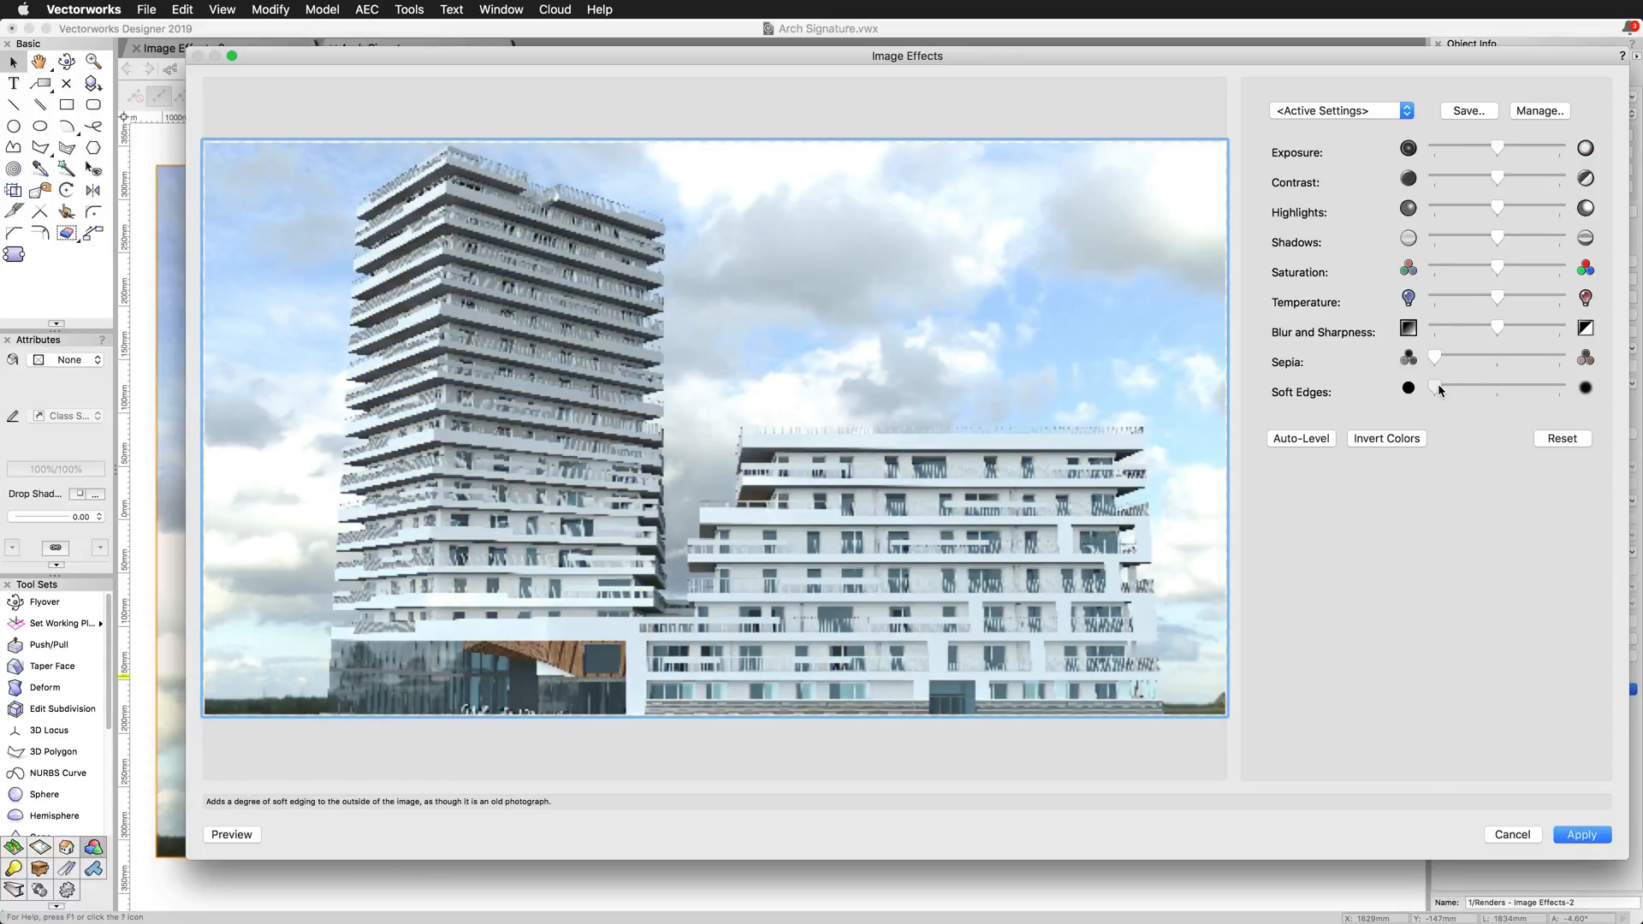
pyautogui.moveTo(1434, 388); pyautogui.dragTo(1530, 388)
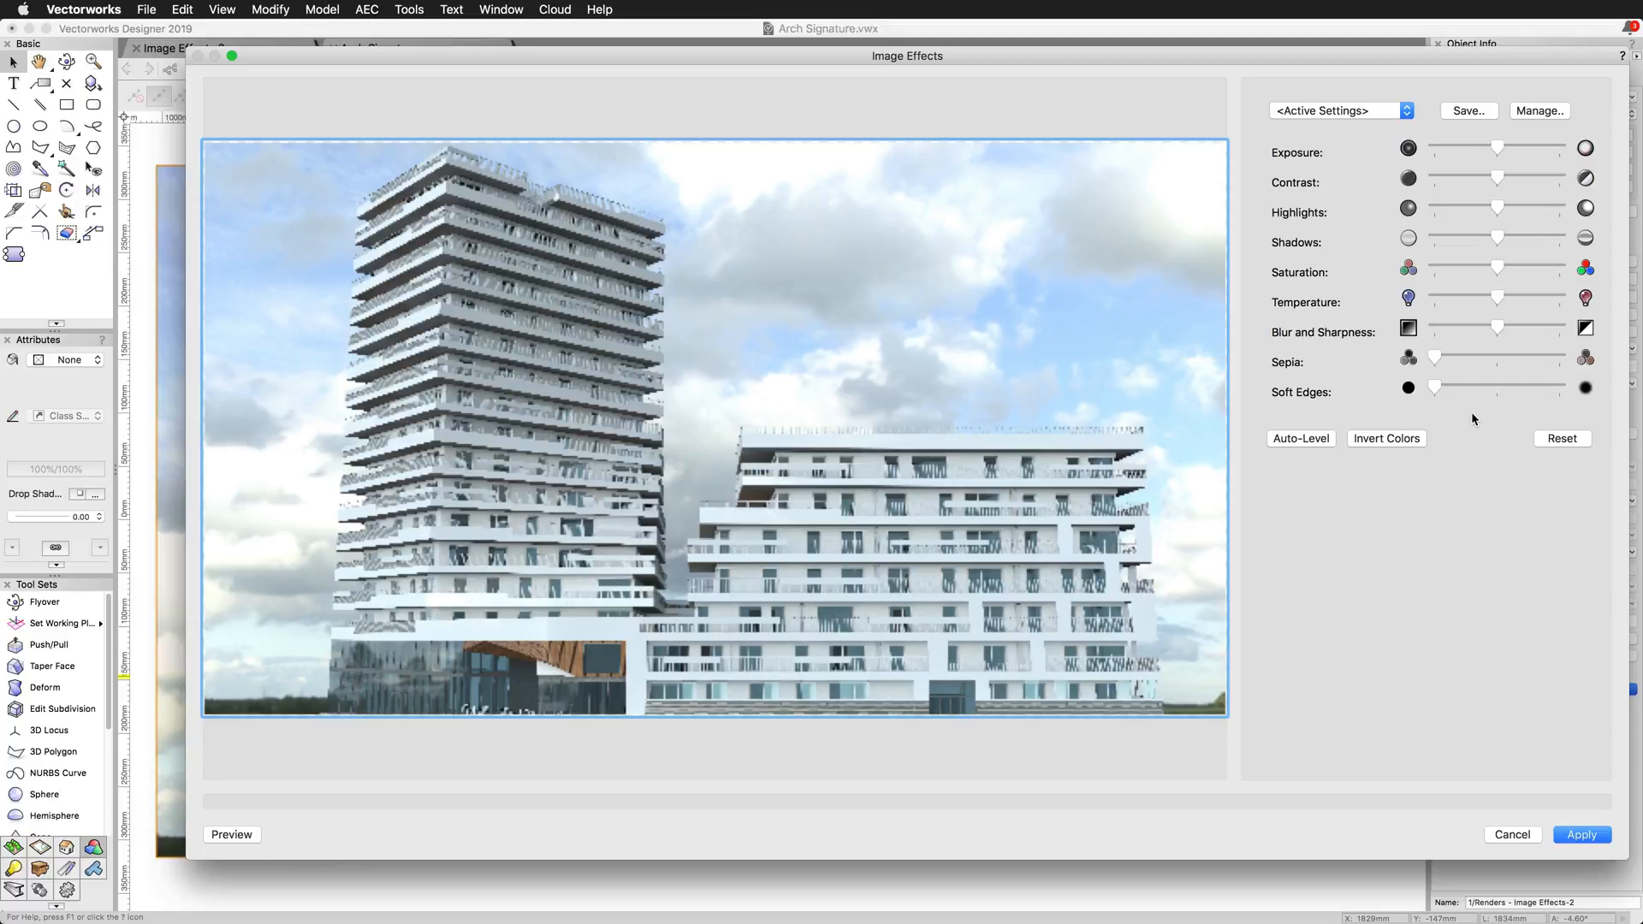
pyautogui.click(1299, 438)
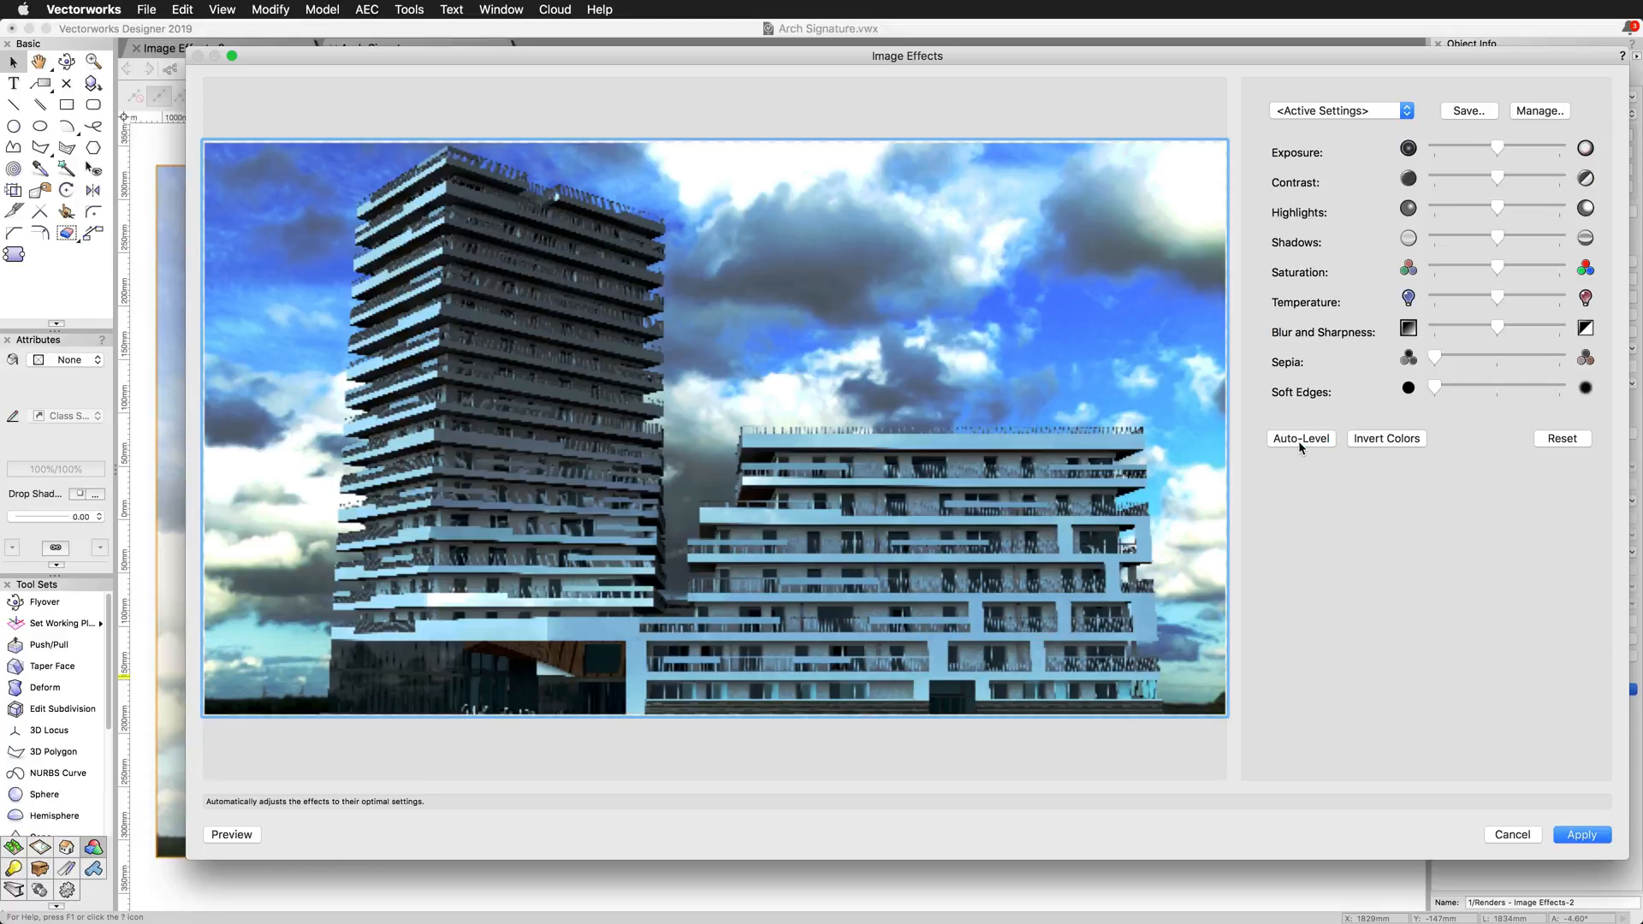
pyautogui.moveTo(1497, 149)
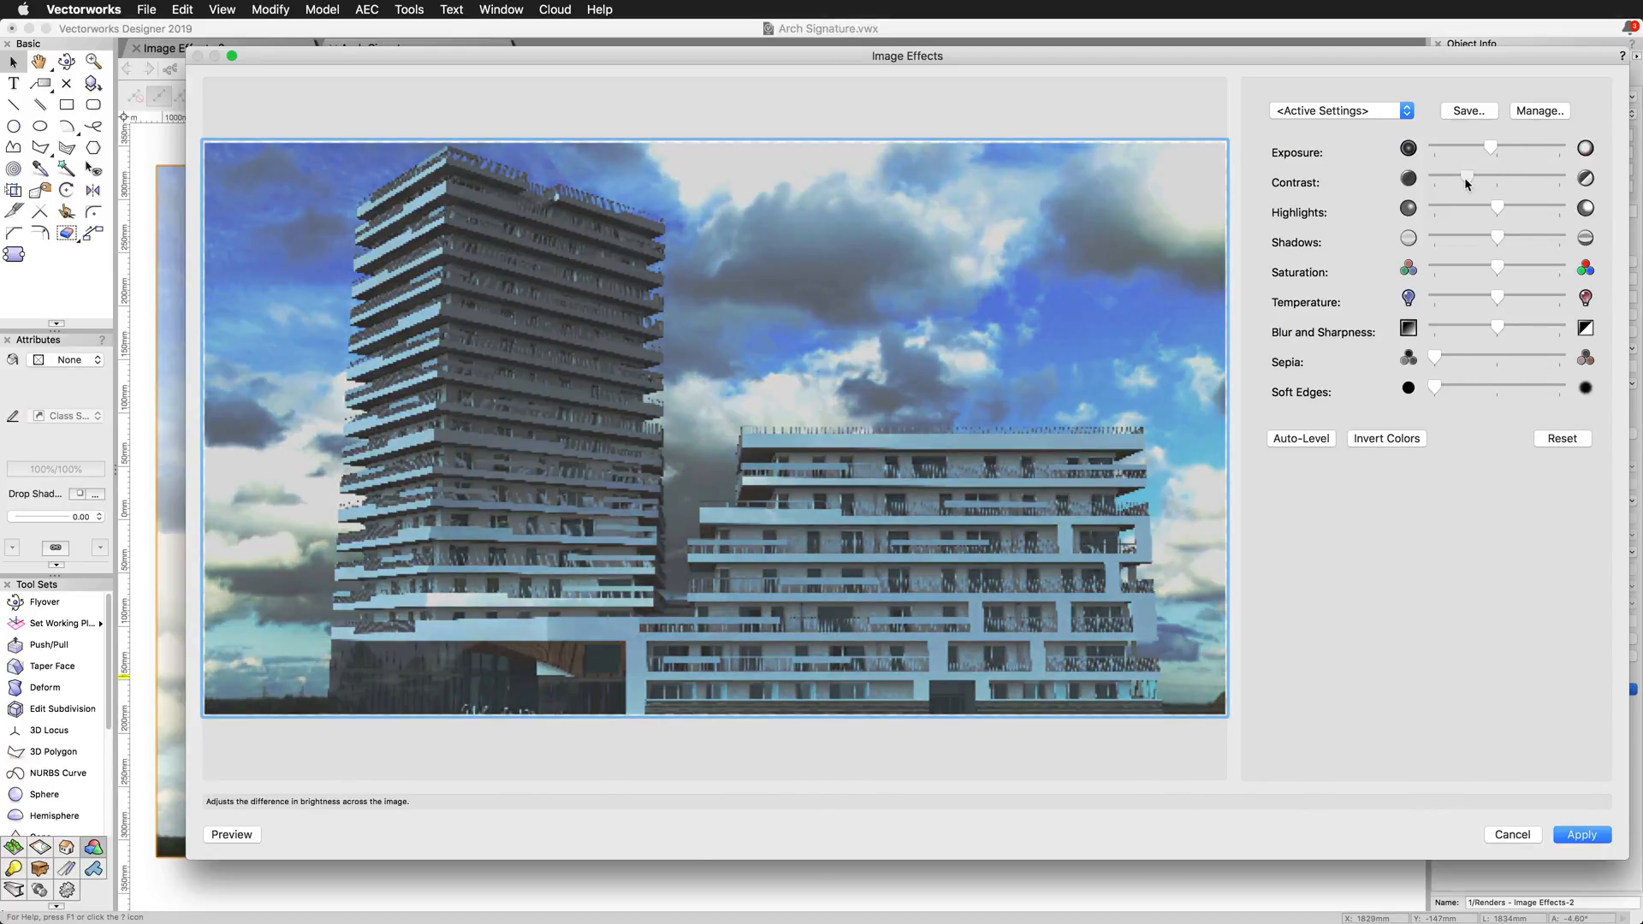
pyautogui.click(1560, 438)
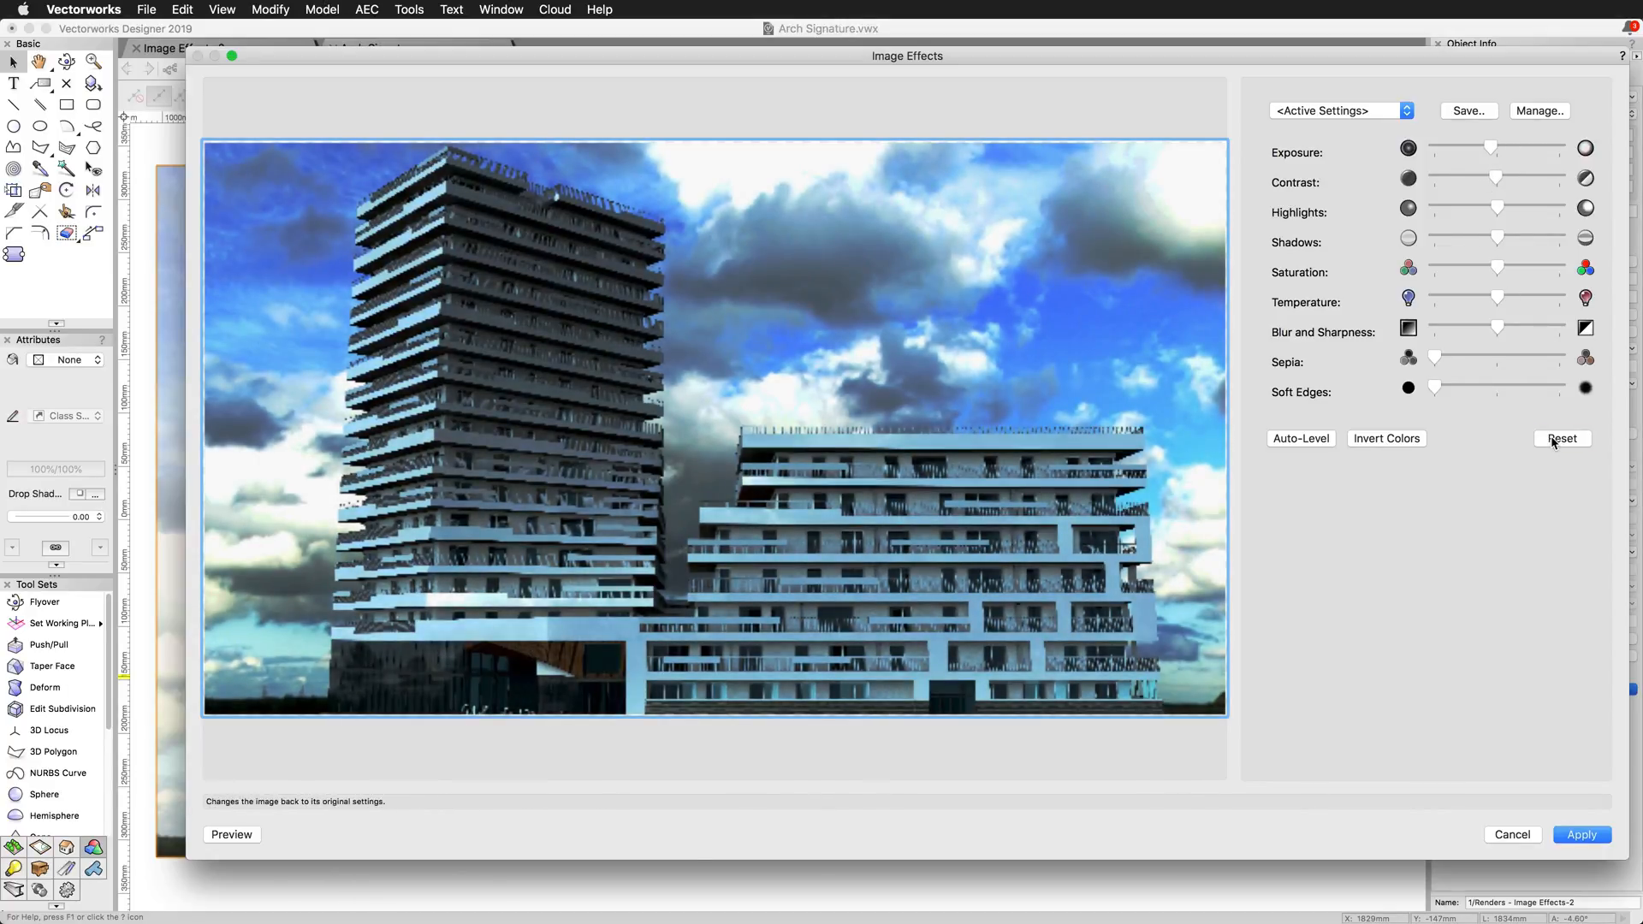
pyautogui.click(1385, 438)
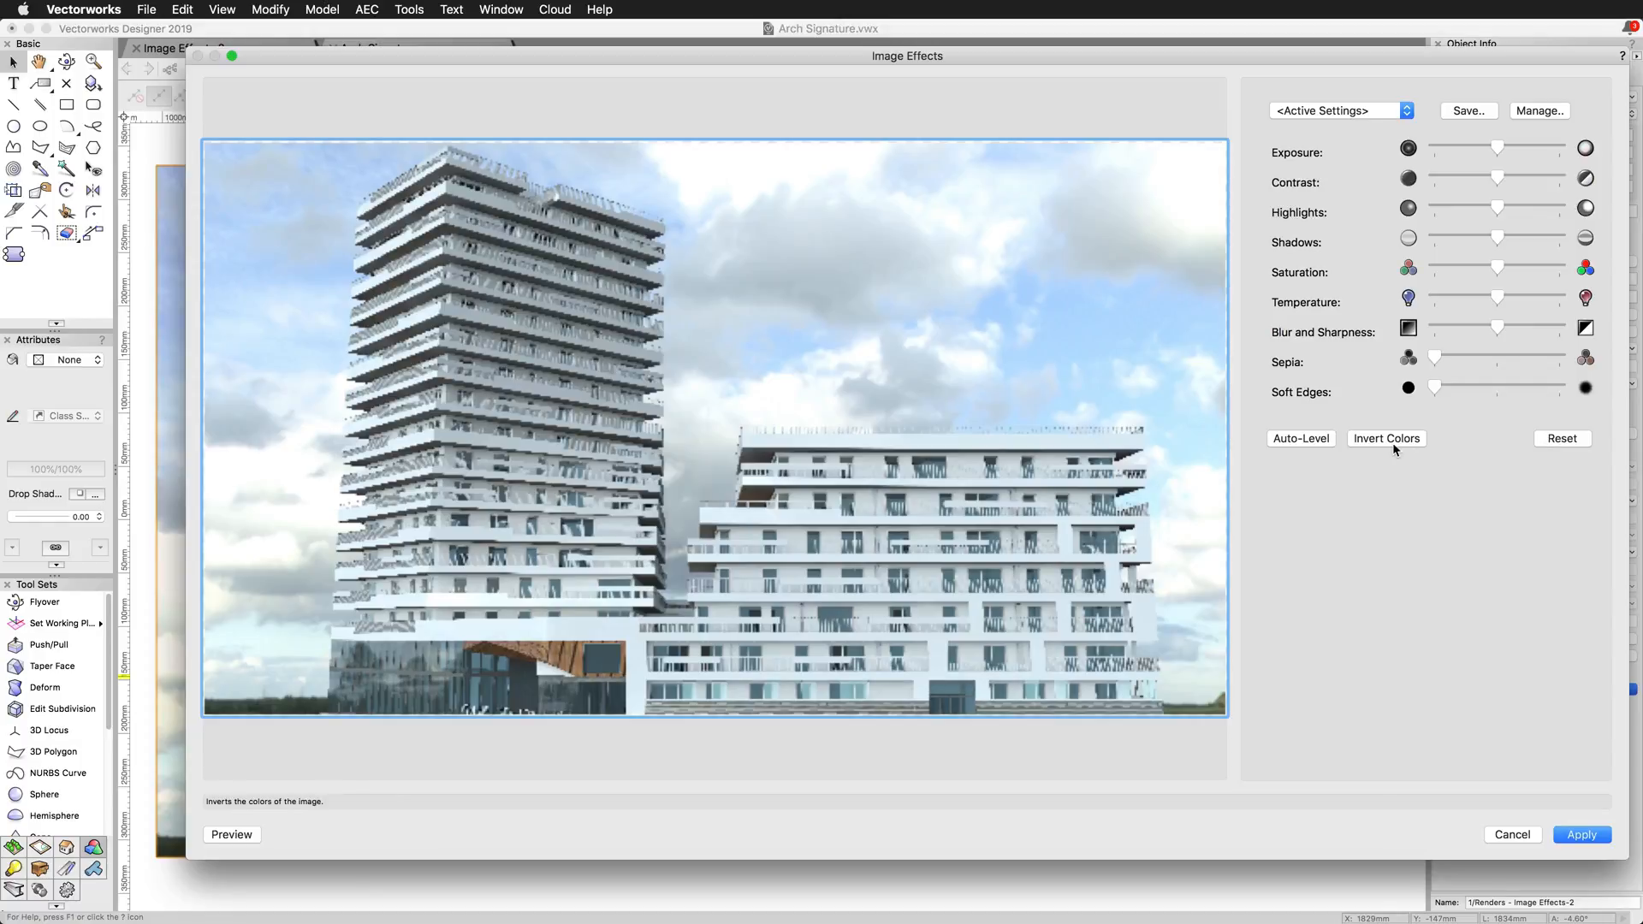
pyautogui.click(1386, 438)
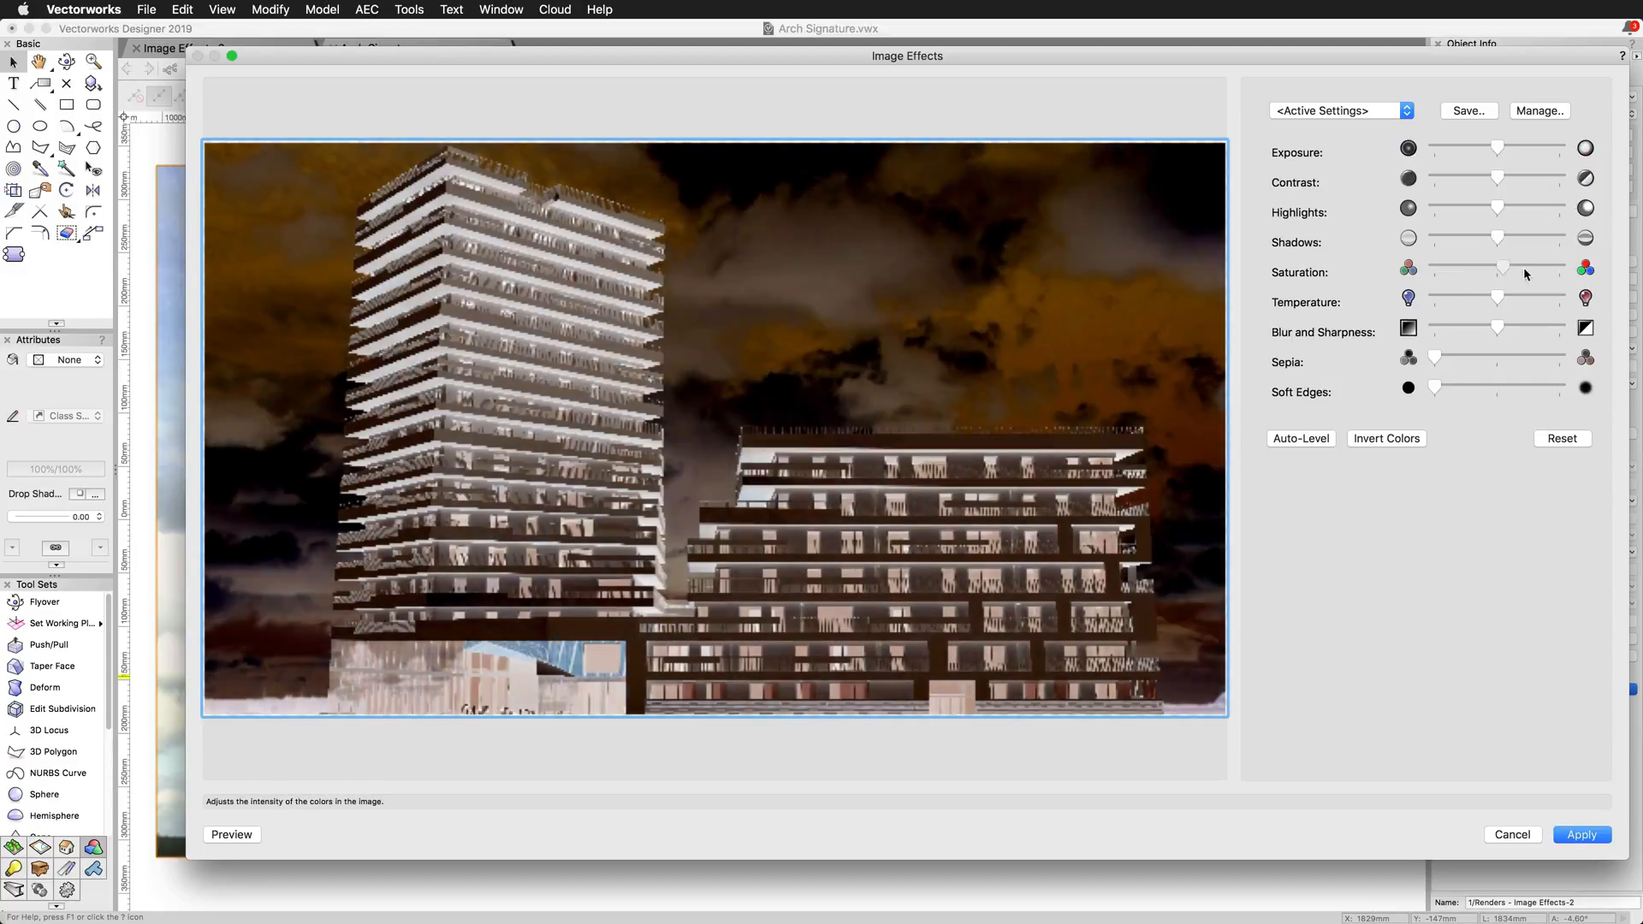
pyautogui.click(1562, 438)
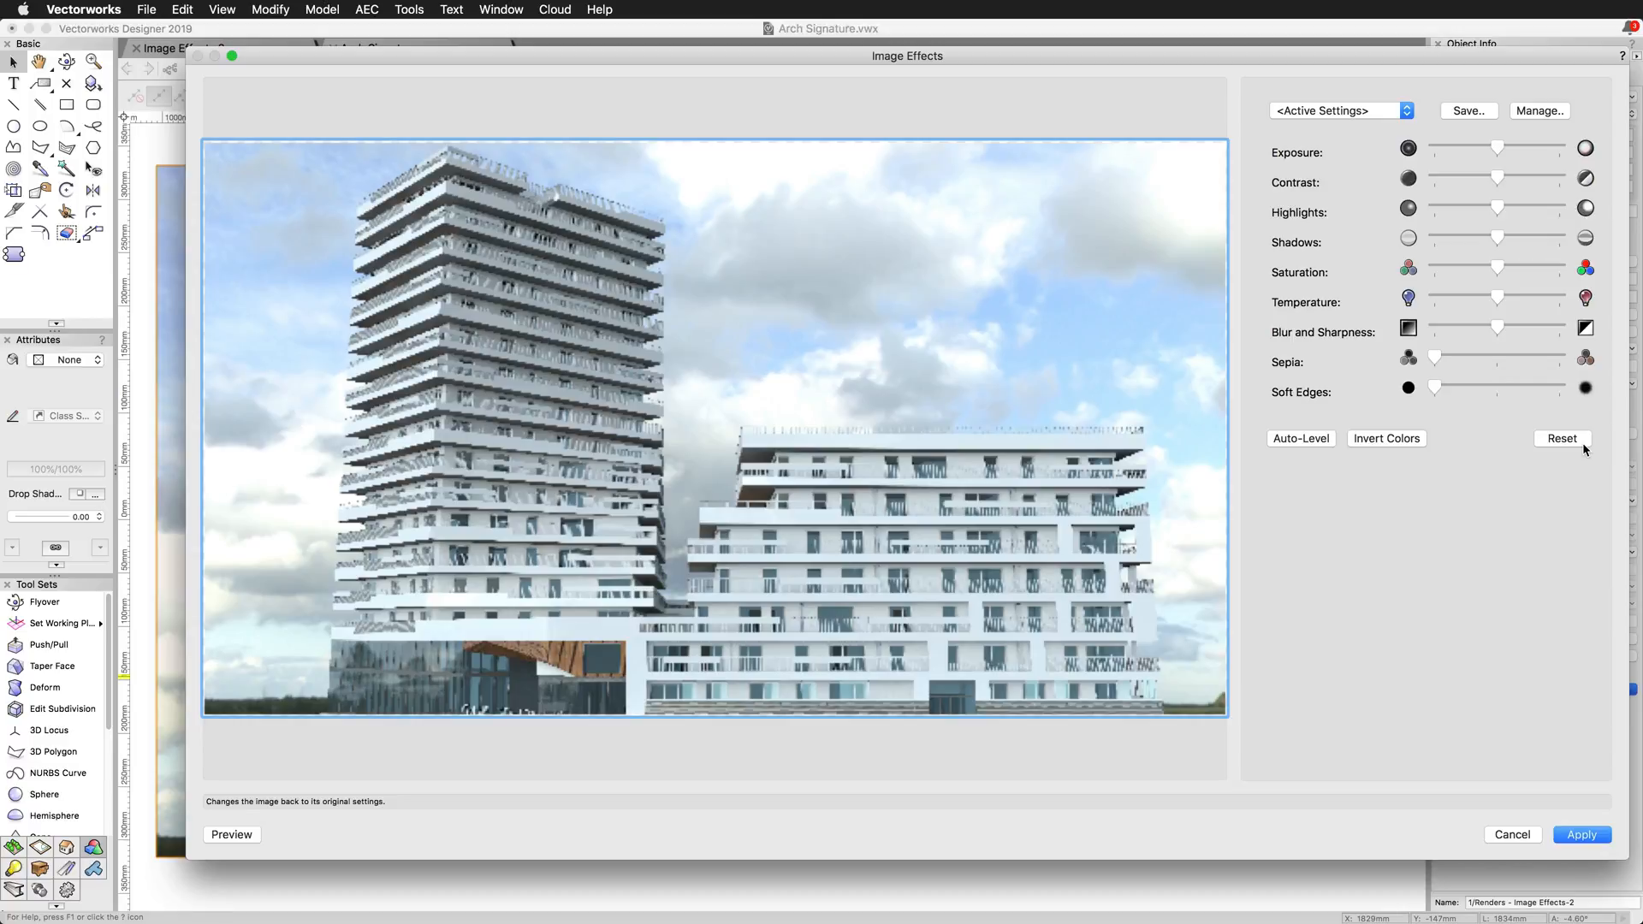
# Lower the Saturation slider and drag Sepia to full strength.
pyautogui.moveTo(1496, 268); pyautogui.dragTo(1462, 268)
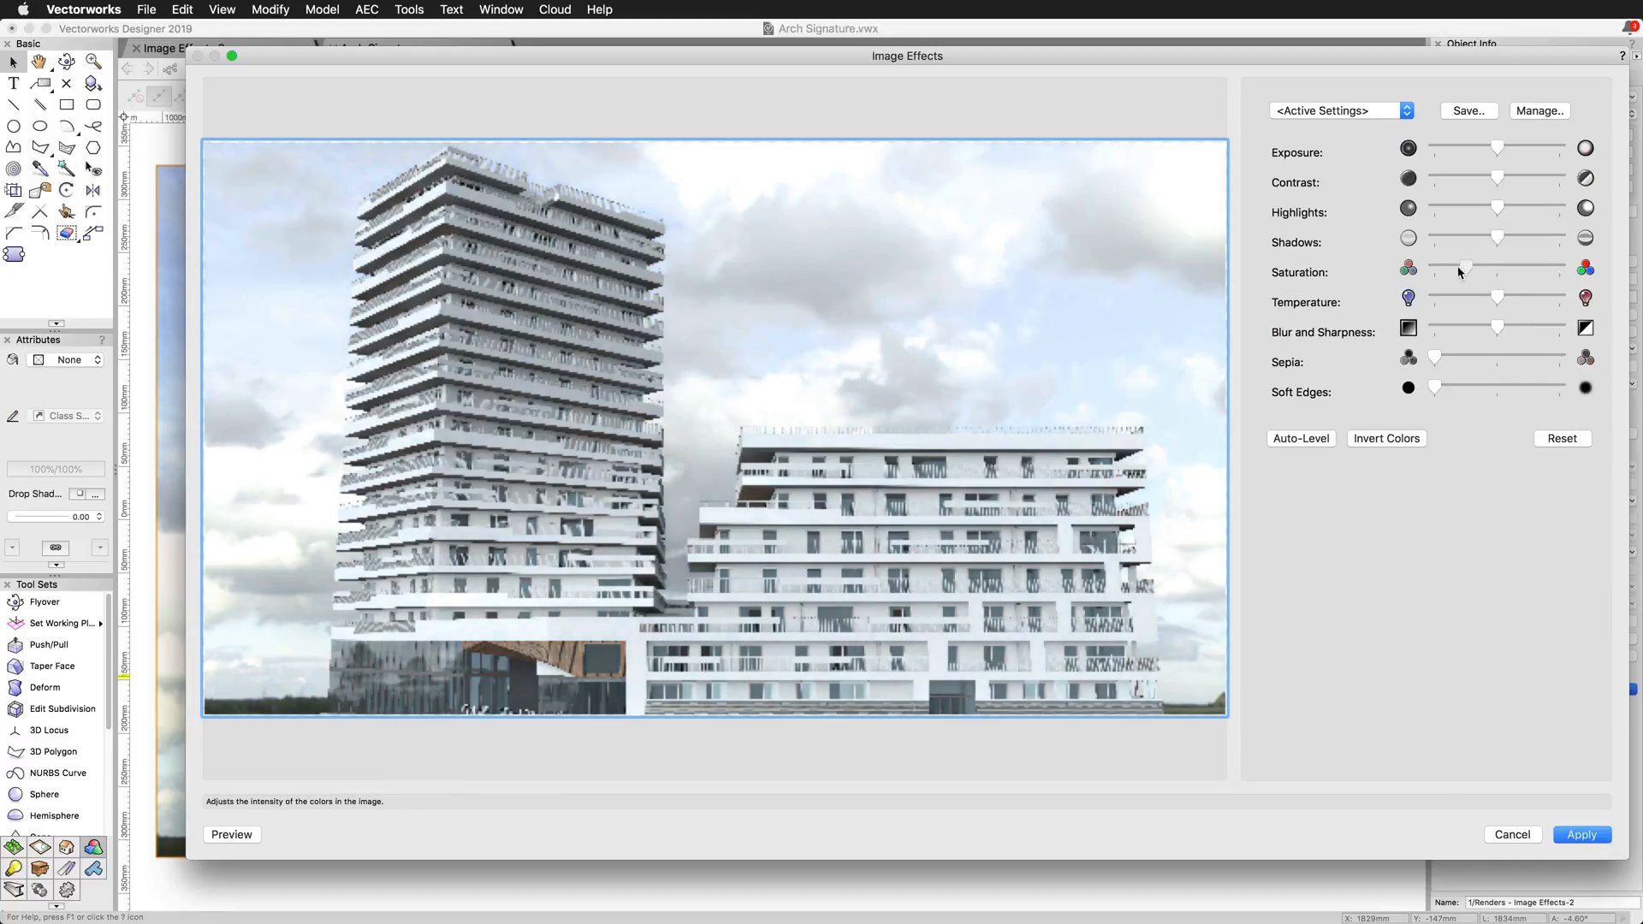
pyautogui.moveTo(1434, 357); pyautogui.dragTo(1480, 357)
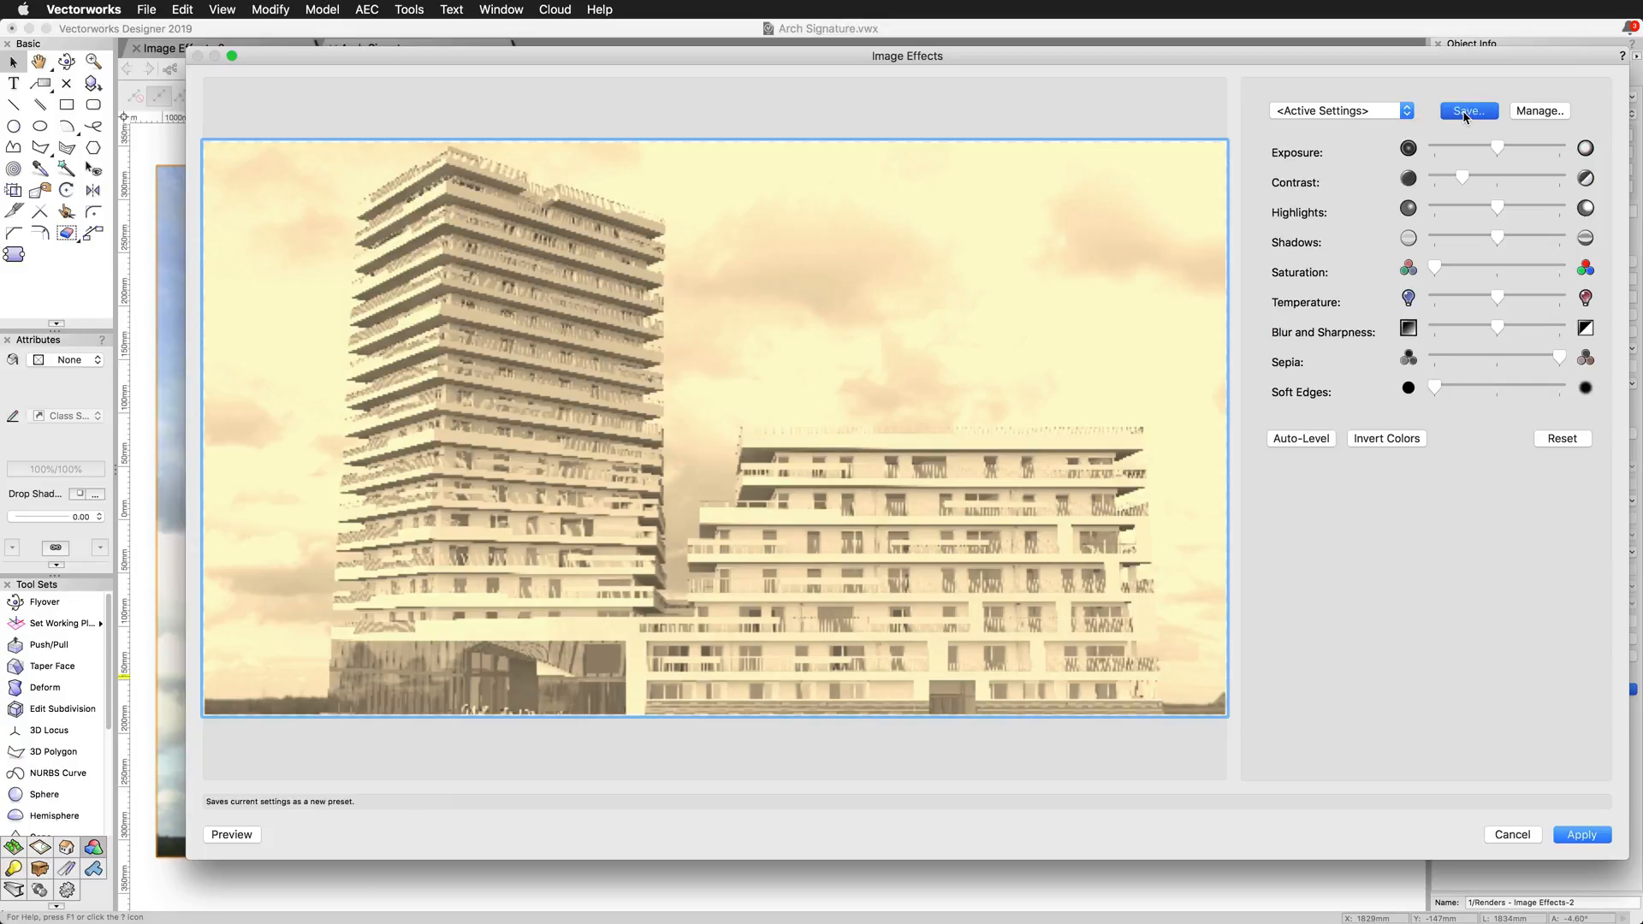
# Save the current settings as preset 'Sepia1' and apply them to the viewport.
pyautogui.click(1466, 111)
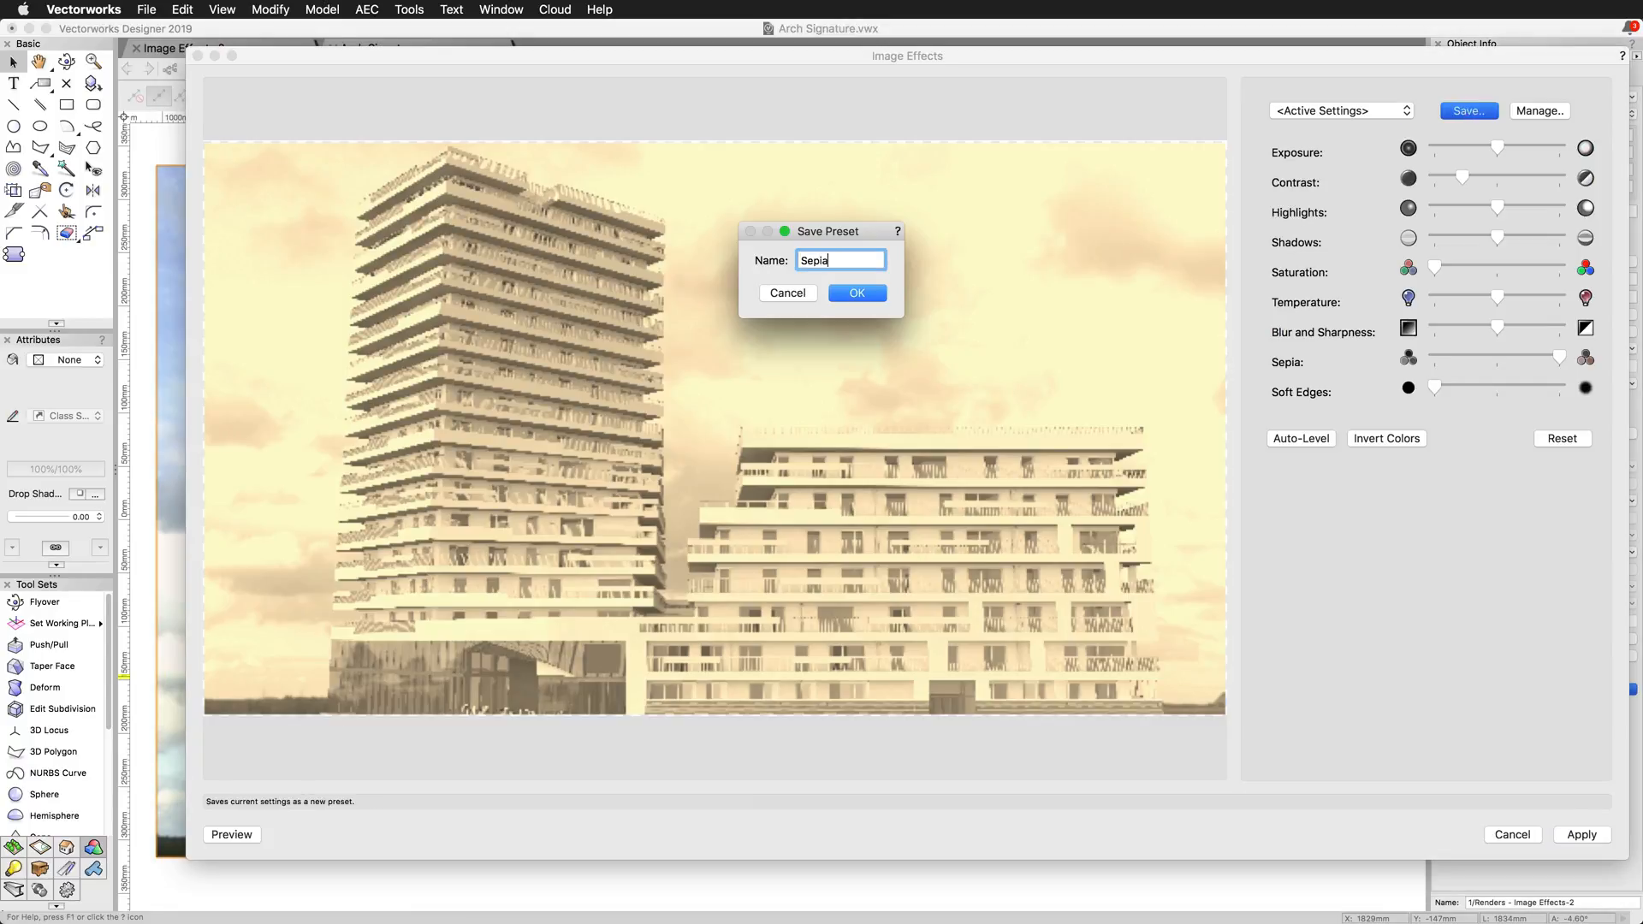
pyautogui.write('1')
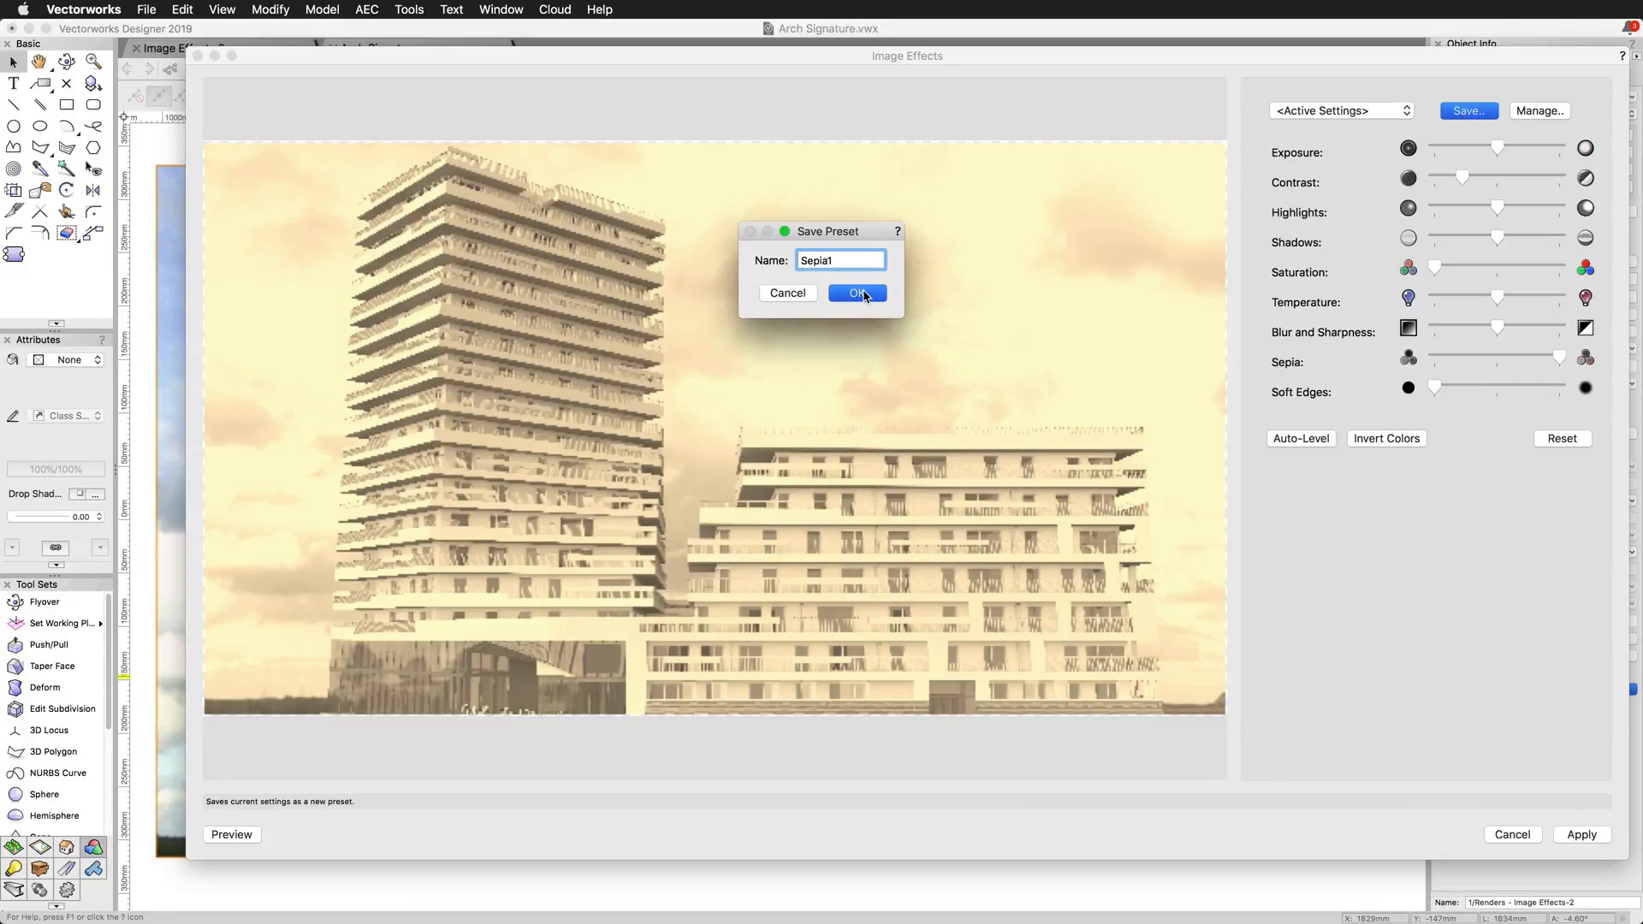
pyautogui.click(856, 293)
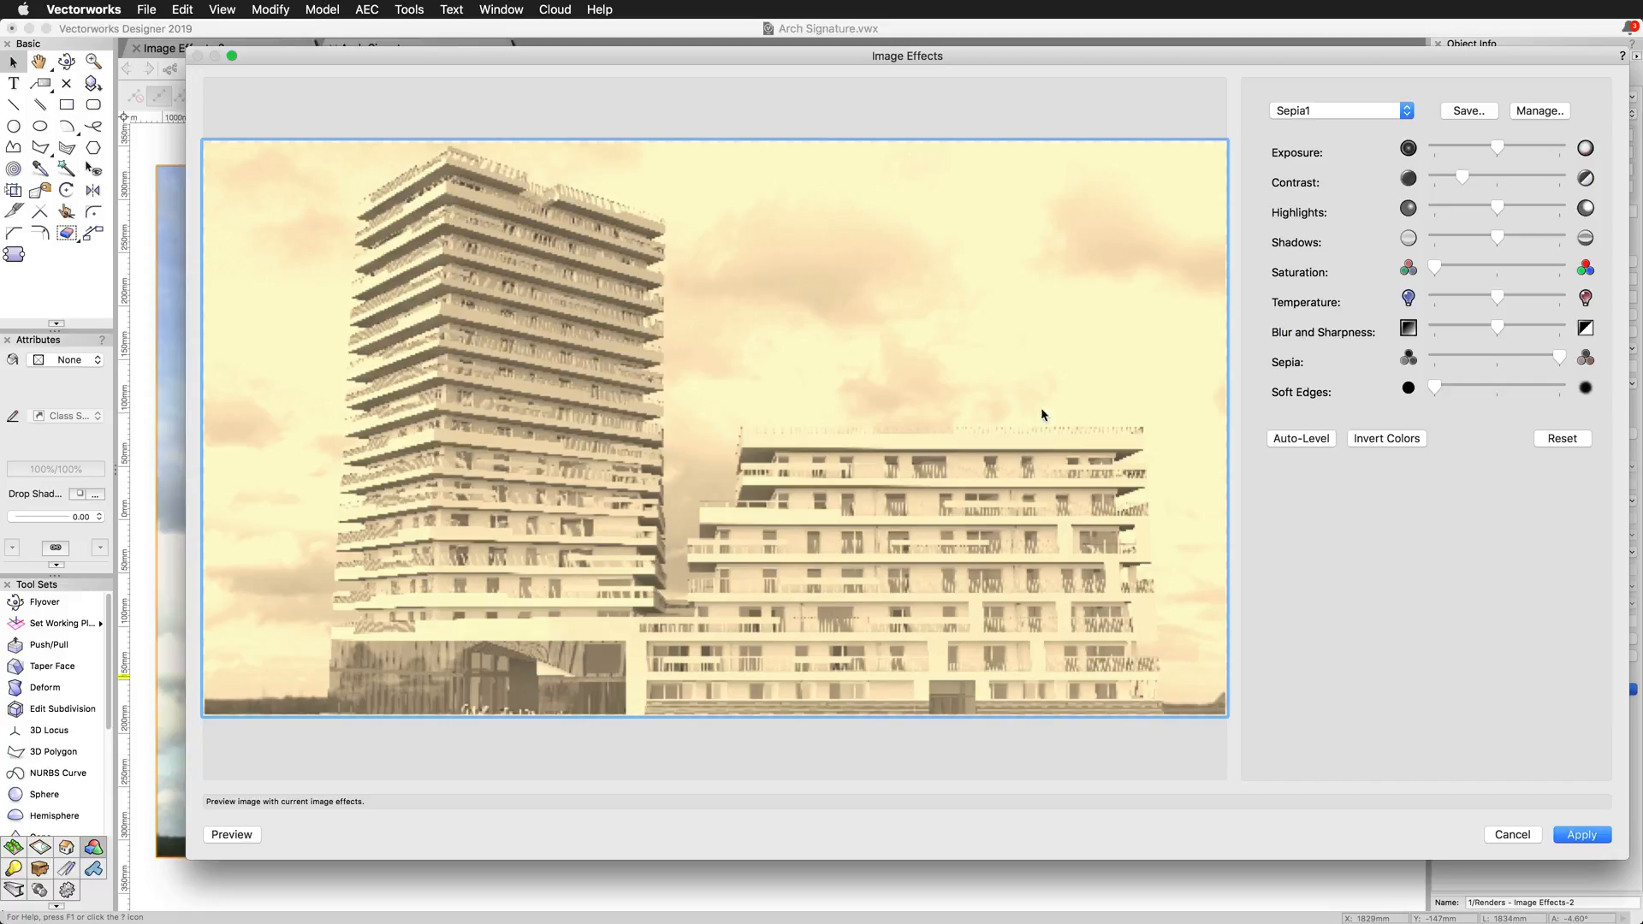
pyautogui.moveTo(1582, 835)
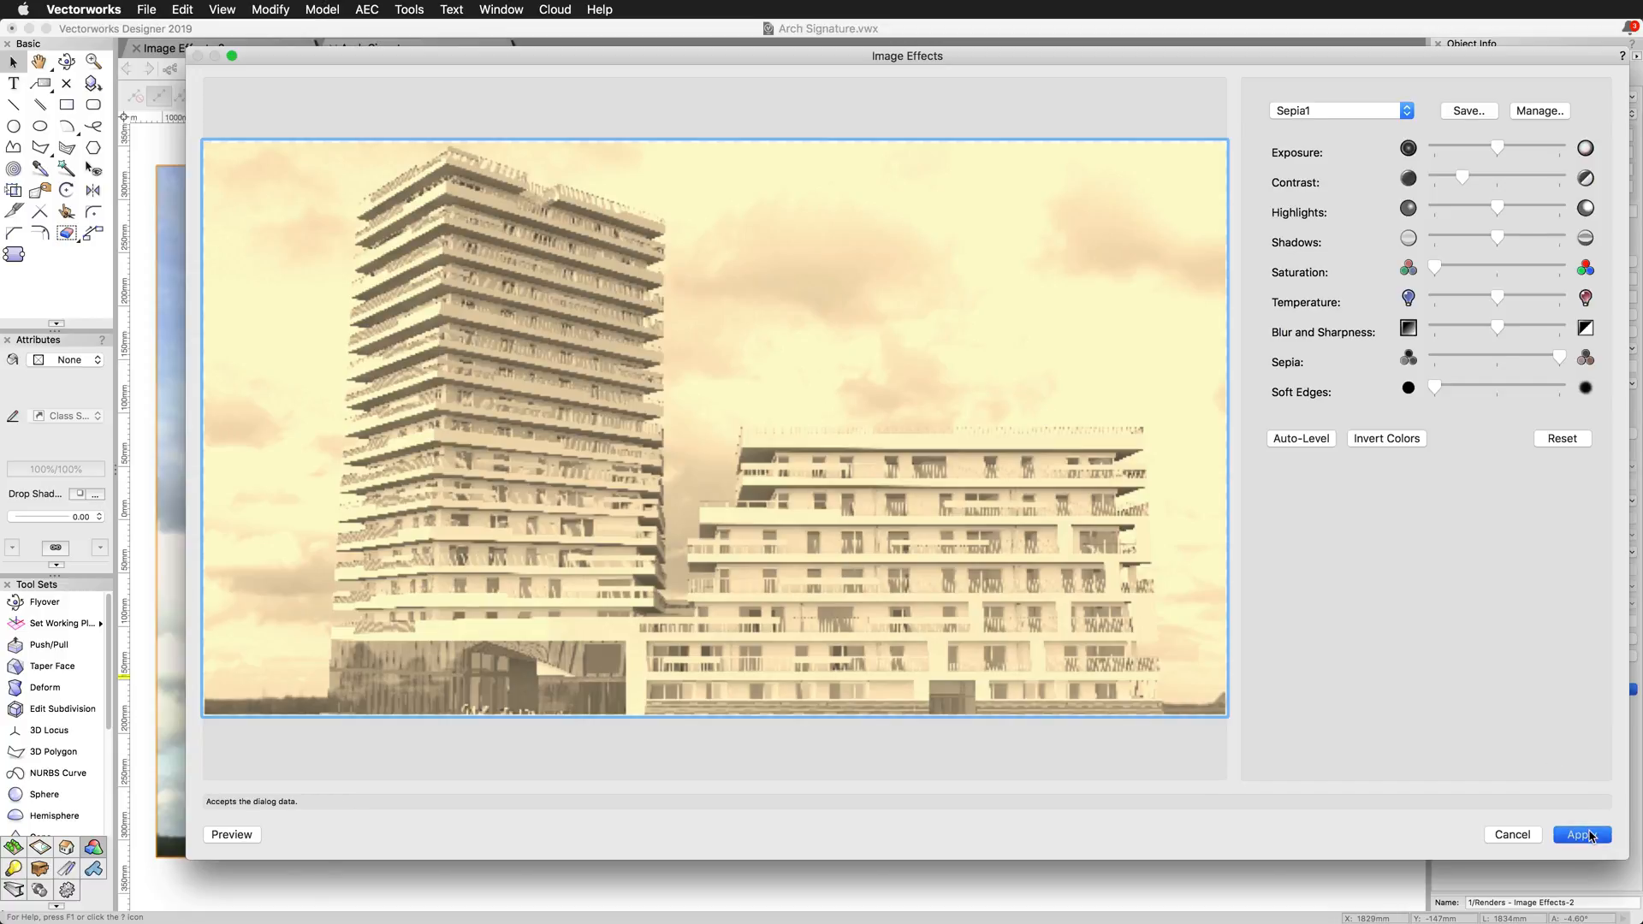
pyautogui.click(1582, 834)
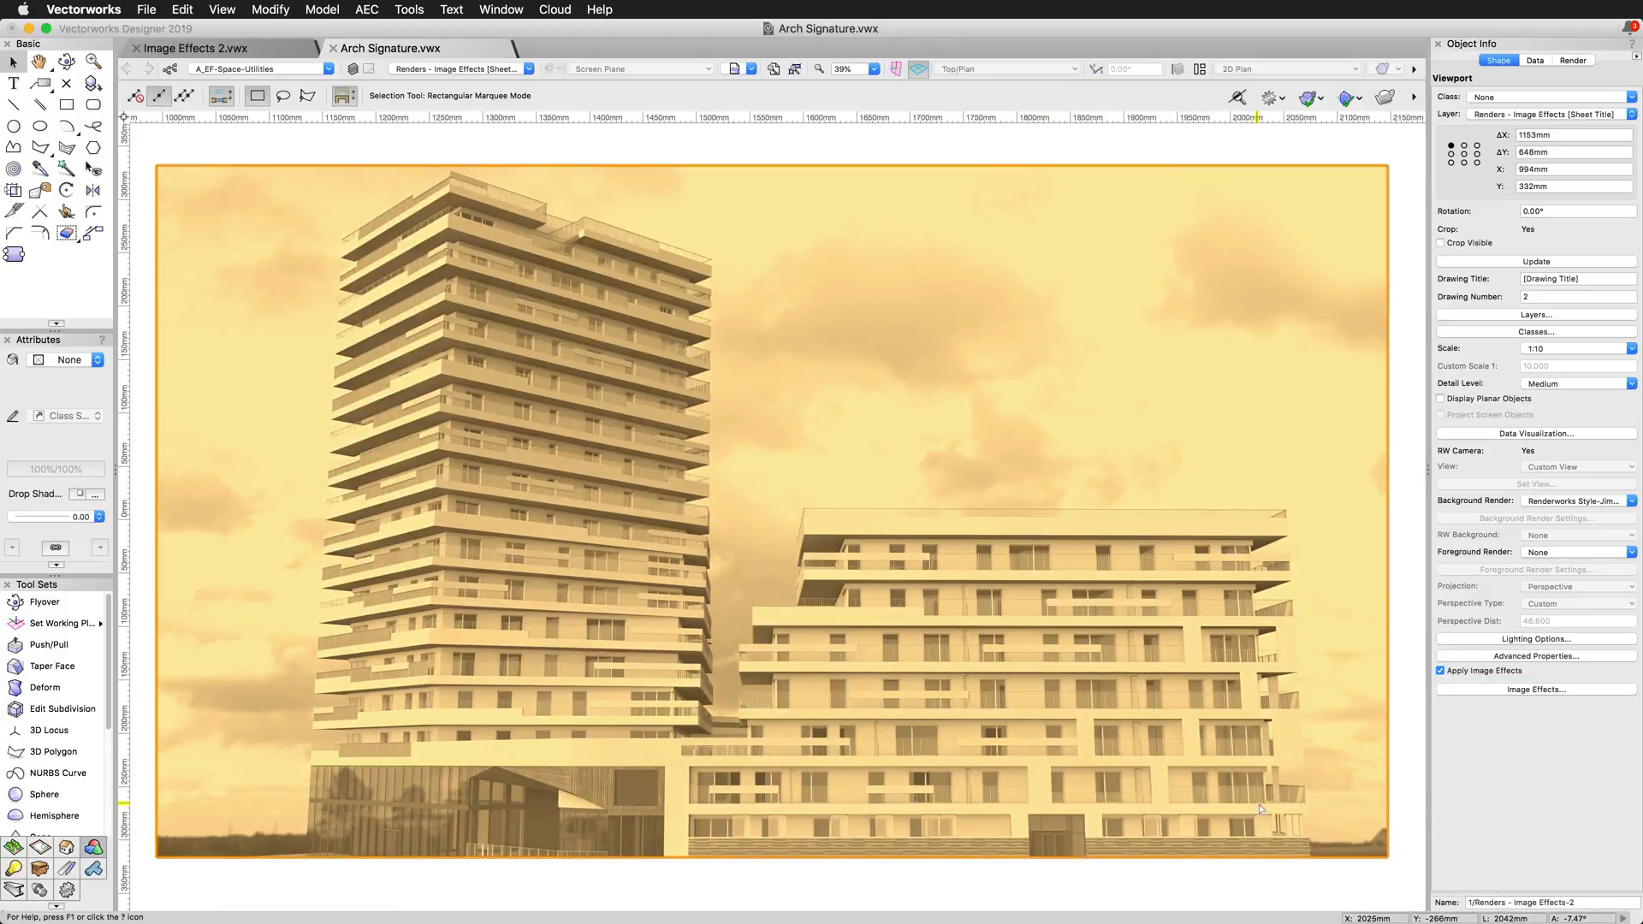